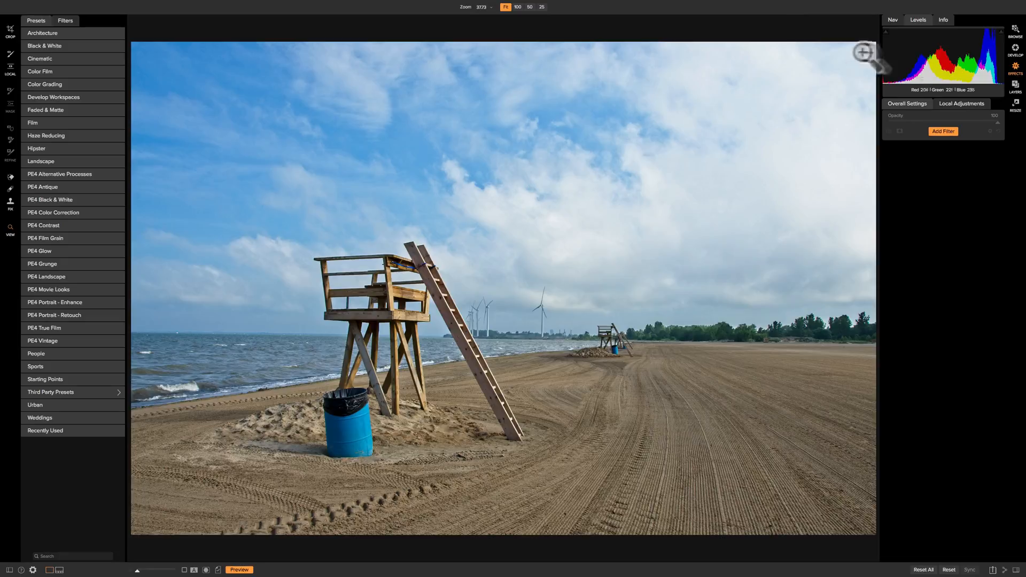
Add an HDR Look filter to the beach photo from the Add Filter list.
{"action": "left_click", "coordinate": [943, 131]}
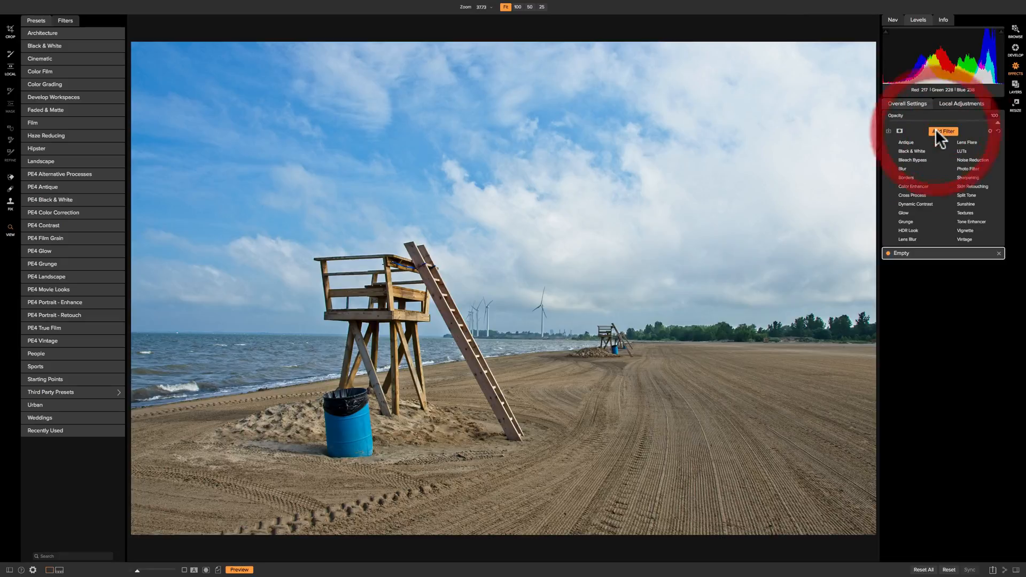
{"action": "left_click", "coordinate": [909, 230]}
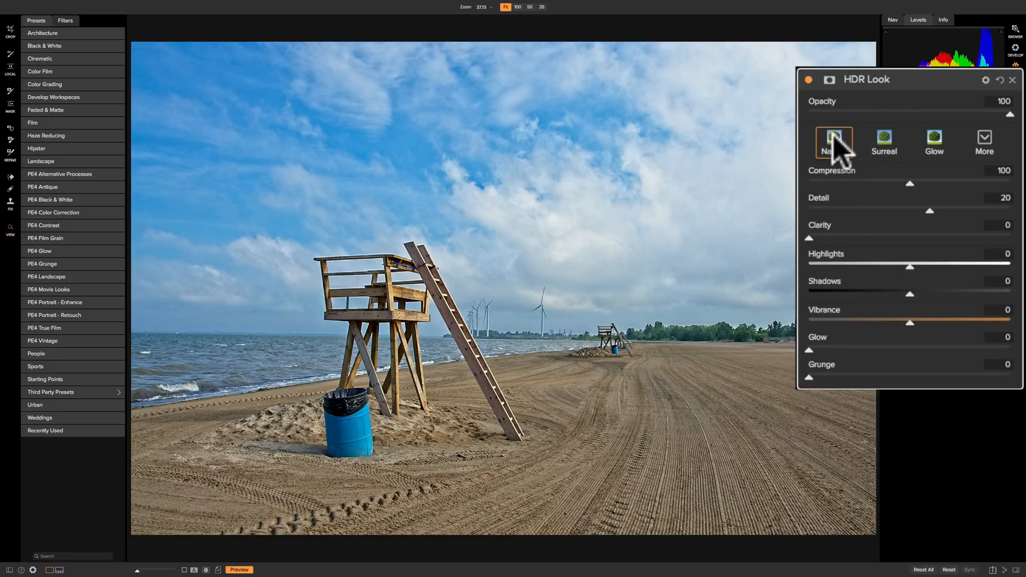
Preview the Natural, Surreal and Glow styles, then apply Subtle from More.
{"action": "left_click", "coordinate": [834, 141]}
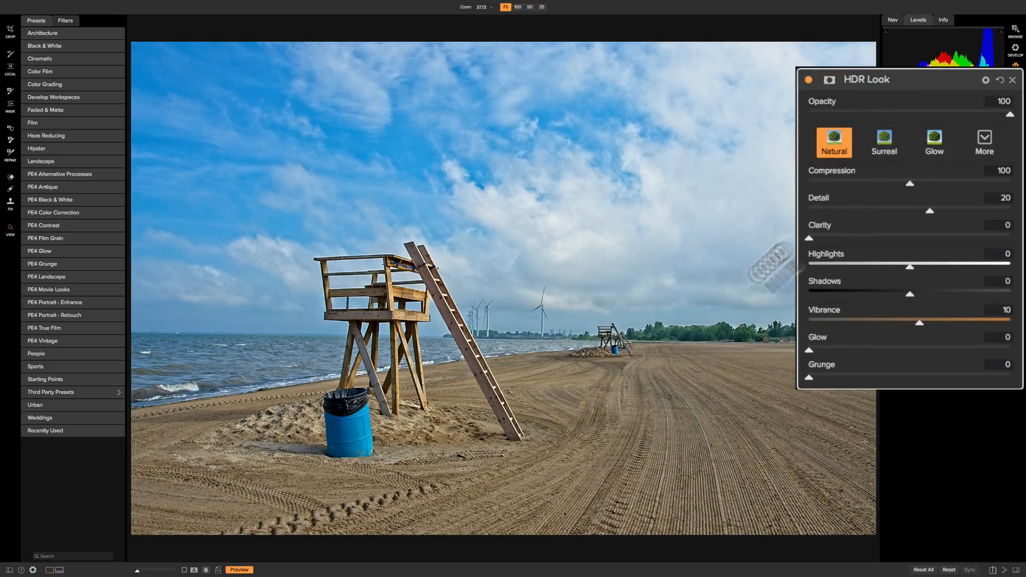
{"action": "mouse_move", "coordinate": [668, 399]}
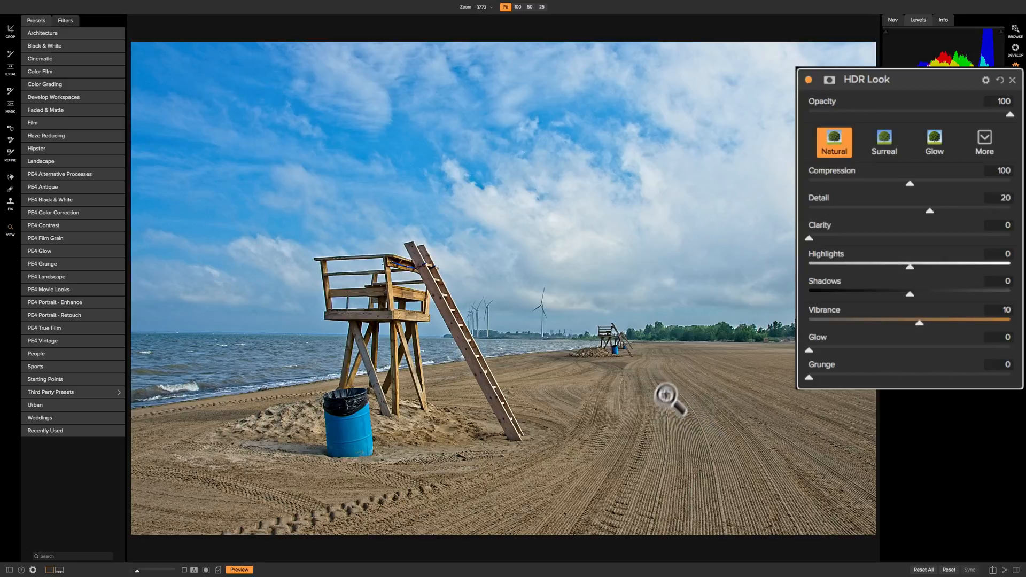
{"action": "mouse_move", "coordinate": [589, 380]}
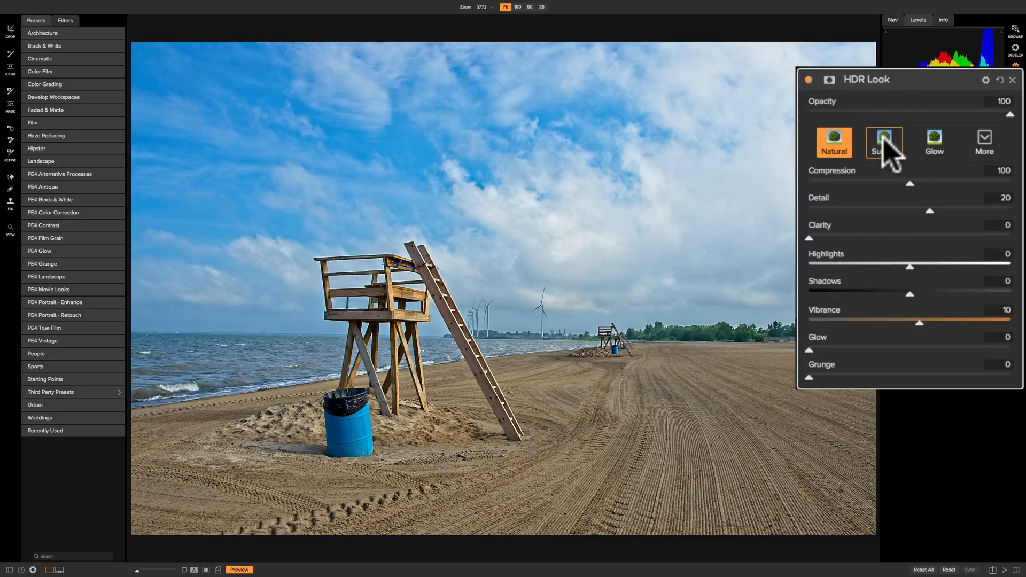
{"action": "left_click", "coordinate": [884, 143]}
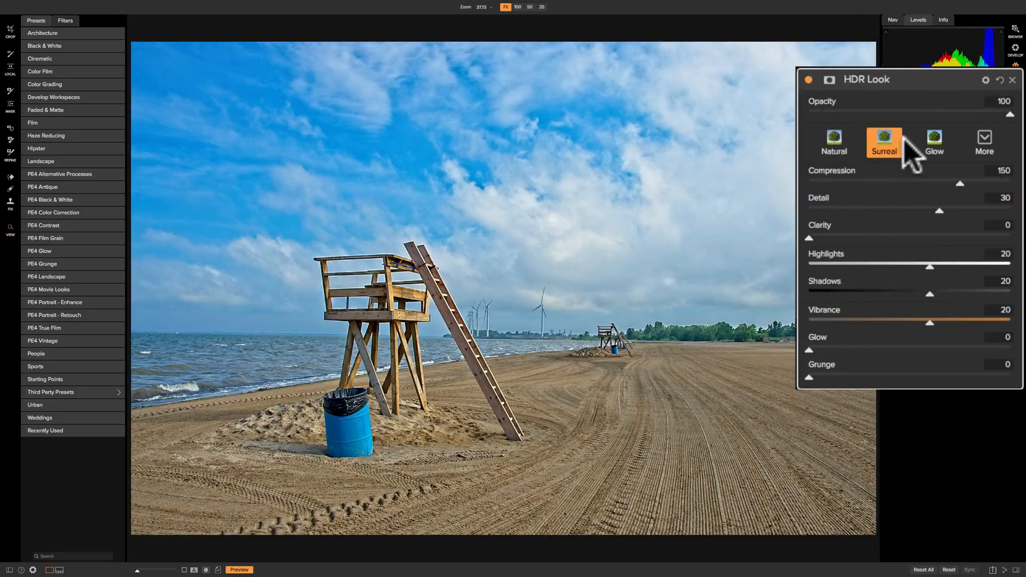
{"action": "left_click", "coordinate": [934, 138]}
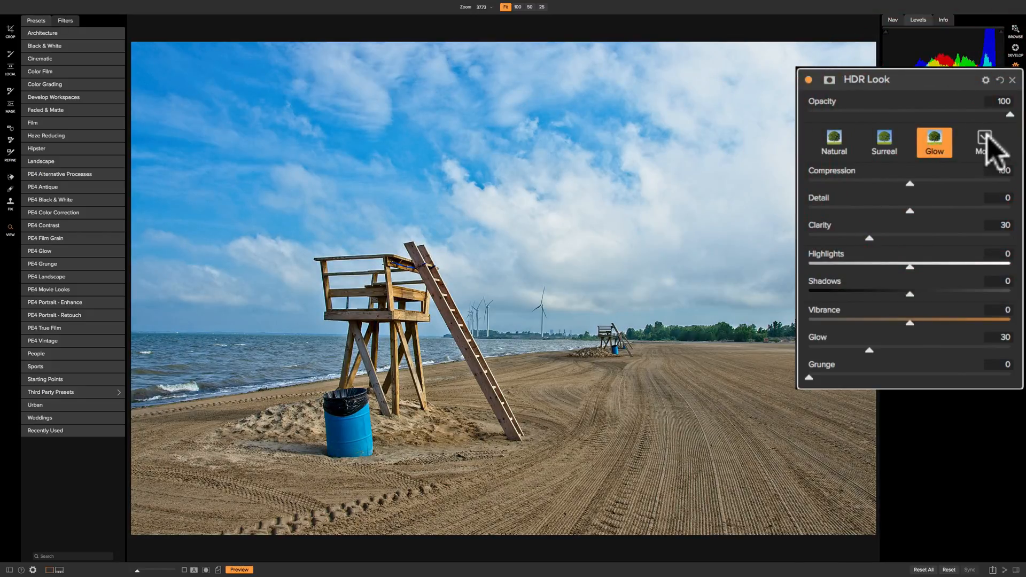
{"action": "left_click", "coordinate": [985, 138]}
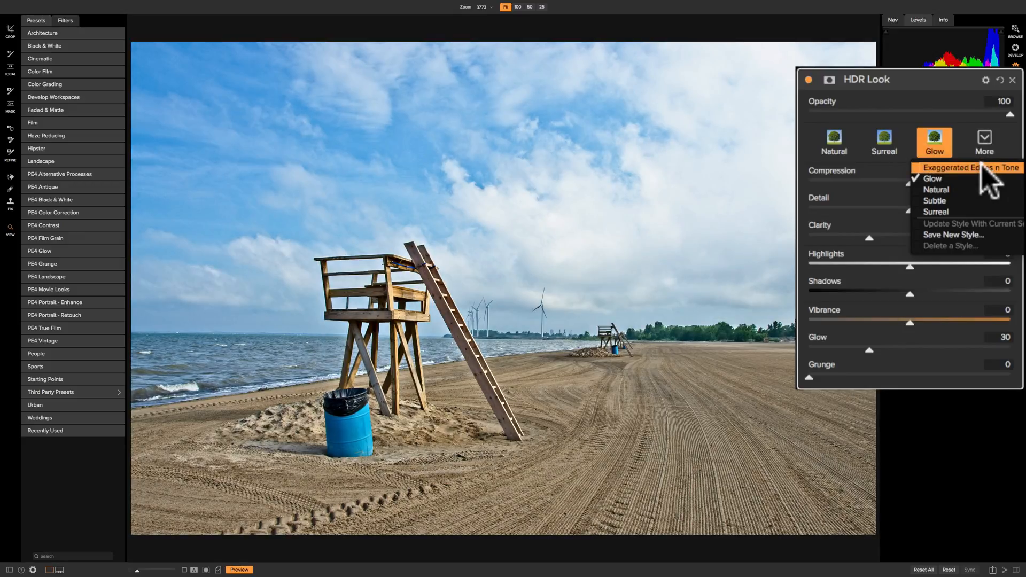
{"action": "mouse_move", "coordinate": [934, 201]}
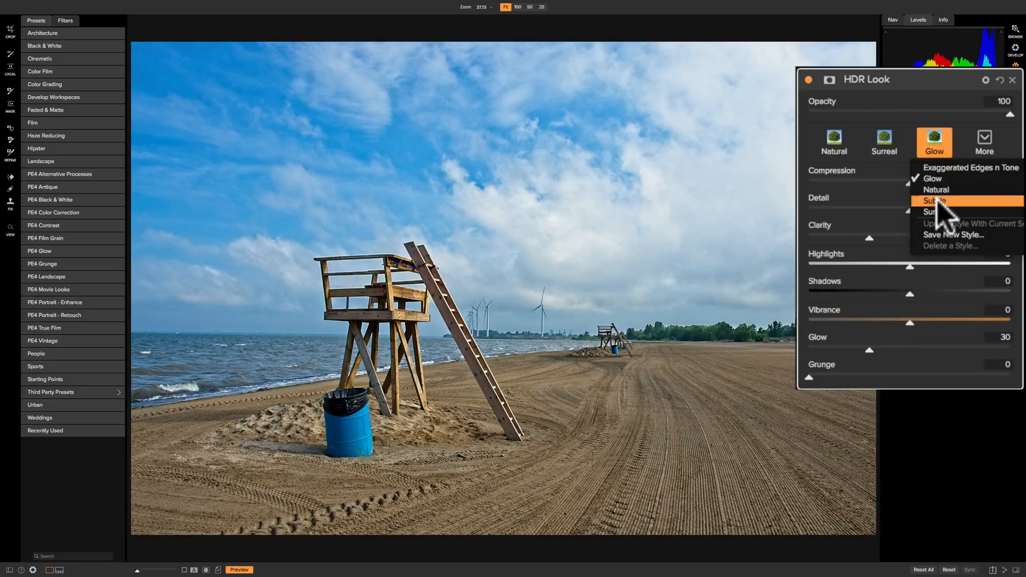
{"action": "left_click", "coordinate": [932, 200]}
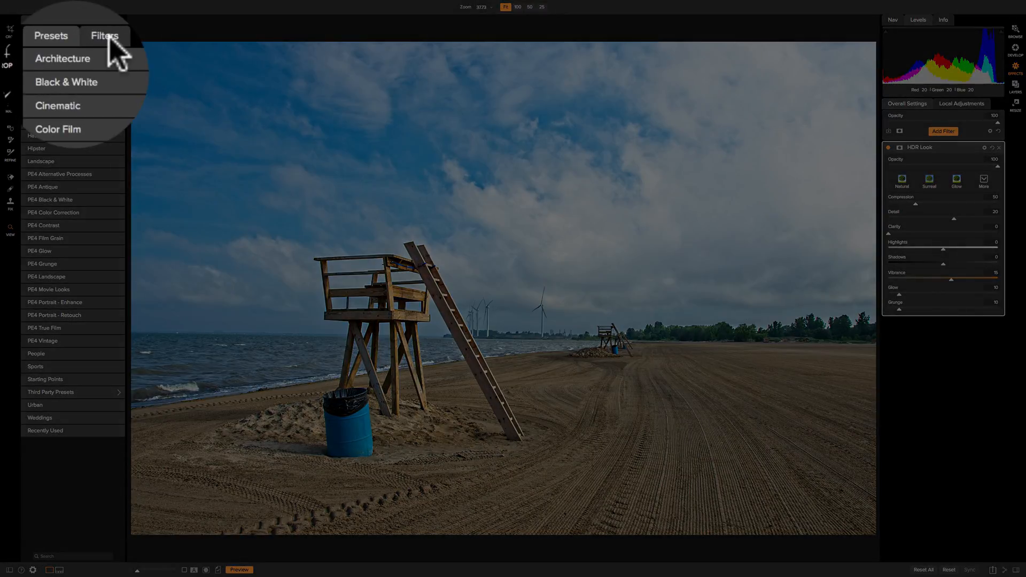
Show the HDR Look style previews and enlarge them to compare all five.
{"action": "left_click", "coordinate": [104, 35]}
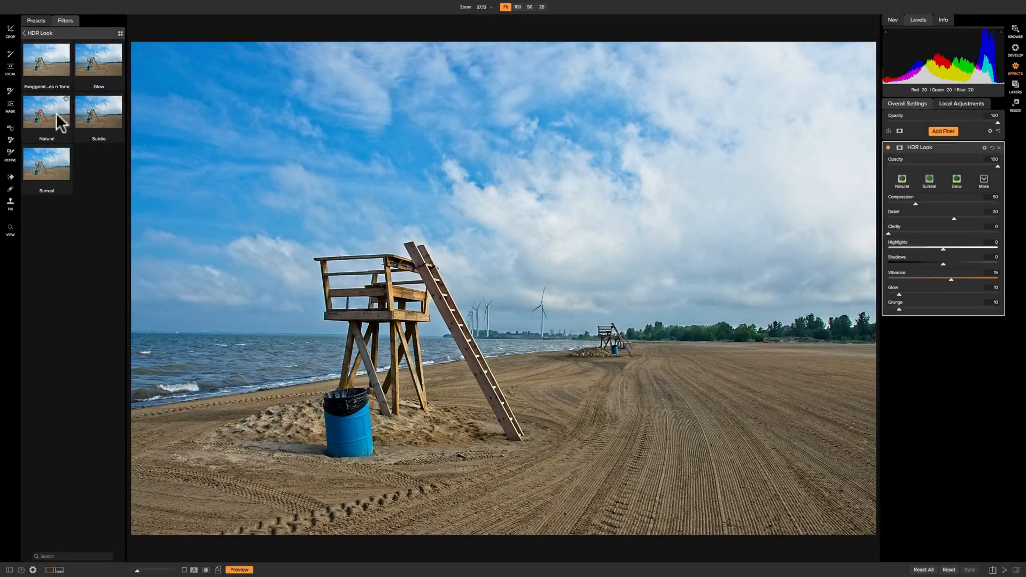
{"action": "mouse_move", "coordinate": [88, 146]}
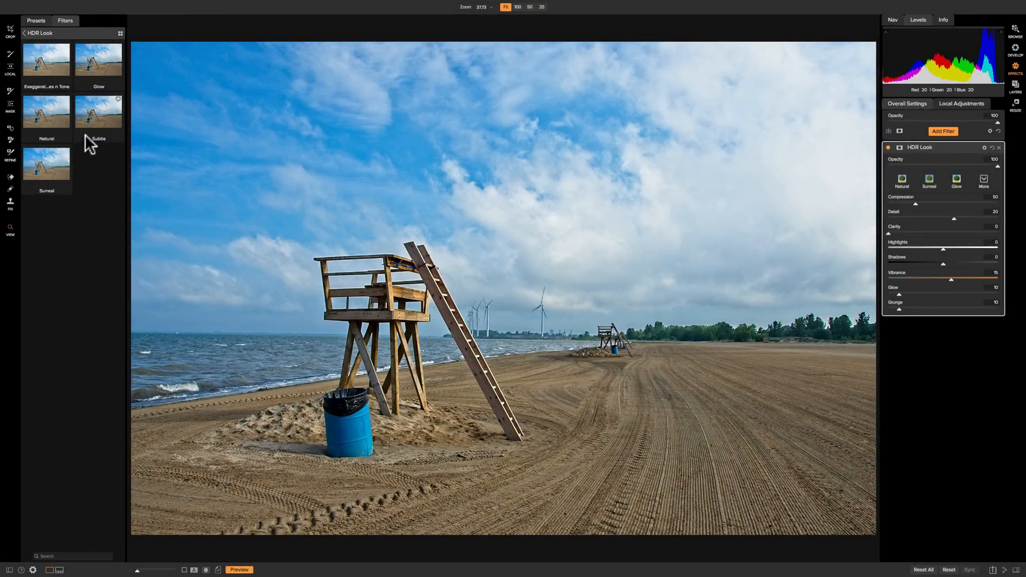
{"action": "mouse_move", "coordinate": [101, 112]}
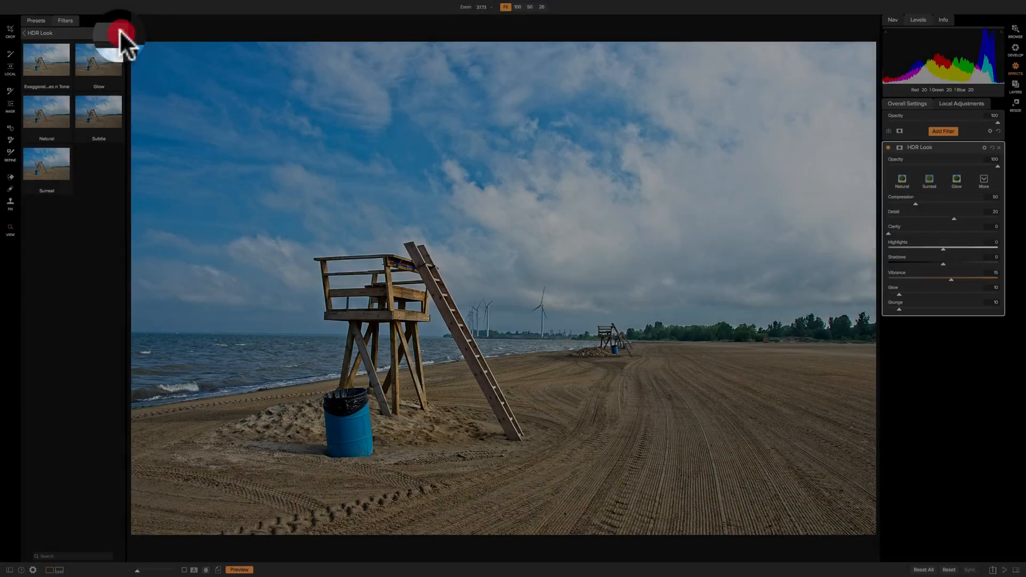
{"action": "left_click", "coordinate": [120, 34]}
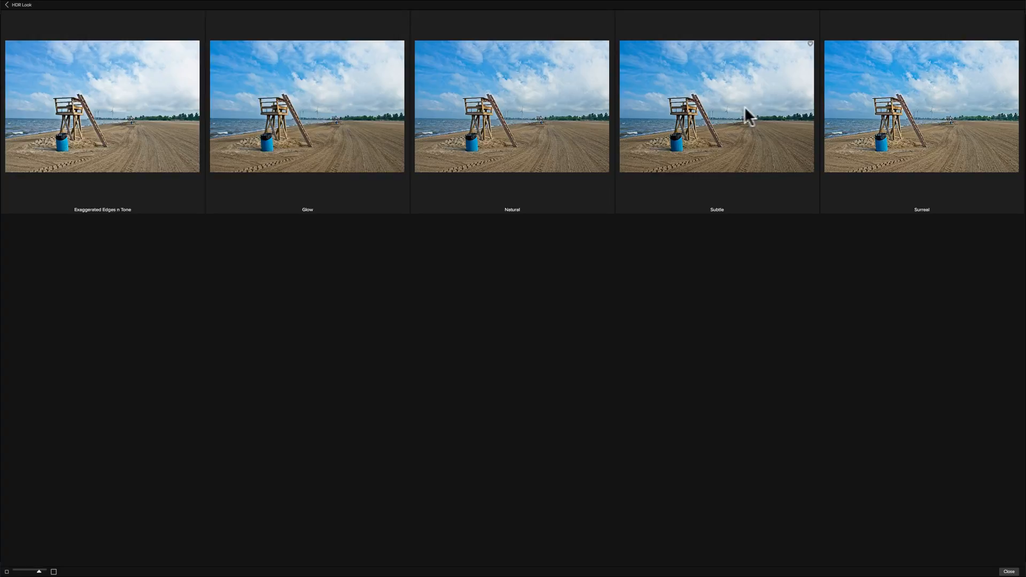
{"action": "mouse_move", "coordinate": [546, 127]}
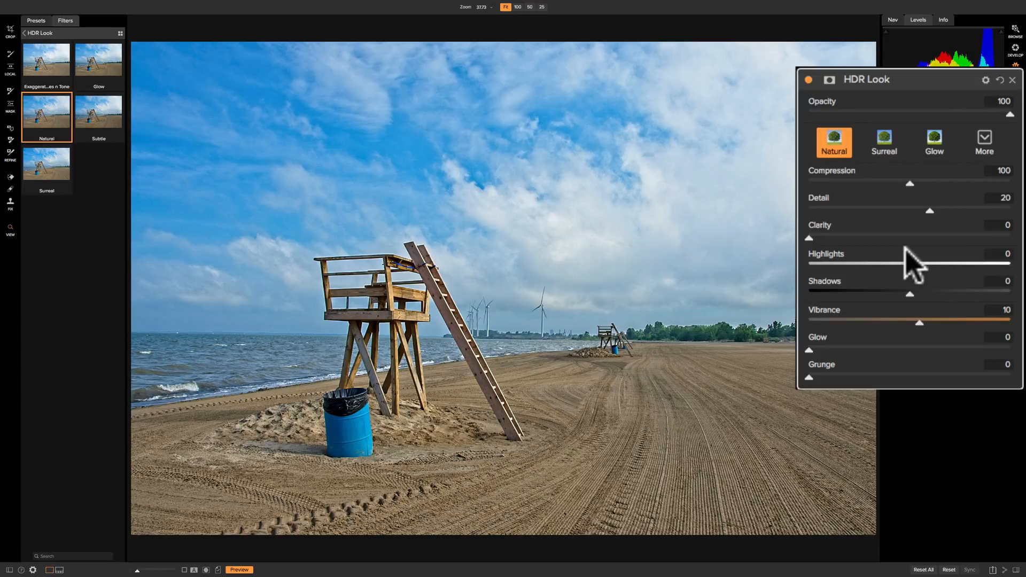
{"action": "mouse_move", "coordinate": [910, 327]}
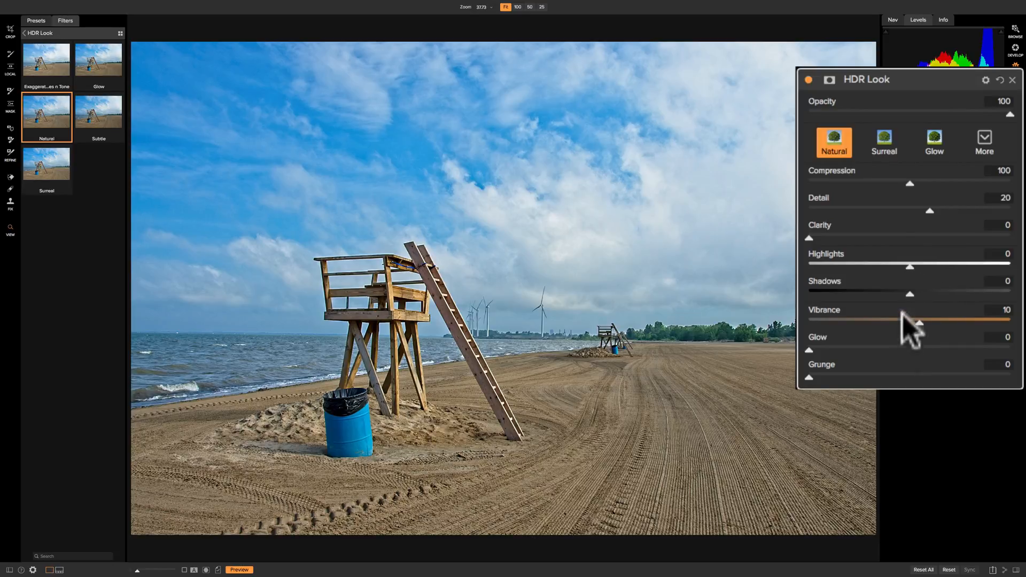
{"action": "mouse_move", "coordinate": [910, 235]}
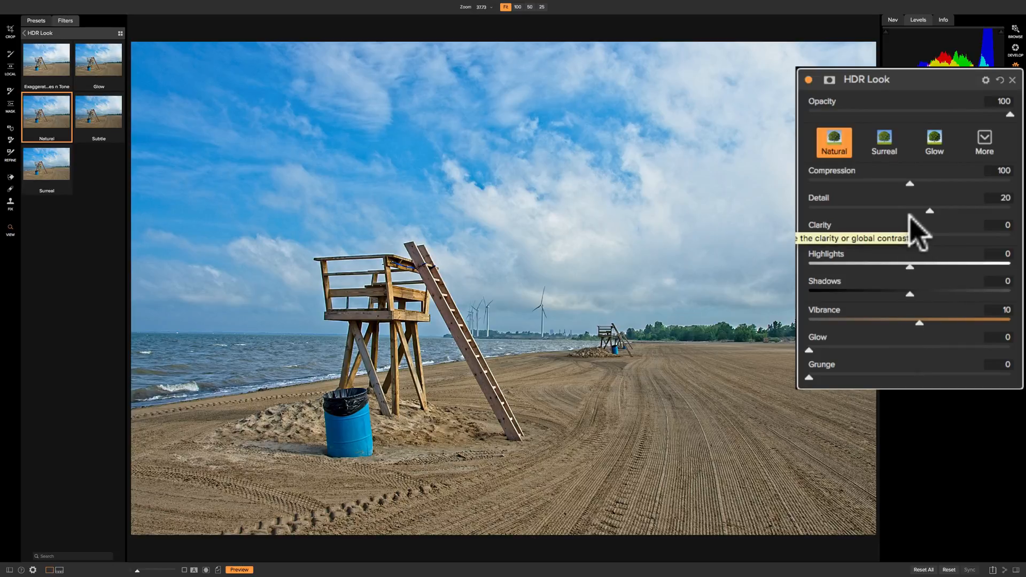
{"action": "mouse_move", "coordinate": [920, 193]}
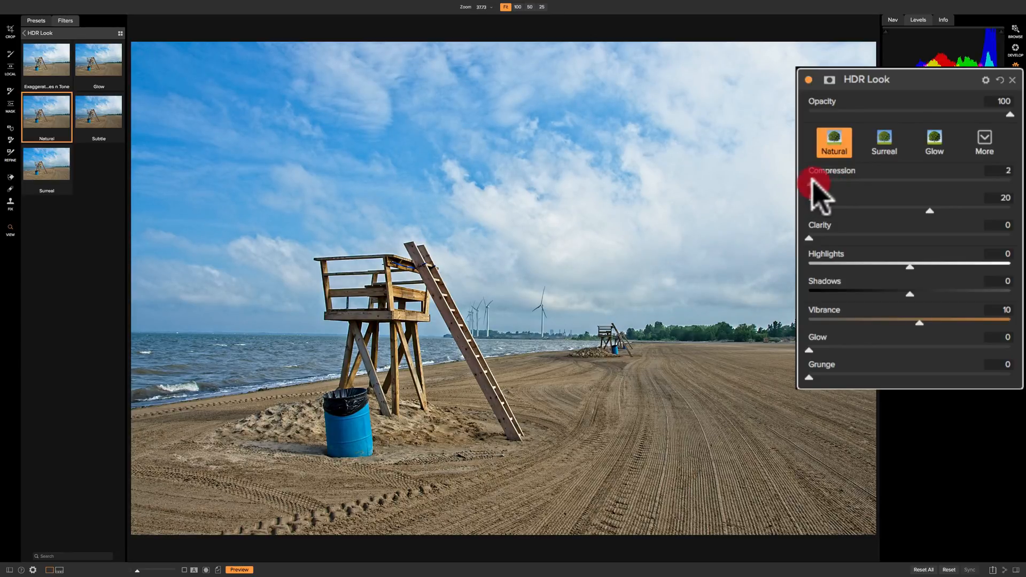
Sweep Compression from 0 to its 150 maximum, then settle around 115.
{"action": "left_click_drag", "start_coordinate": [815, 185], "coordinate": [810, 185]}
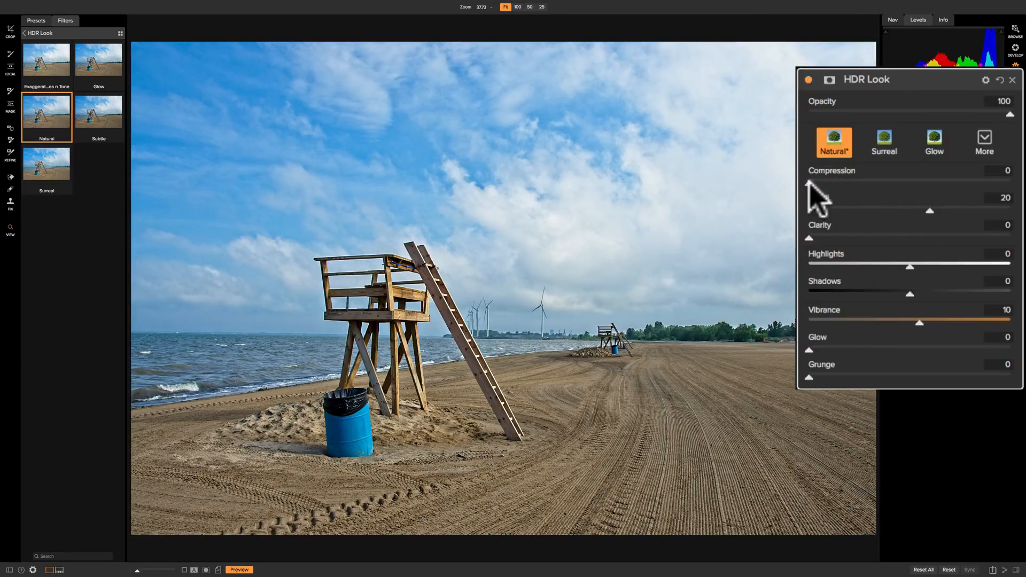
{"action": "mouse_move", "coordinate": [811, 196]}
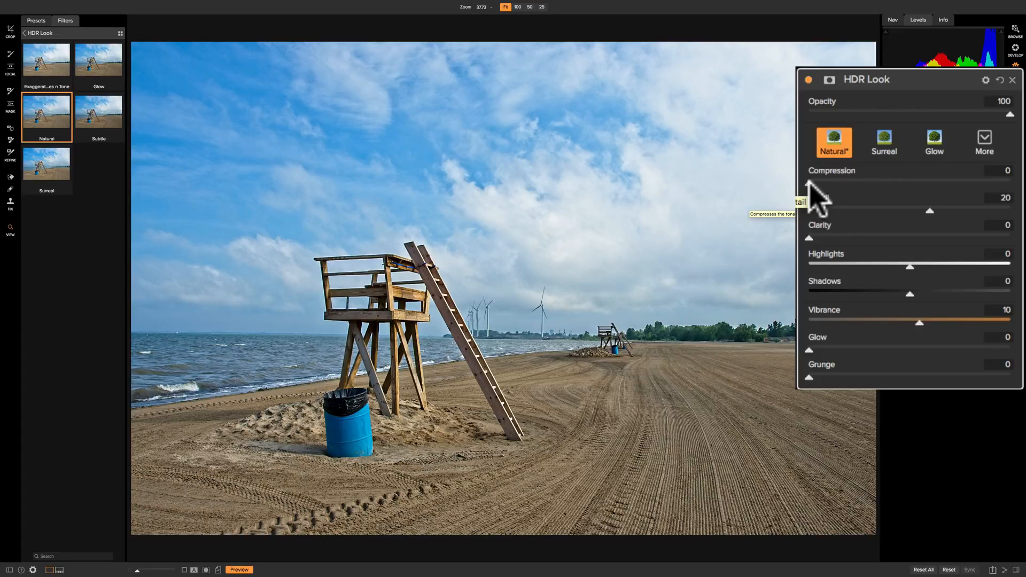
{"action": "left_click_drag", "start_coordinate": [810, 191], "coordinate": [814, 191]}
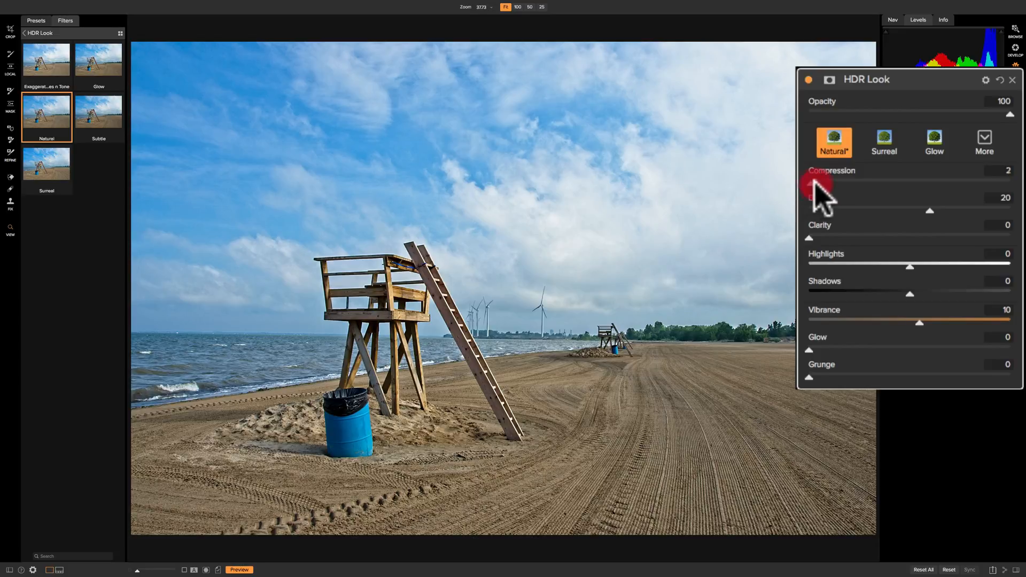
{"action": "left_click_drag", "start_coordinate": [822, 184], "coordinate": [890, 185]}
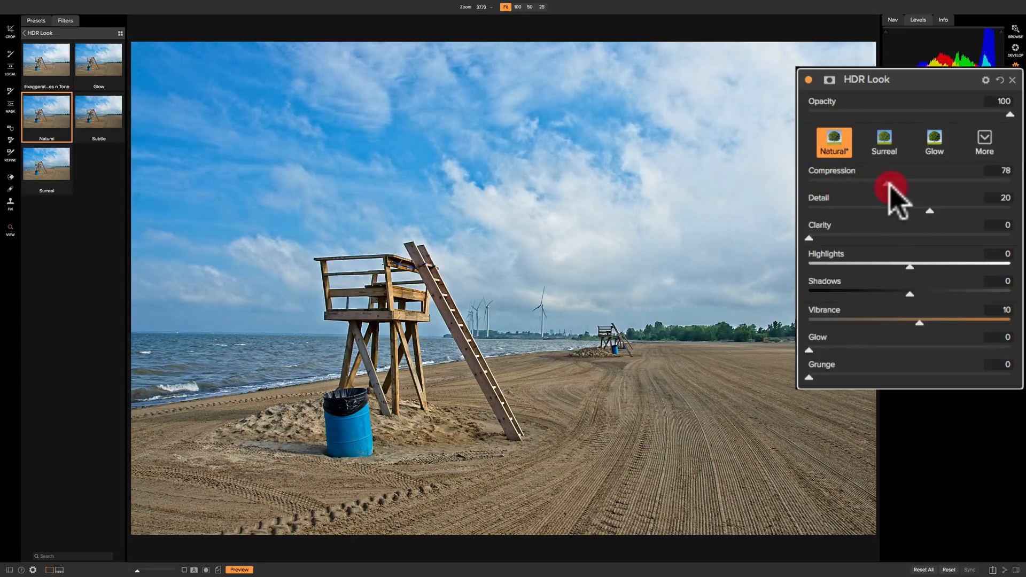
{"action": "left_click_drag", "start_coordinate": [890, 187], "coordinate": [965, 187]}
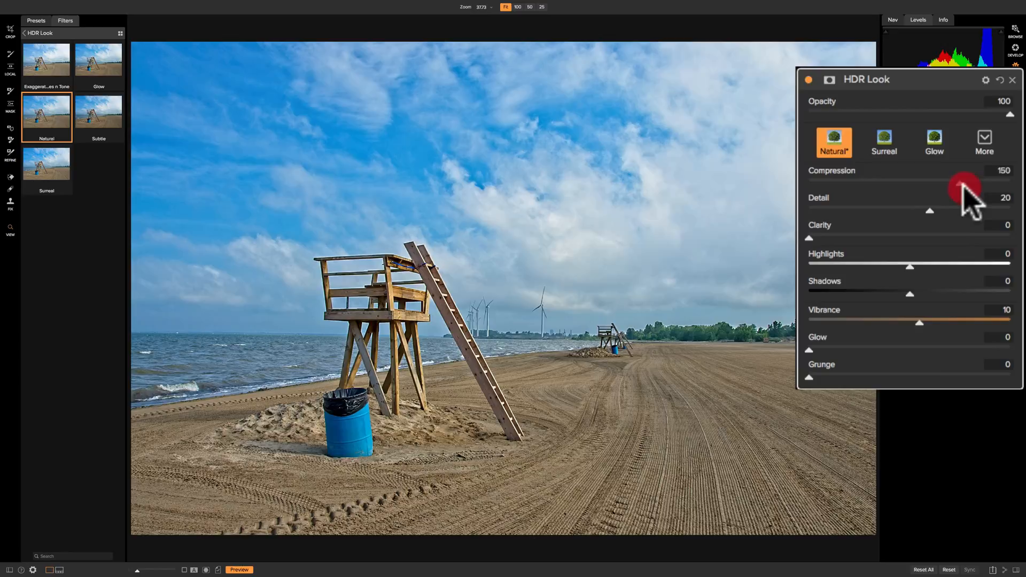
{"action": "left_click_drag", "start_coordinate": [966, 182], "coordinate": [855, 183]}
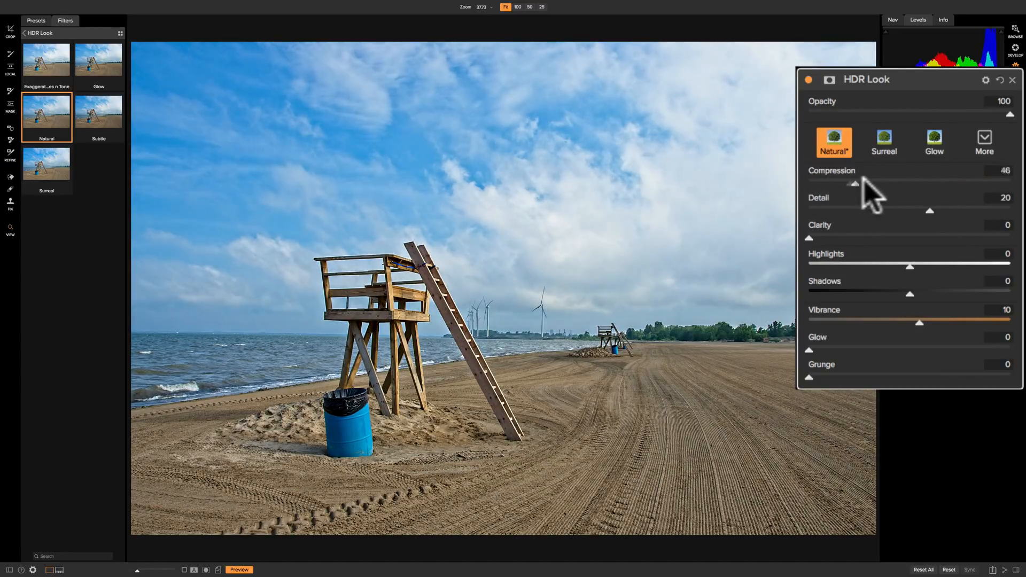
{"action": "left_click_drag", "start_coordinate": [854, 184], "coordinate": [929, 184]}
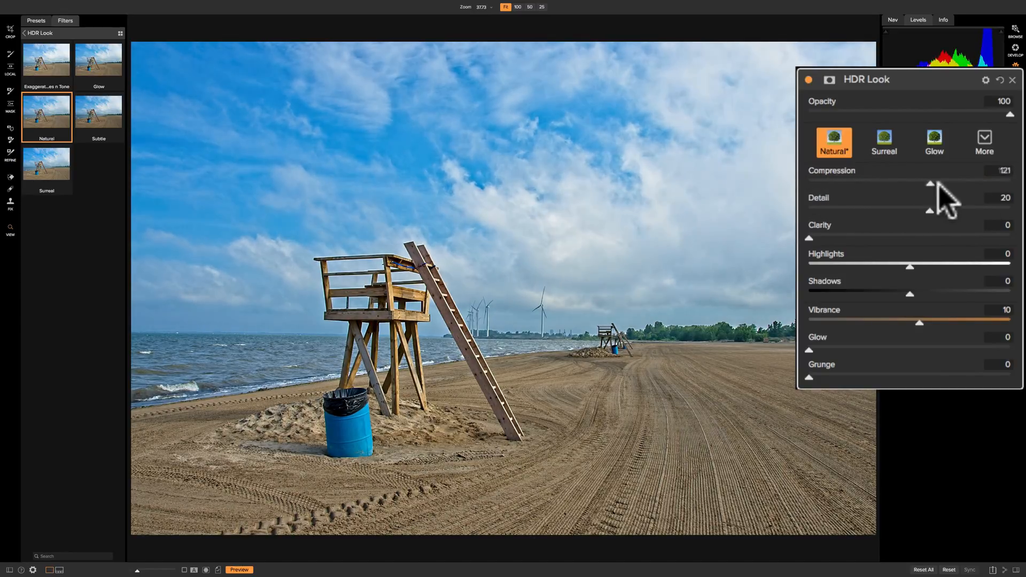
{"action": "left_click_drag", "start_coordinate": [930, 183], "coordinate": [916, 185]}
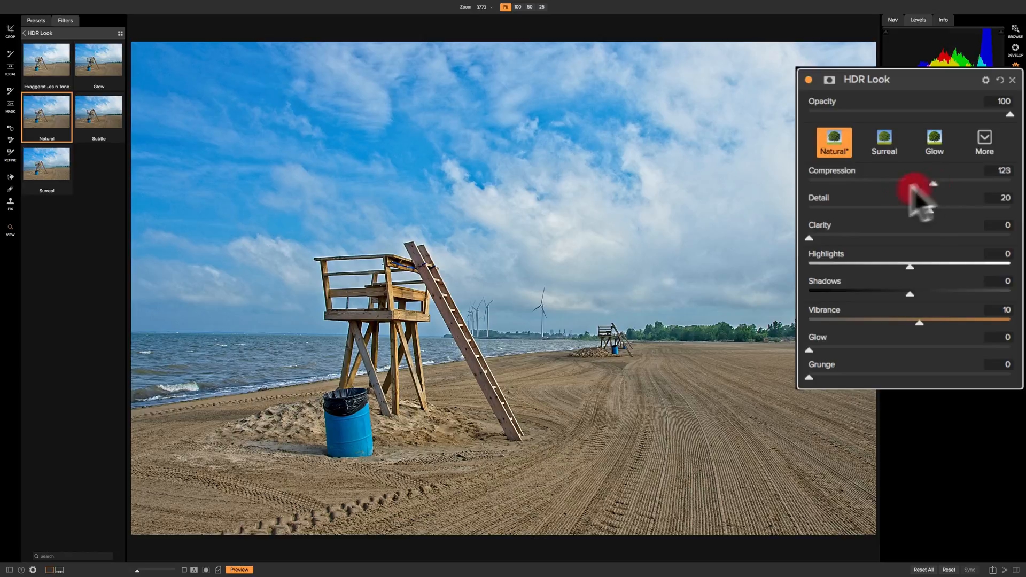
{"action": "left_click_drag", "start_coordinate": [919, 184], "coordinate": [889, 184]}
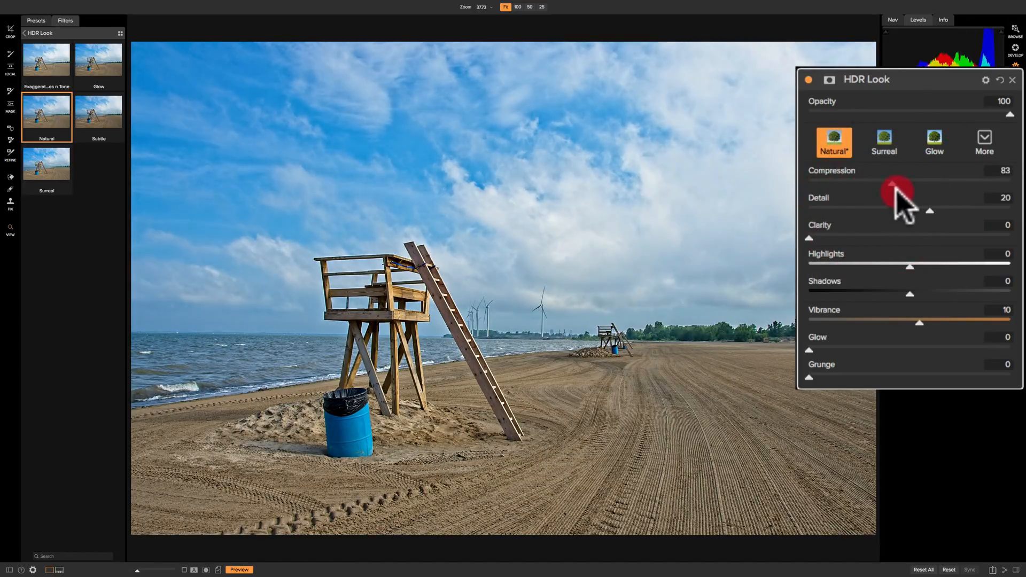
{"action": "left_click_drag", "start_coordinate": [897, 190], "coordinate": [945, 190]}
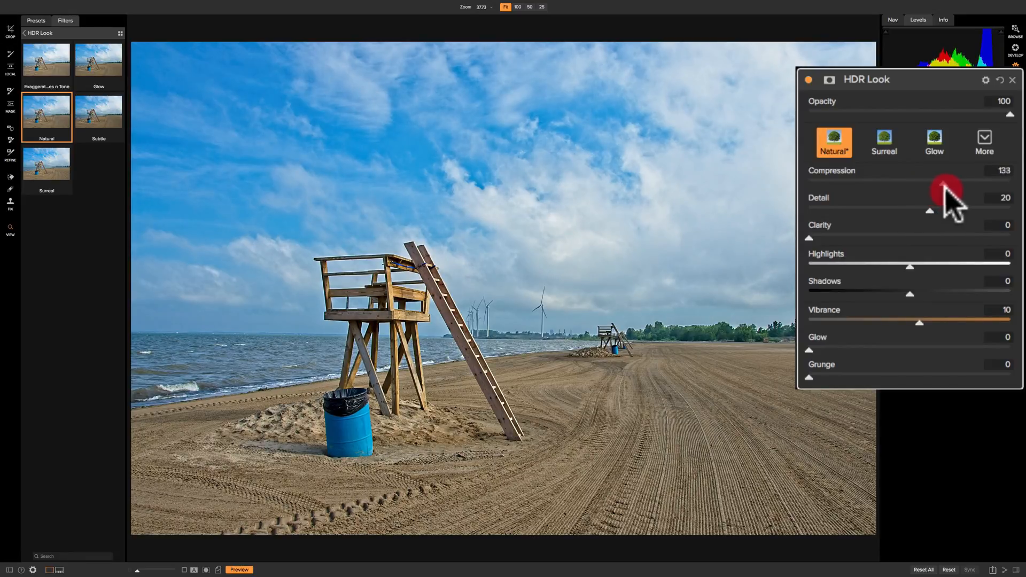
{"action": "left_click_drag", "start_coordinate": [946, 190], "coordinate": [956, 187]}
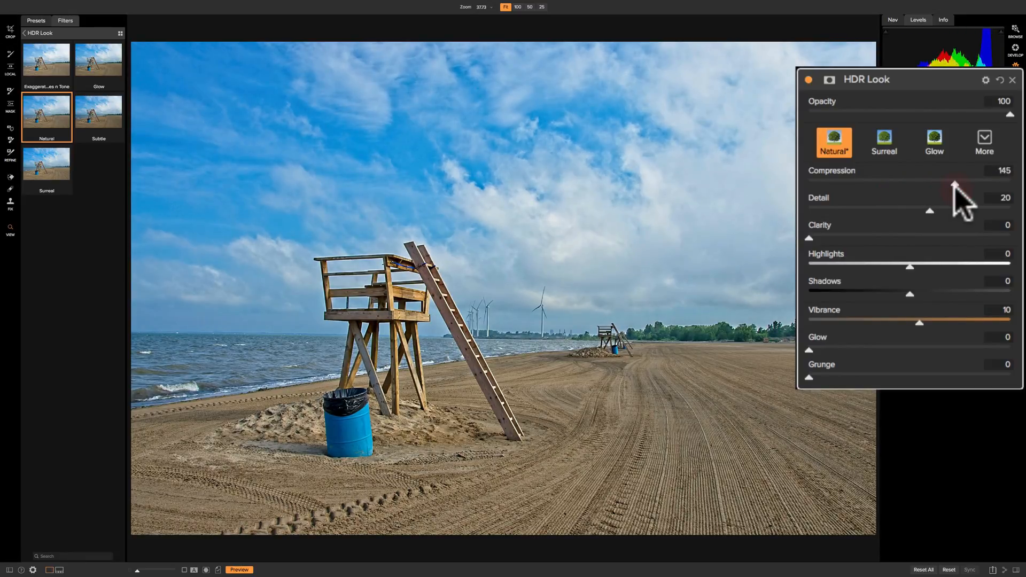
{"action": "left_click_drag", "start_coordinate": [956, 183], "coordinate": [923, 183]}
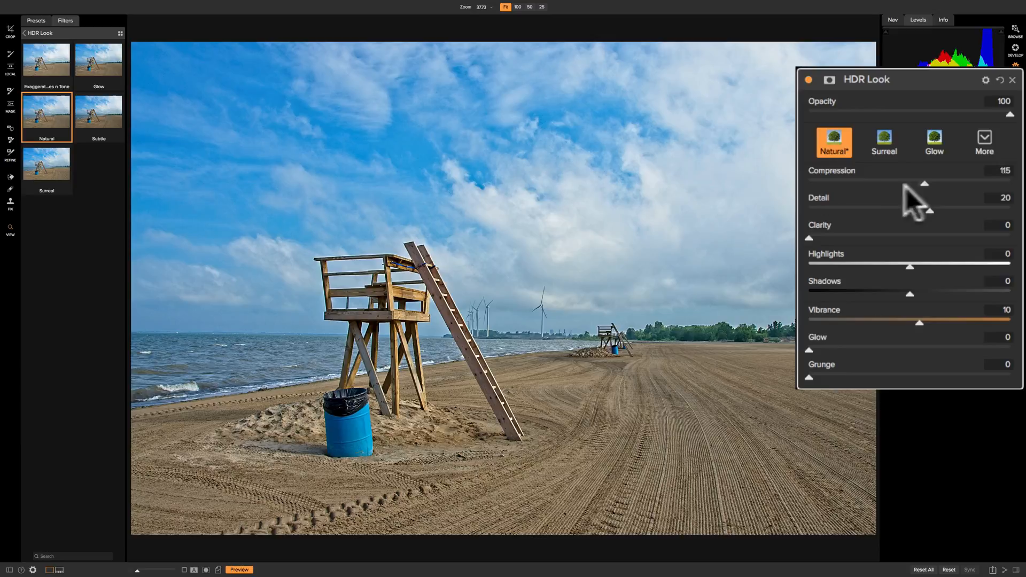
{"action": "left_click_drag", "start_coordinate": [923, 184], "coordinate": [912, 183]}
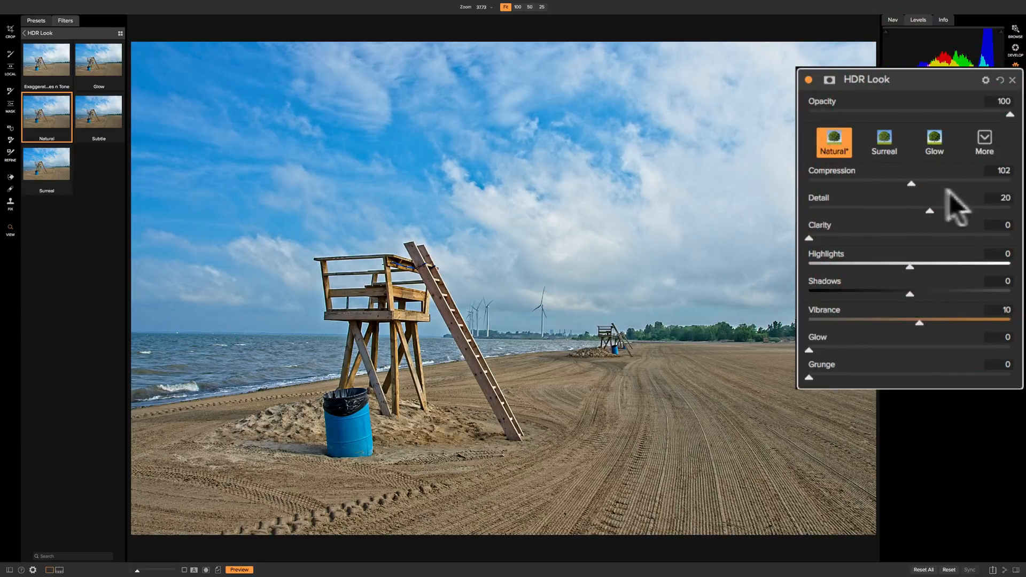
{"action": "mouse_move", "coordinate": [923, 199]}
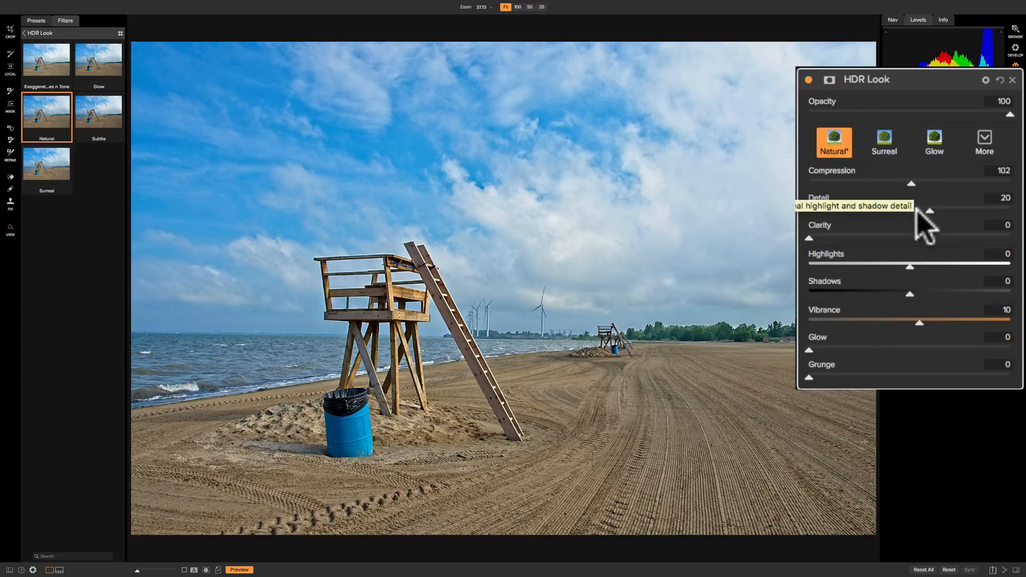
Push Detail to its maximum, then down through zero to its minimum.
{"action": "left_click_drag", "start_coordinate": [929, 211], "coordinate": [1008, 210]}
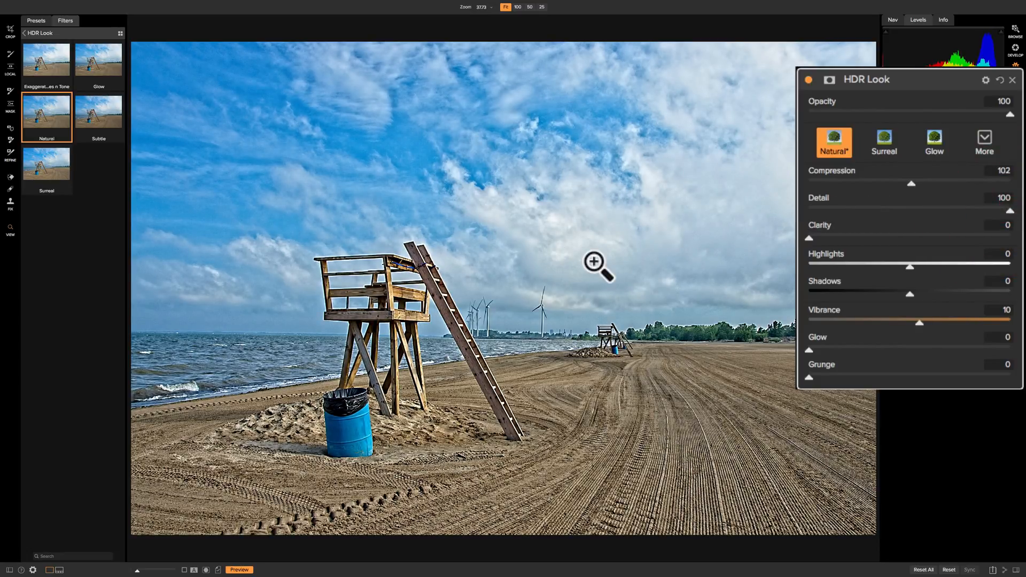
{"action": "mouse_move", "coordinate": [874, 291]}
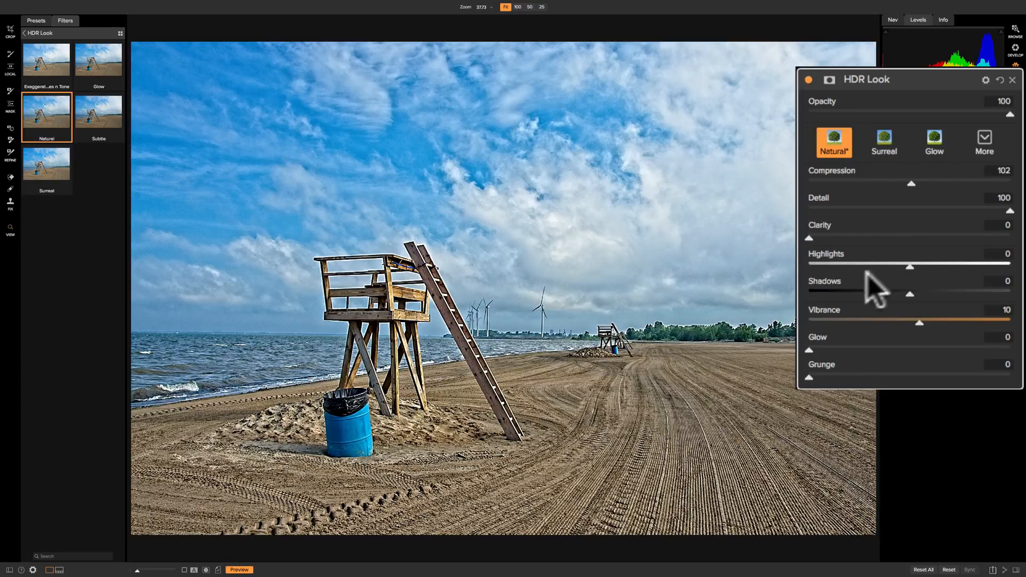
{"action": "left_click_drag", "start_coordinate": [1008, 210], "coordinate": [998, 214]}
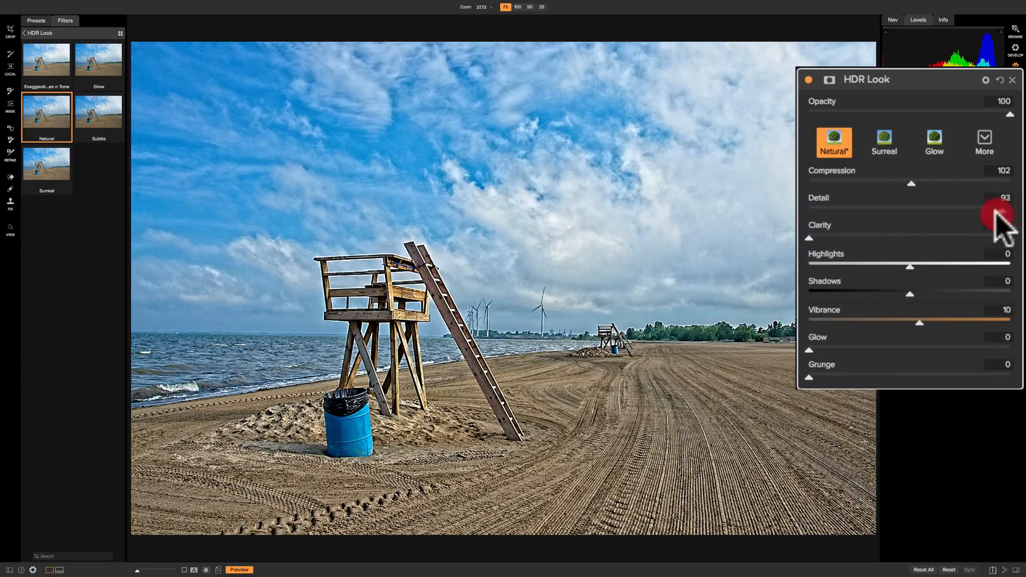
{"action": "left_click_drag", "start_coordinate": [995, 216], "coordinate": [907, 216]}
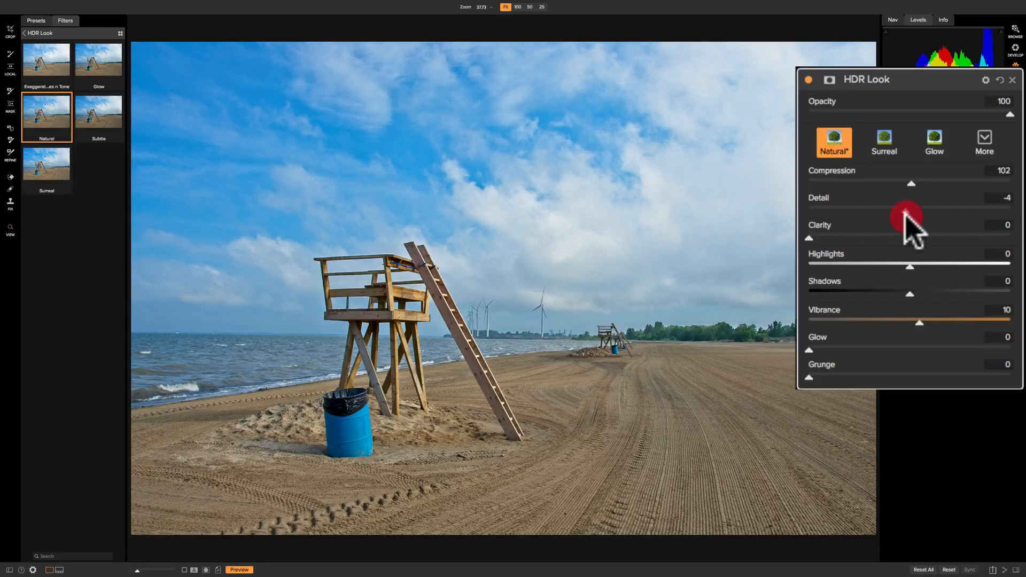
{"action": "left_click_drag", "start_coordinate": [909, 216], "coordinate": [864, 216]}
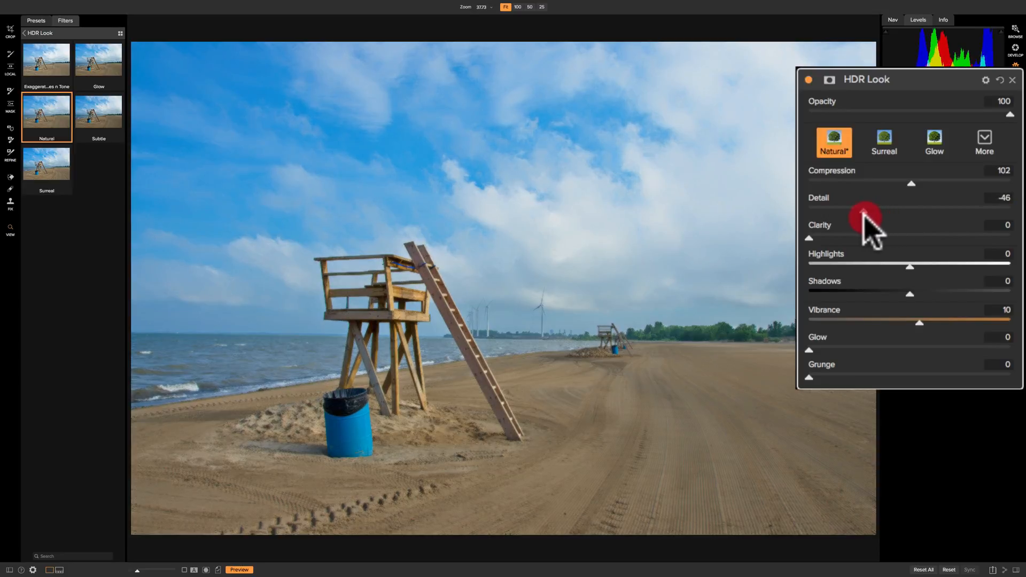
{"action": "left_click_drag", "start_coordinate": [864, 213], "coordinate": [871, 213]}
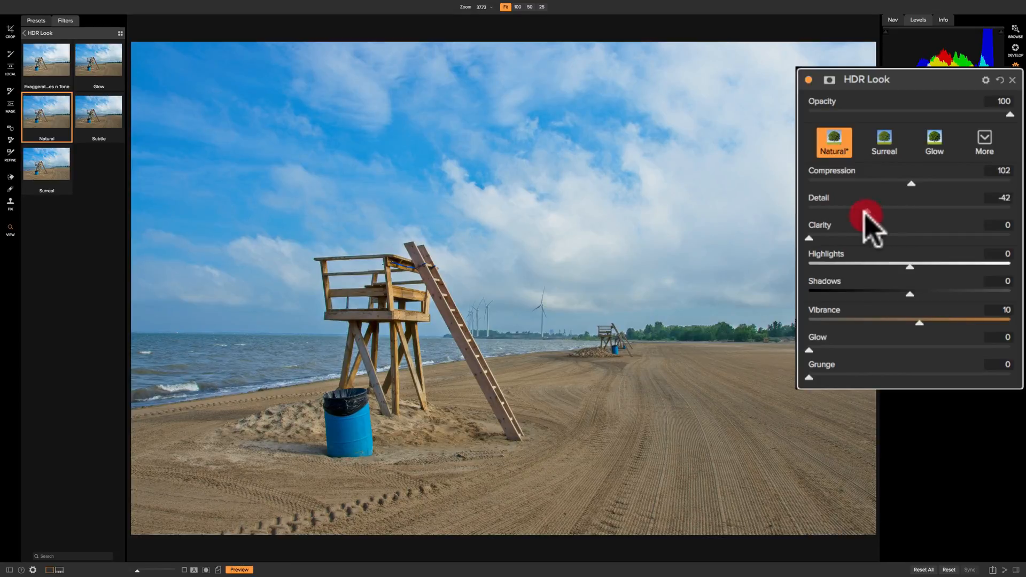
{"action": "left_click_drag", "start_coordinate": [864, 210], "coordinate": [831, 209]}
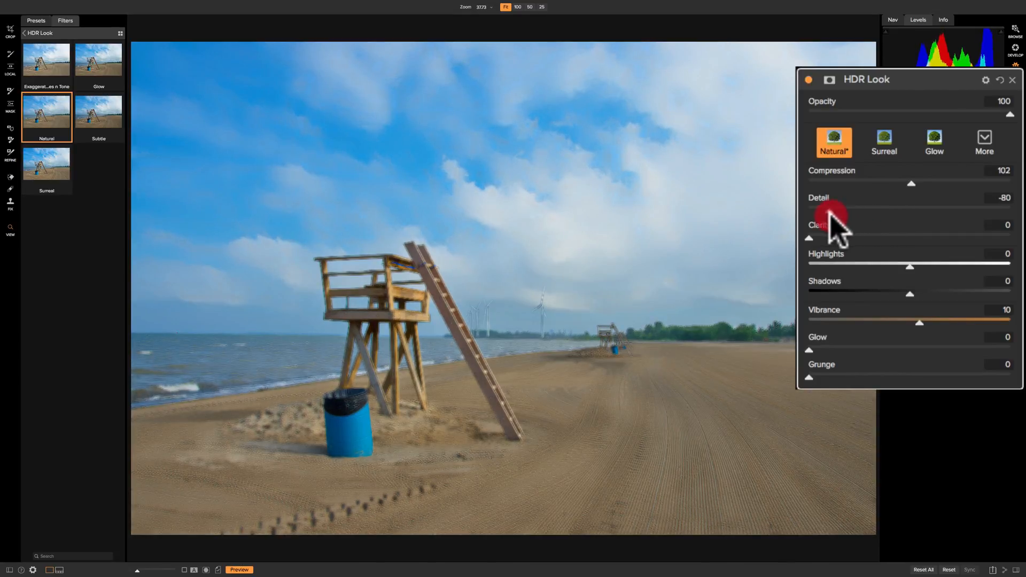
{"action": "left_click_drag", "start_coordinate": [831, 211], "coordinate": [810, 211]}
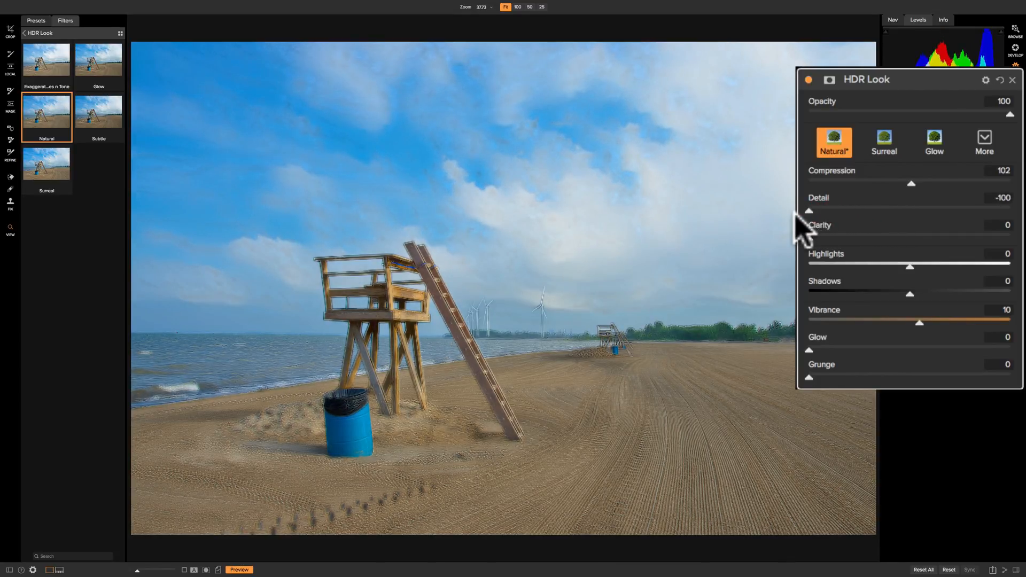
Bring Detail back from about -35 through zero to a modest 17.
{"action": "left_click_drag", "start_coordinate": [810, 210], "coordinate": [875, 210]}
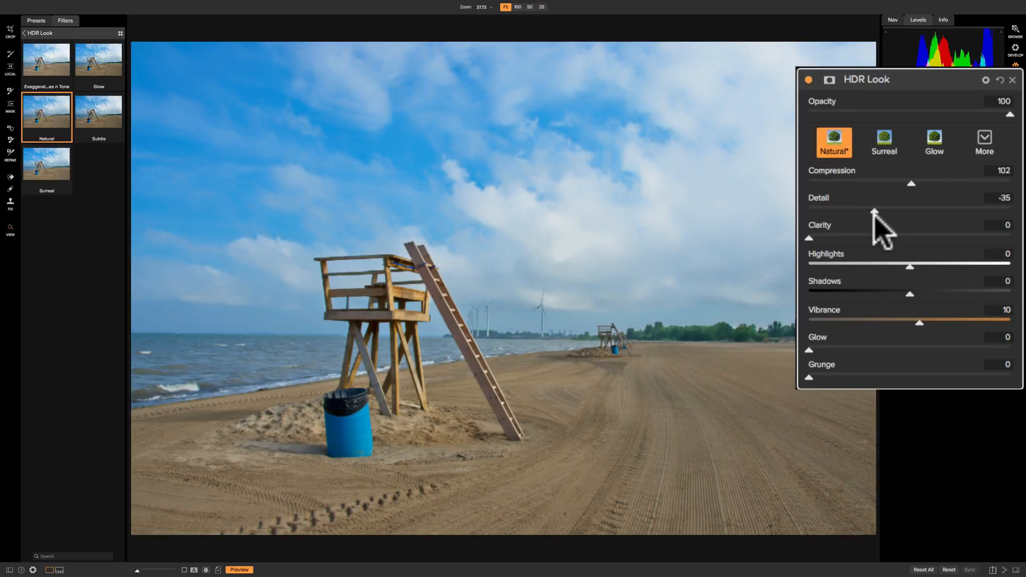
{"action": "mouse_move", "coordinate": [875, 226]}
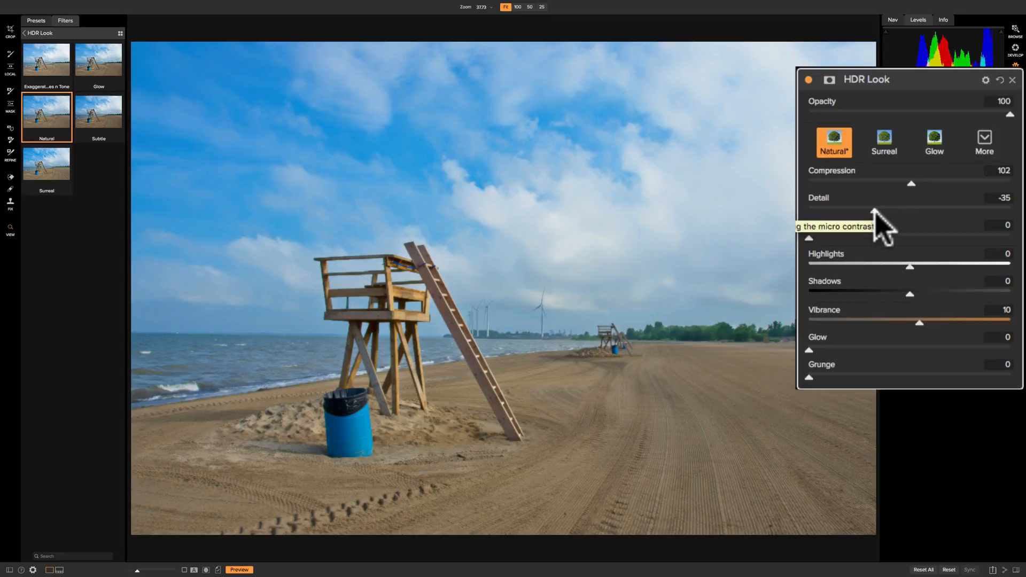
{"action": "left_click_drag", "start_coordinate": [874, 209], "coordinate": [901, 210]}
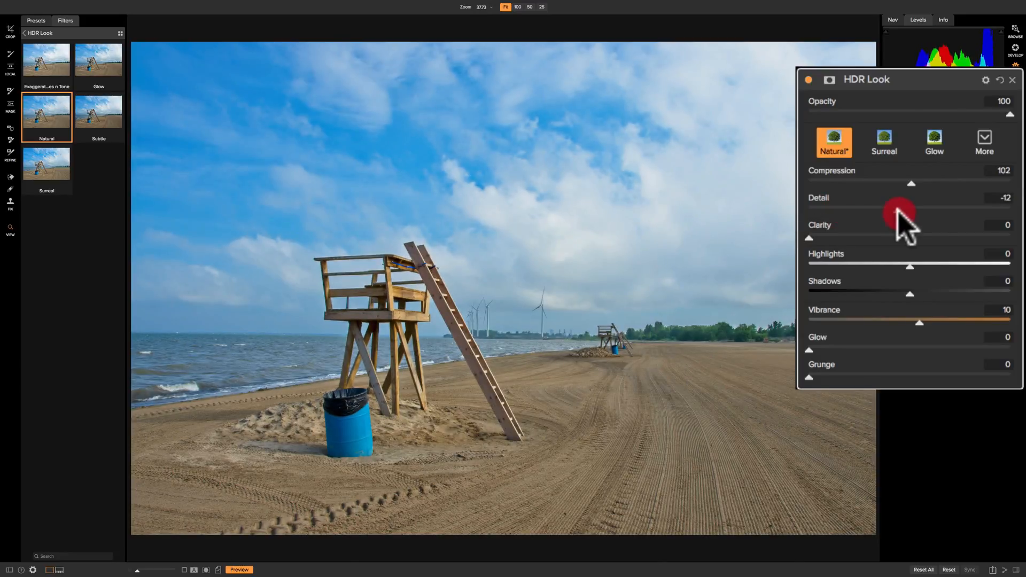
{"action": "left_click_drag", "start_coordinate": [898, 210], "coordinate": [929, 211]}
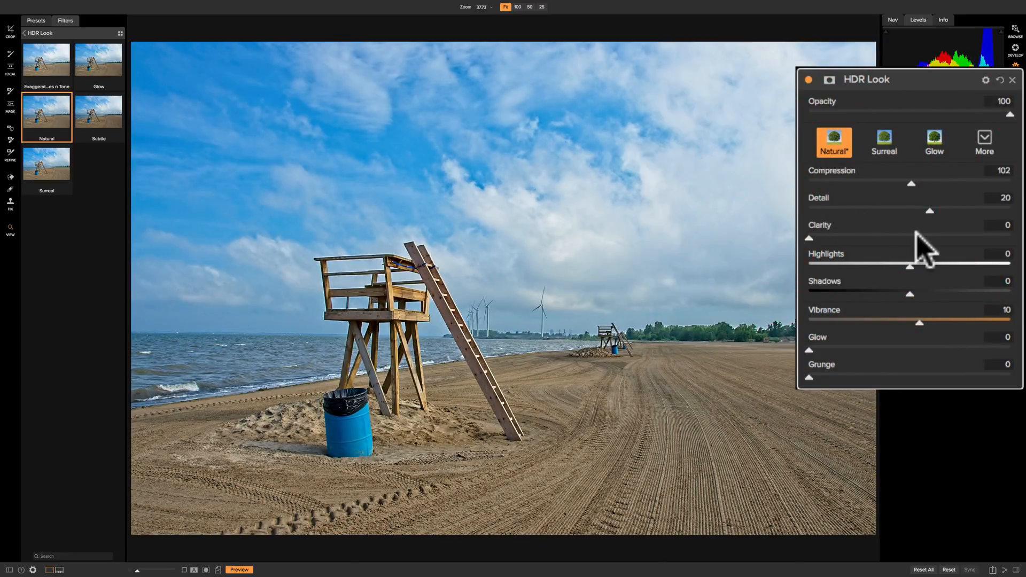
{"action": "left_click_drag", "start_coordinate": [929, 210], "coordinate": [910, 210]}
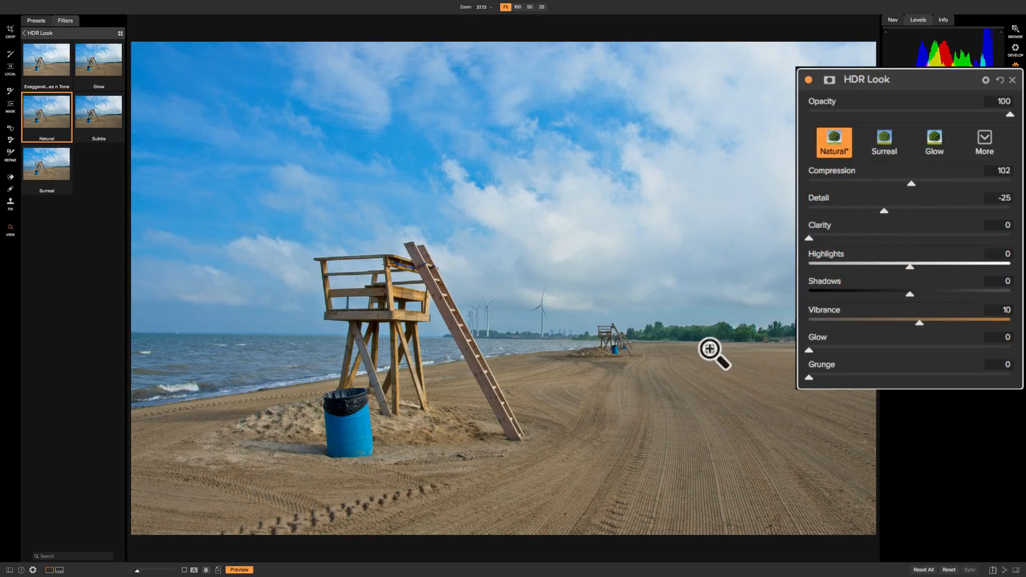
{"action": "mouse_move", "coordinate": [888, 222]}
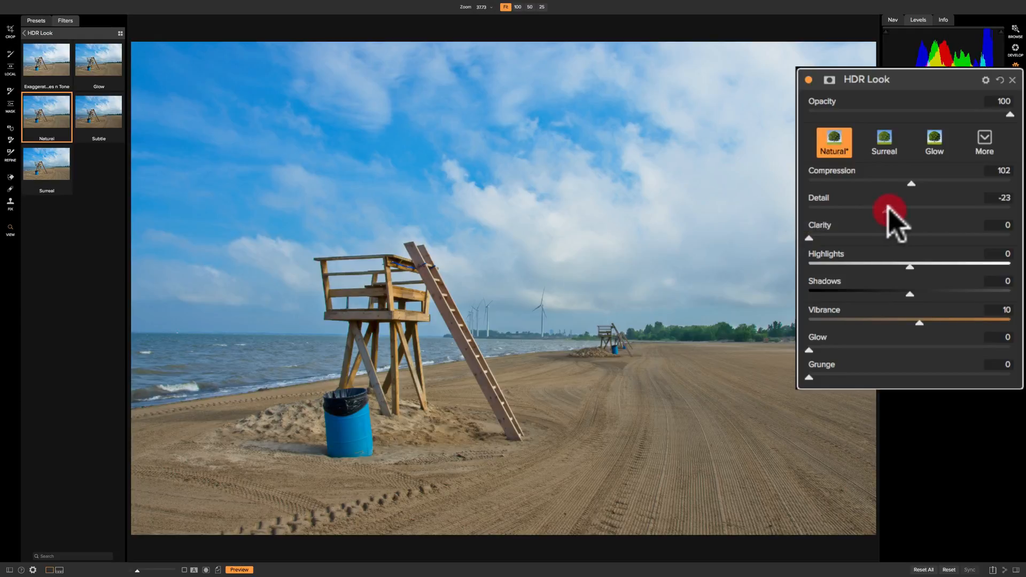
{"action": "left_click_drag", "start_coordinate": [890, 209], "coordinate": [909, 209]}
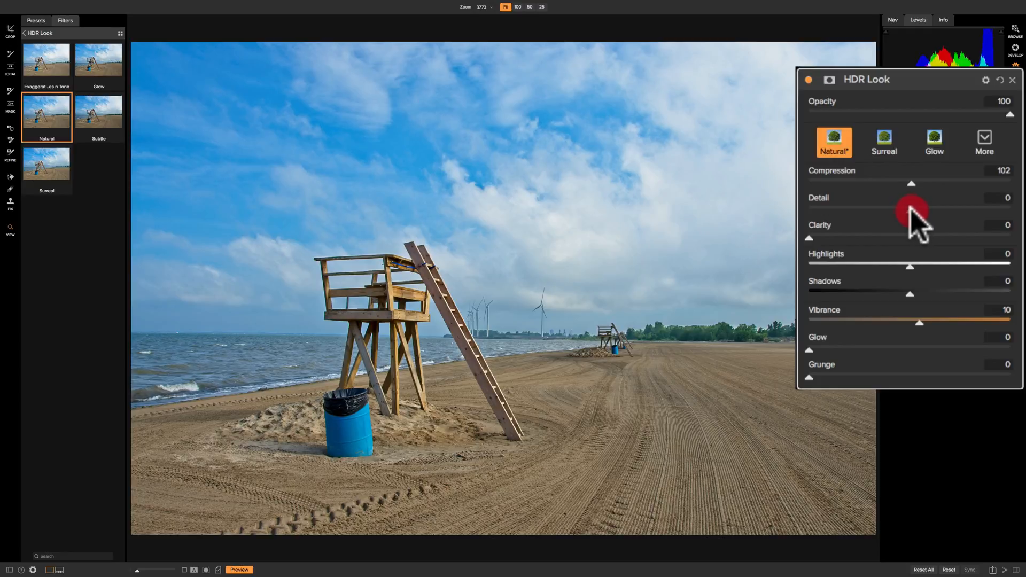
{"action": "left_click_drag", "start_coordinate": [910, 210], "coordinate": [926, 210]}
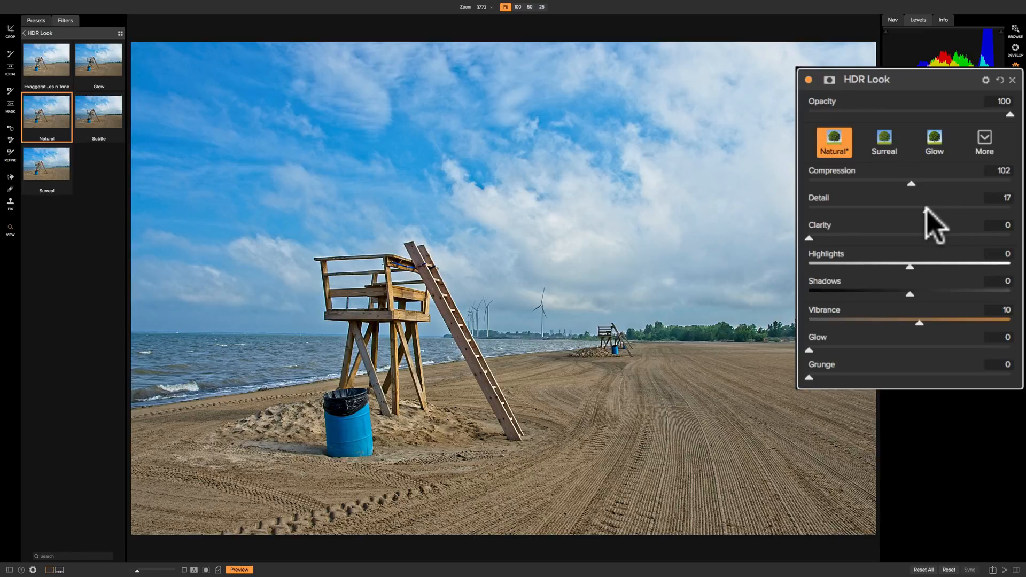
{"action": "mouse_move", "coordinate": [930, 222]}
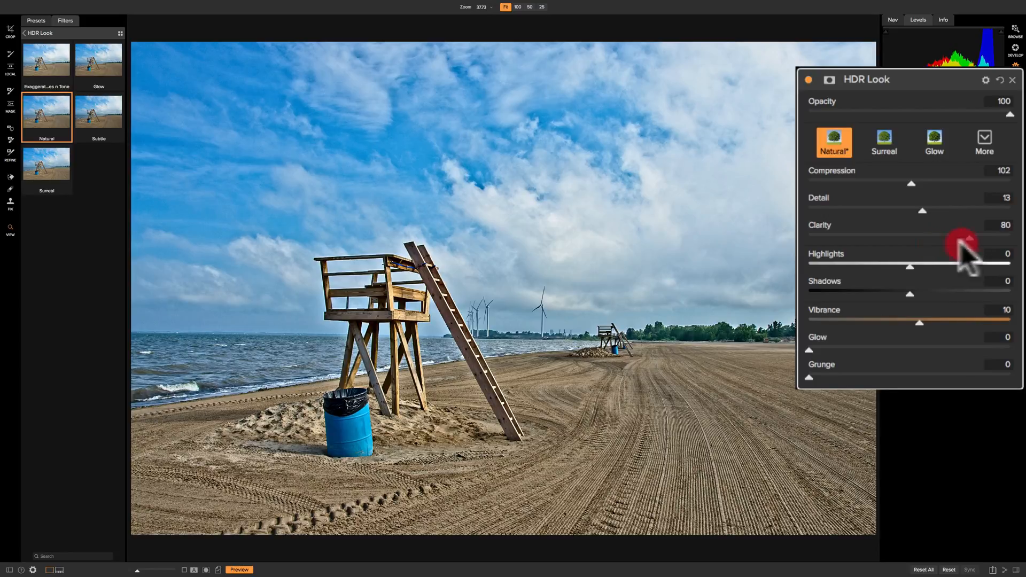
Compare Clarity values between about 53 and 80, then set Clarity to 0.
{"action": "left_click_drag", "start_coordinate": [975, 239], "coordinate": [953, 239]}
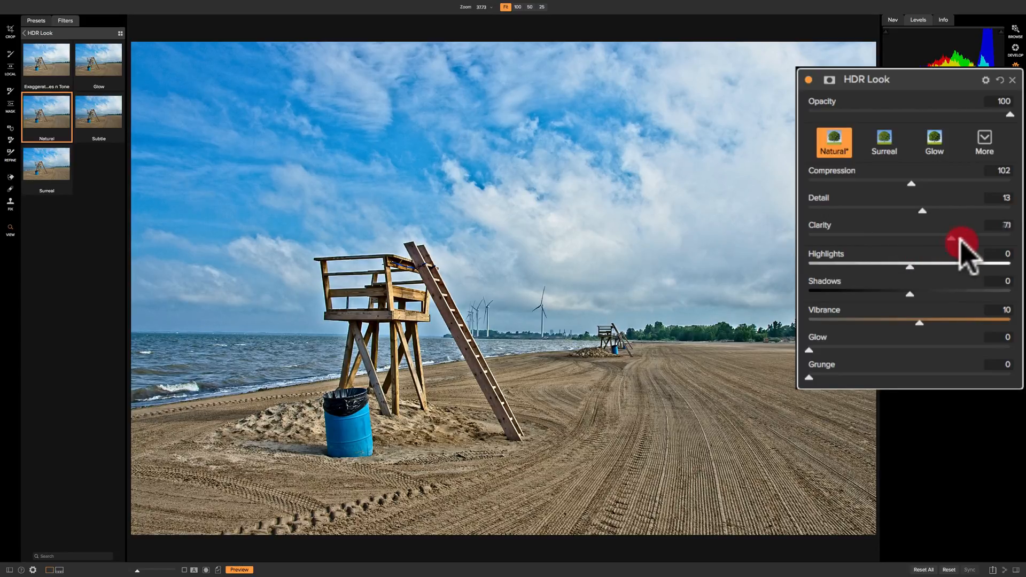
{"action": "left_click_drag", "start_coordinate": [962, 239], "coordinate": [933, 239]}
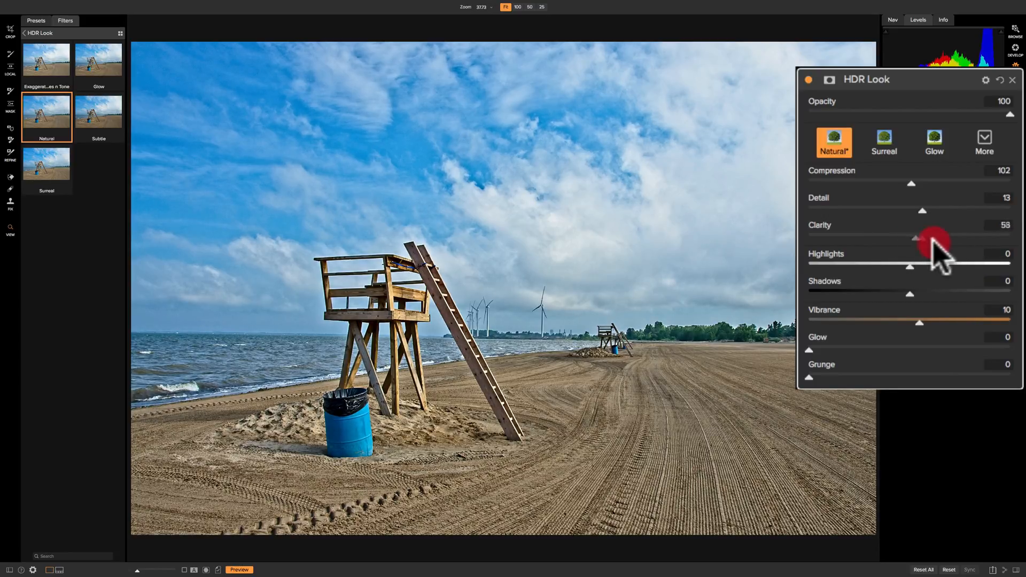
{"action": "left_click_drag", "start_coordinate": [936, 239], "coordinate": [975, 239]}
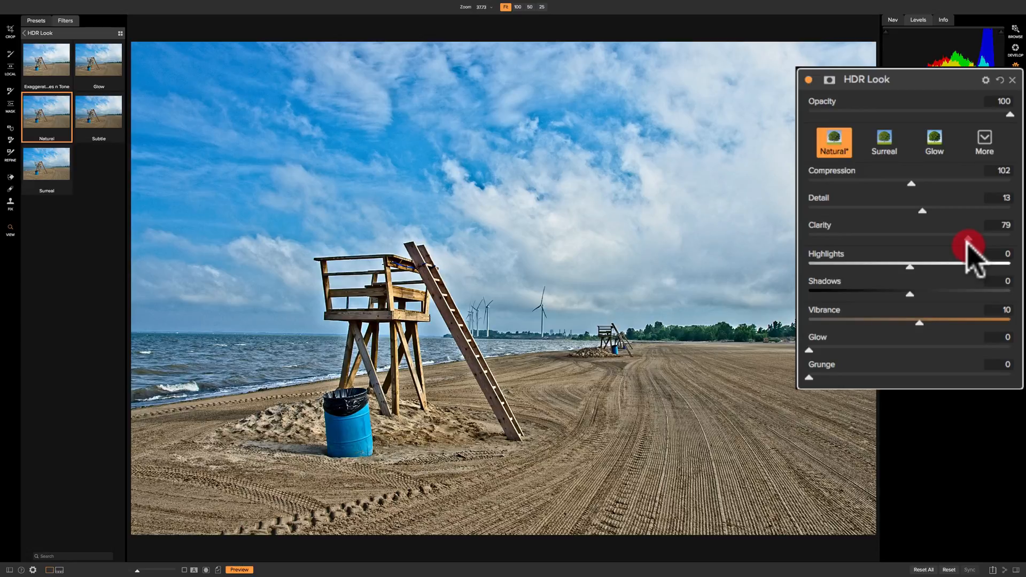
{"action": "left_click_drag", "start_coordinate": [972, 246], "coordinate": [956, 245]}
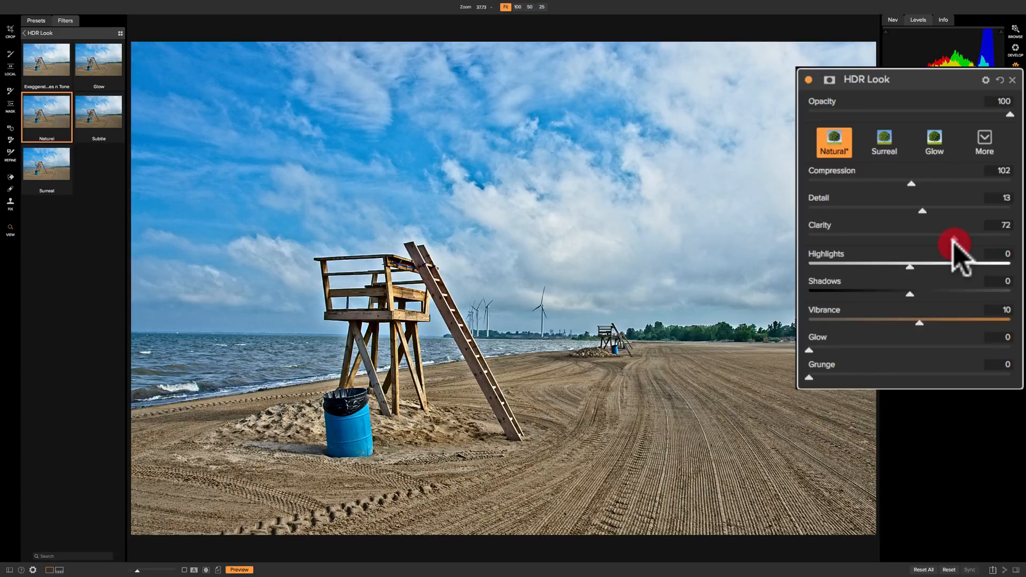
{"action": "left_click_drag", "start_coordinate": [956, 239], "coordinate": [930, 239]}
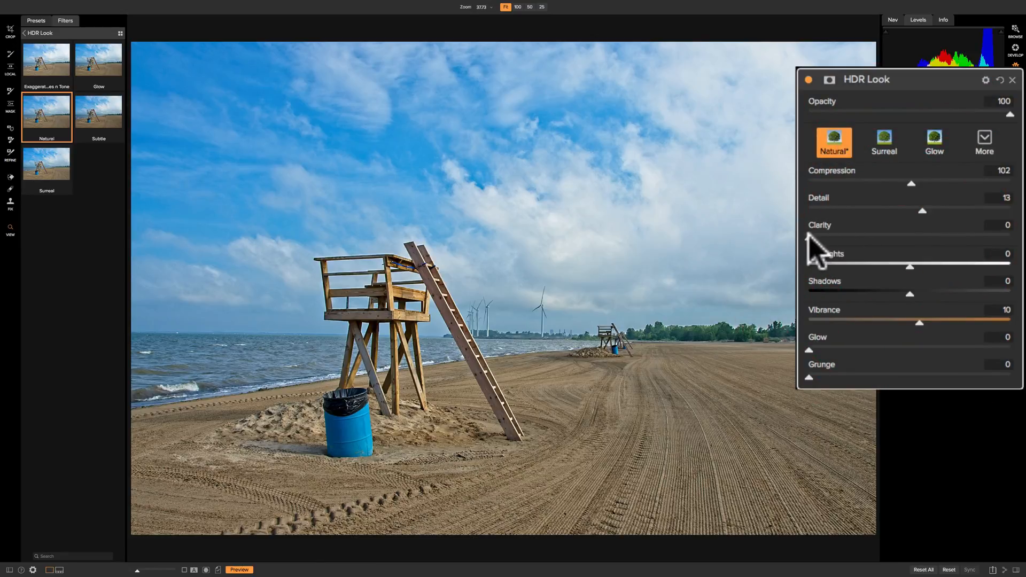
Set Detail to about 8 and Clarity to 11.
{"action": "left_click_drag", "start_coordinate": [923, 210], "coordinate": [917, 210]}
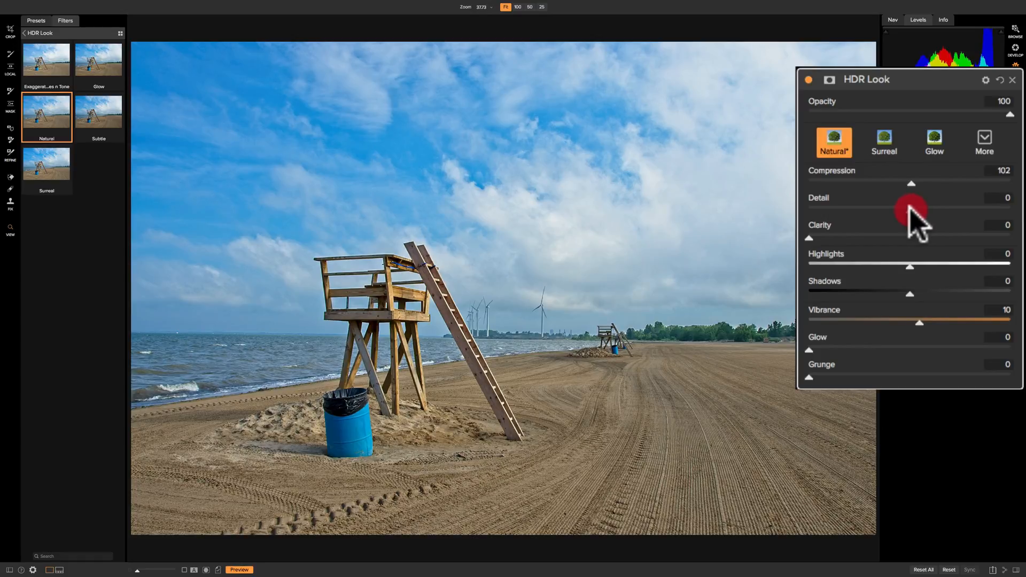
{"action": "left_click_drag", "start_coordinate": [909, 211], "coordinate": [875, 211]}
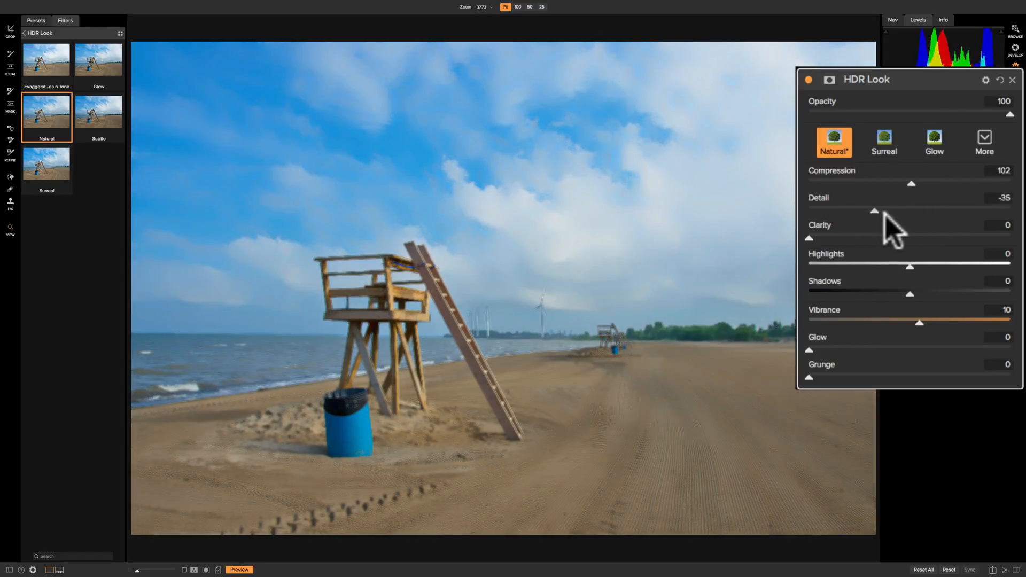
{"action": "left_click_drag", "start_coordinate": [875, 210], "coordinate": [921, 211]}
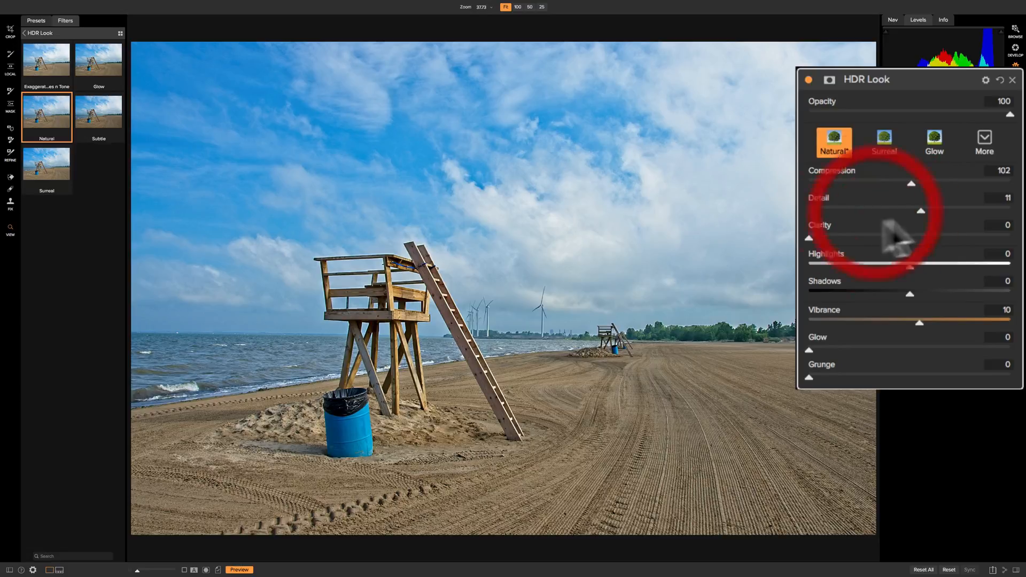
{"action": "left_click_drag", "start_coordinate": [809, 238], "coordinate": [821, 237]}
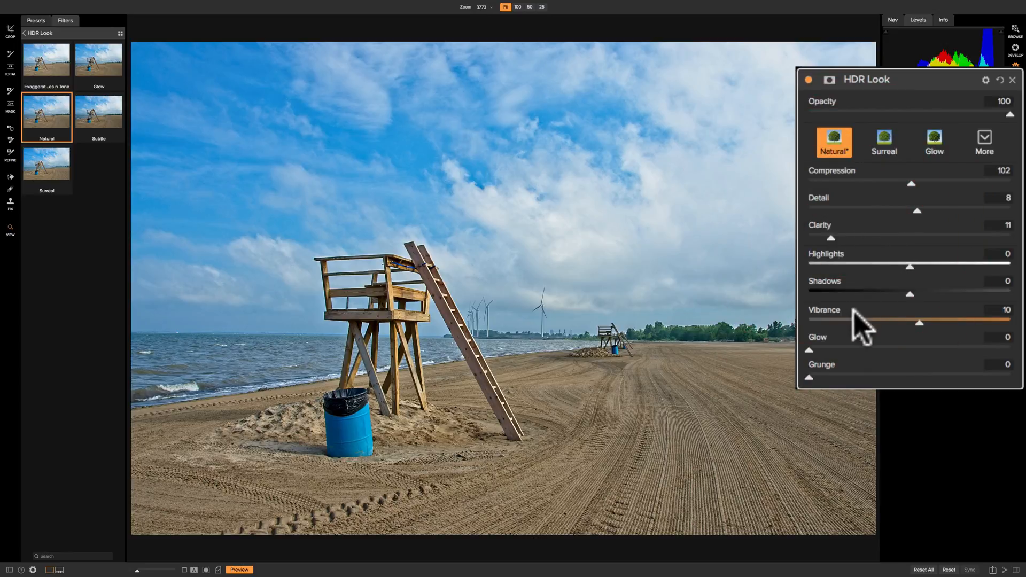
{"action": "mouse_move", "coordinate": [915, 285]}
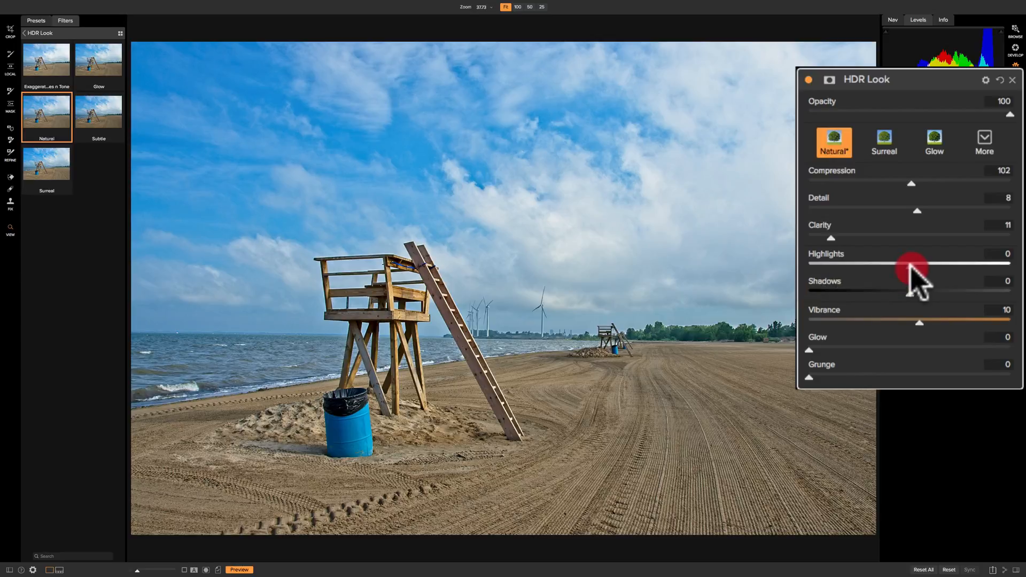
Brighten Highlights strongly, then pull them down to about -68.
{"action": "left_click_drag", "start_coordinate": [912, 263], "coordinate": [982, 263]}
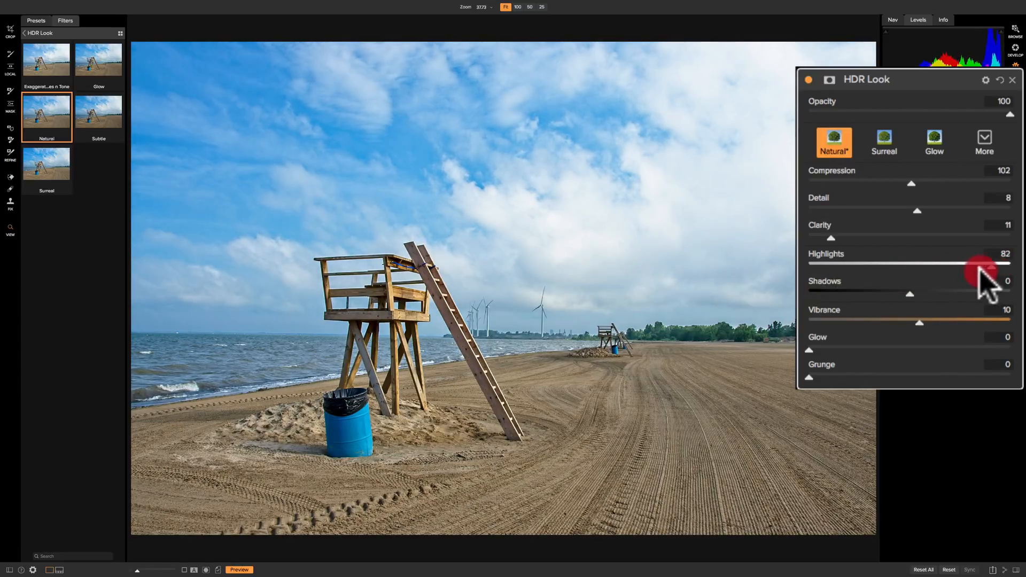
{"action": "left_click_drag", "start_coordinate": [982, 263], "coordinate": [850, 264]}
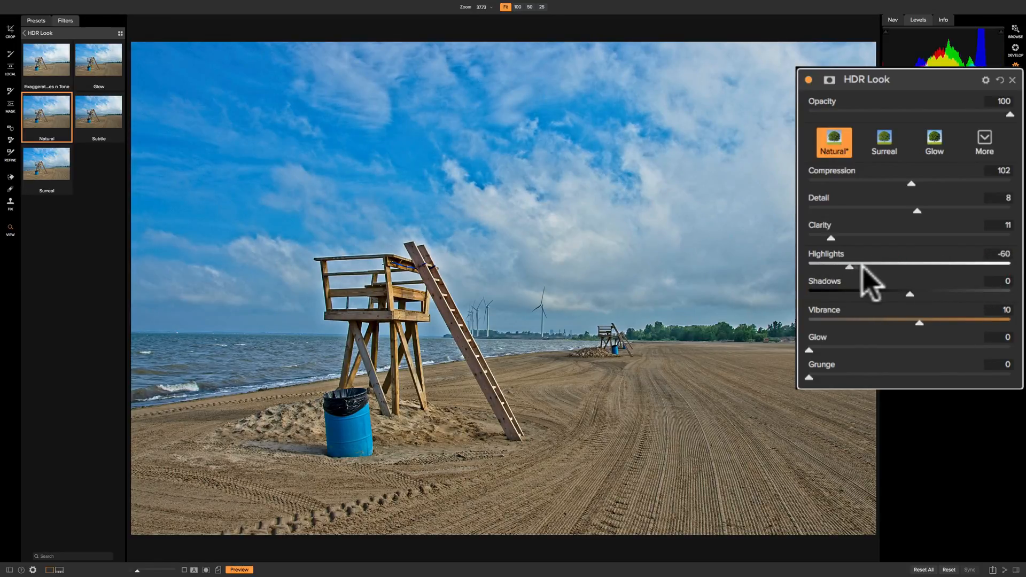
{"action": "left_click_drag", "start_coordinate": [849, 266], "coordinate": [841, 266]}
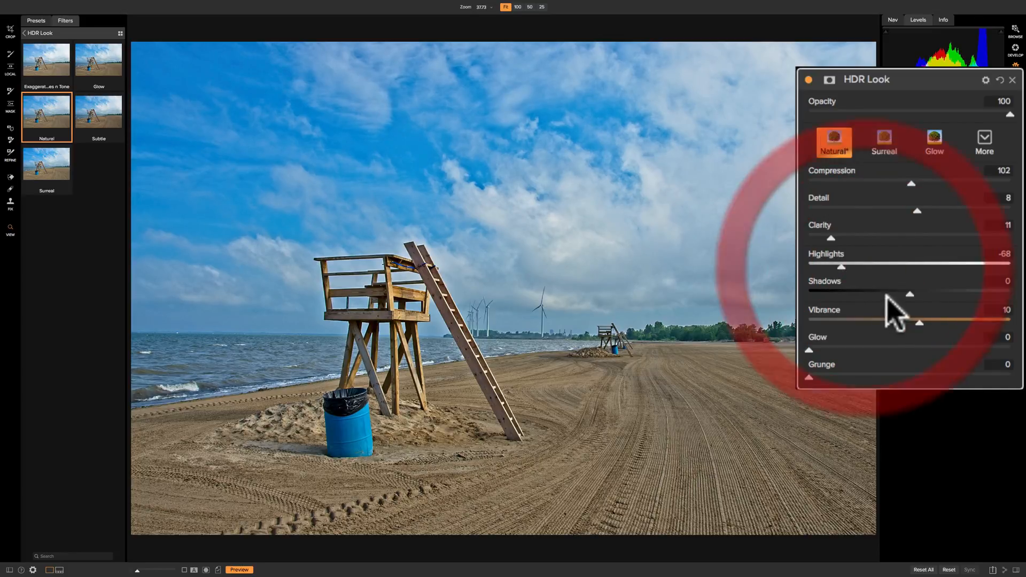
Compare Shadows from 31 to heavily darkened, settling at 8.
{"action": "left_click_drag", "start_coordinate": [910, 294], "coordinate": [943, 294]}
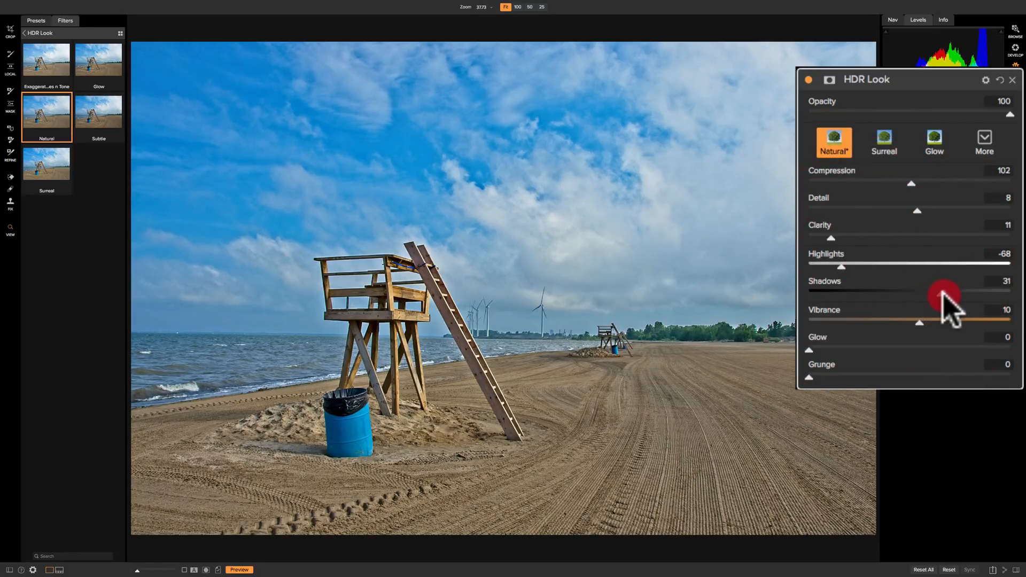
{"action": "left_click_drag", "start_coordinate": [949, 294], "coordinate": [933, 294]}
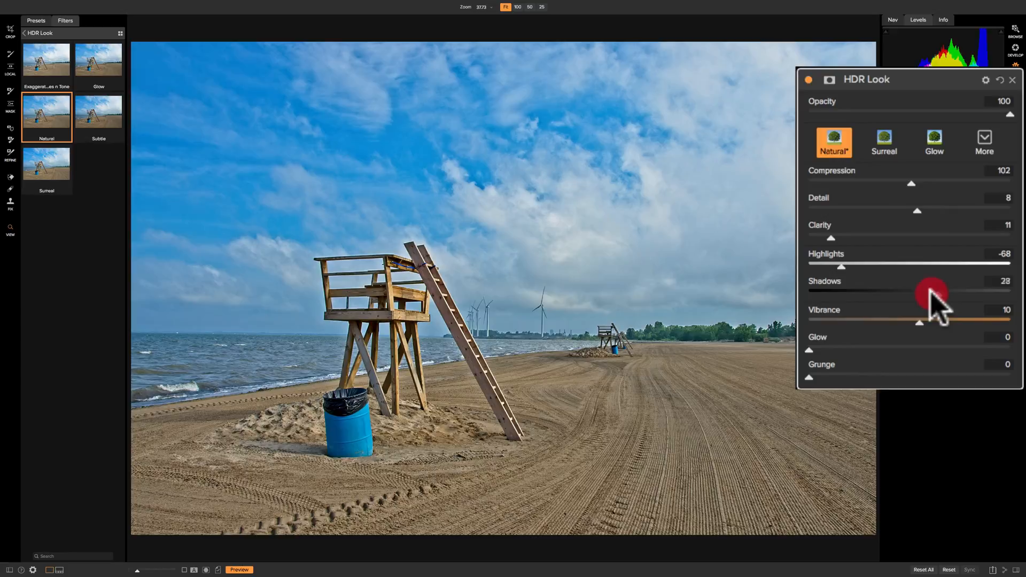
{"action": "left_click_drag", "start_coordinate": [931, 291], "coordinate": [837, 291]}
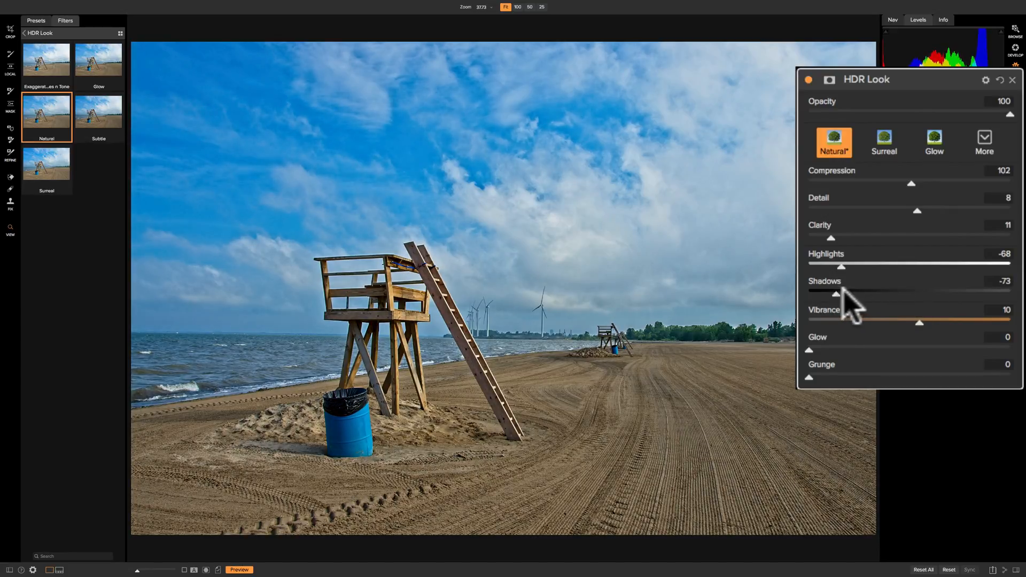
{"action": "left_click_drag", "start_coordinate": [837, 294], "coordinate": [916, 294]}
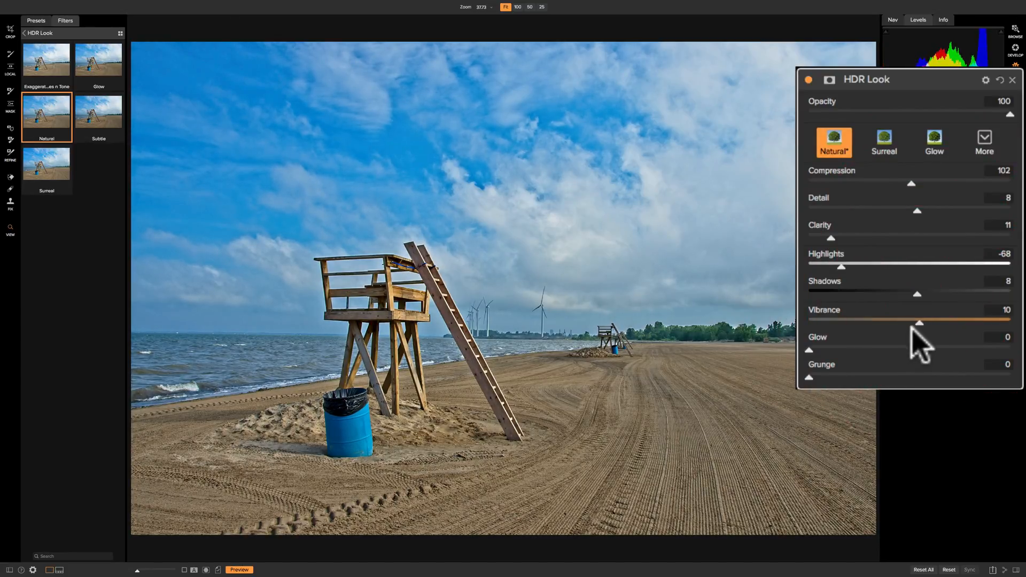
Compare Vibrance from below zero up to 51, settling at 22.
{"action": "left_click_drag", "start_coordinate": [920, 321], "coordinate": [959, 321]}
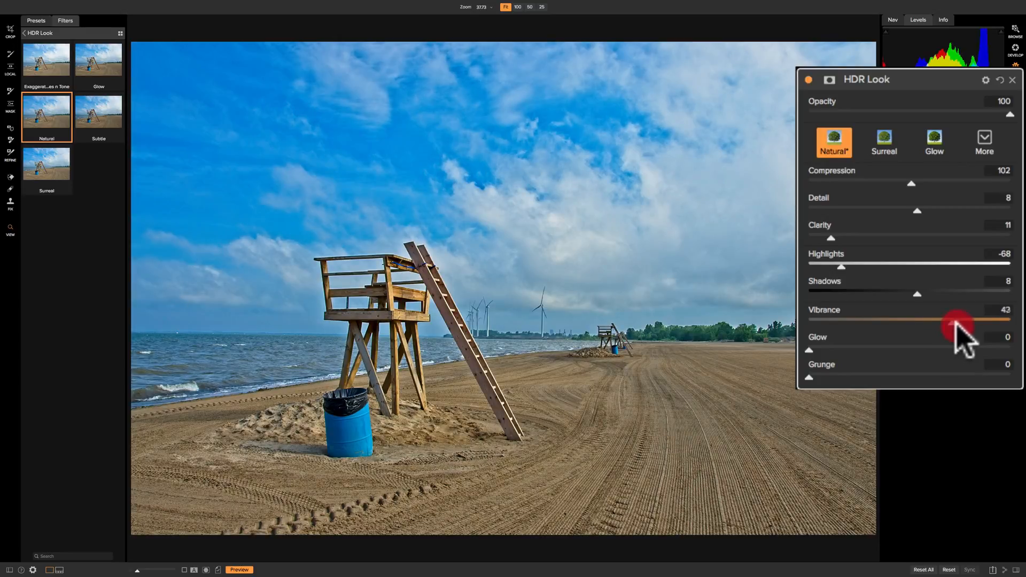
{"action": "left_click_drag", "start_coordinate": [958, 326], "coordinate": [942, 325]}
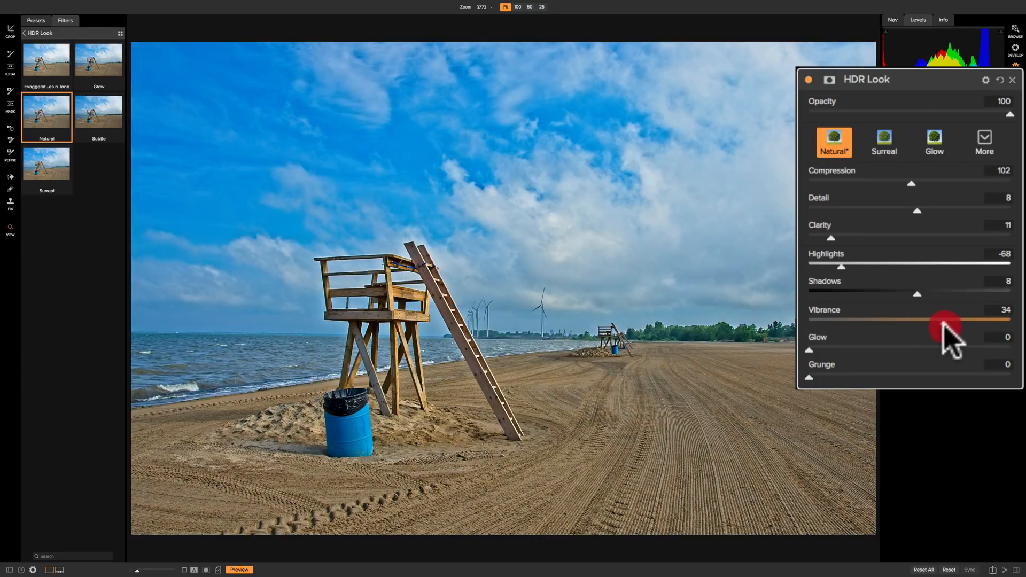
{"action": "left_click_drag", "start_coordinate": [942, 320], "coordinate": [960, 321]}
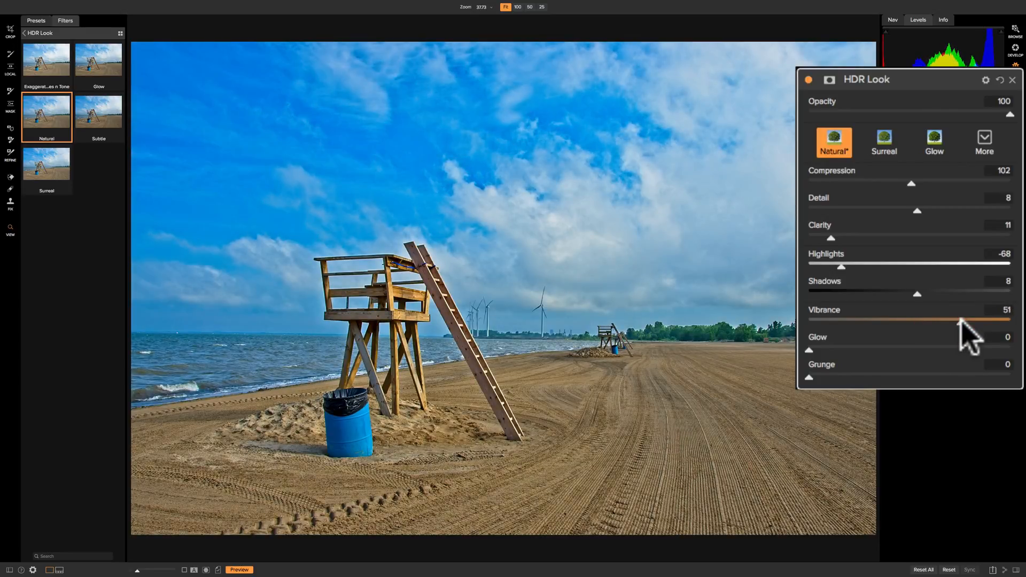
{"action": "left_click_drag", "start_coordinate": [962, 323], "coordinate": [906, 323]}
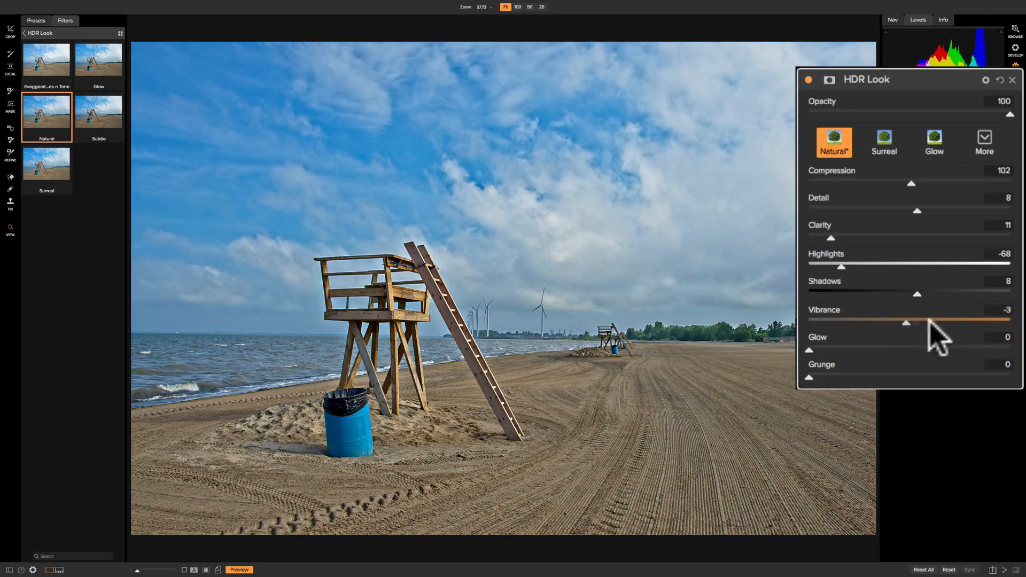
{"action": "left_click_drag", "start_coordinate": [905, 321], "coordinate": [942, 321]}
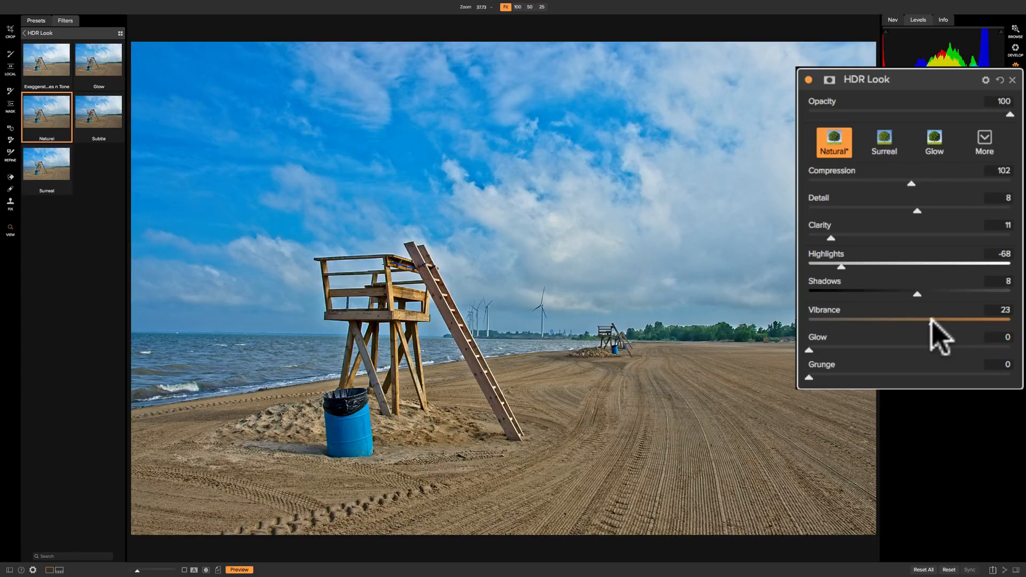
{"action": "mouse_move", "coordinate": [941, 343]}
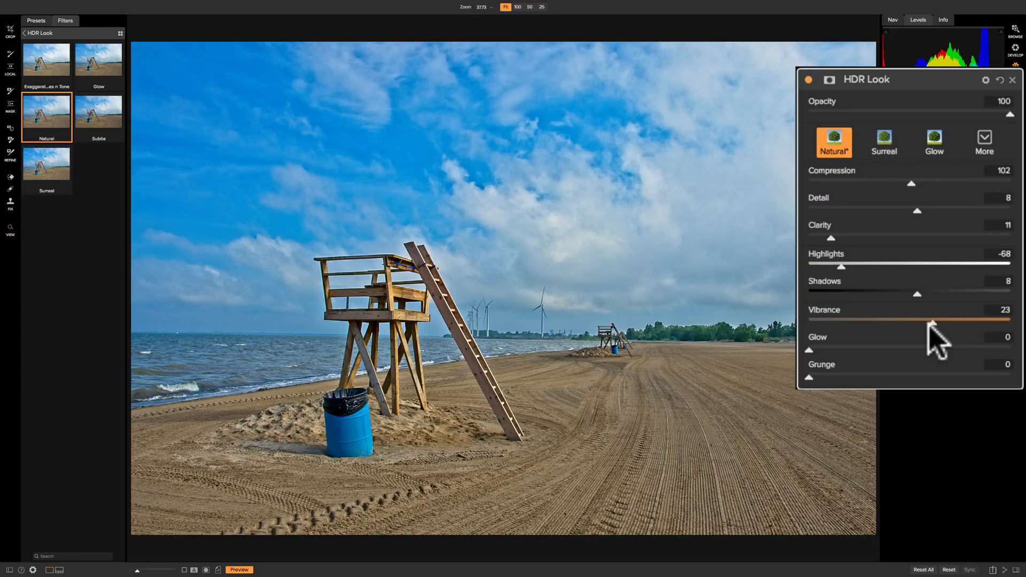
{"action": "left_click_drag", "start_coordinate": [935, 320], "coordinate": [916, 320]}
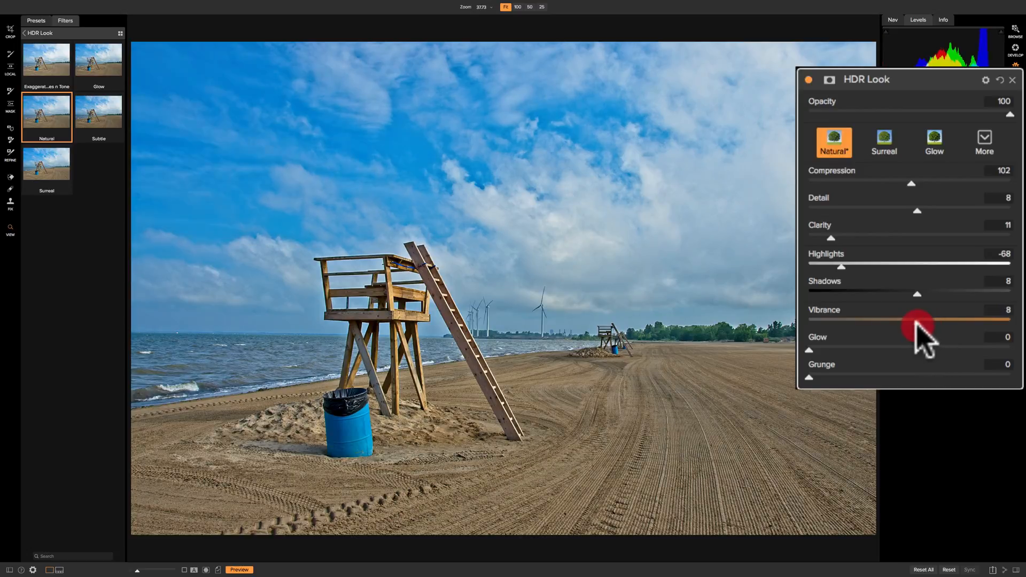
{"action": "left_click_drag", "start_coordinate": [915, 320], "coordinate": [942, 320]}
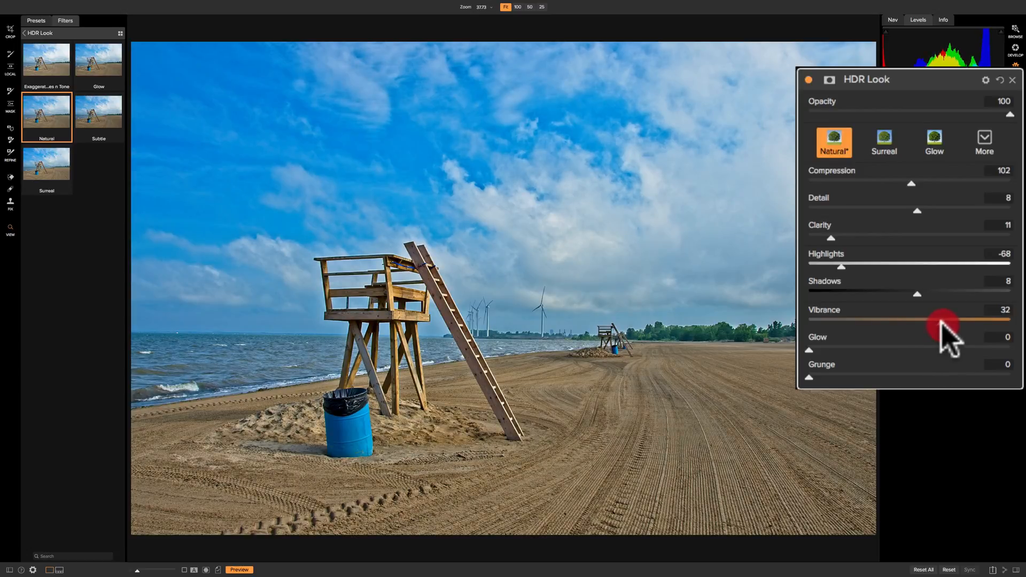
{"action": "left_click_drag", "start_coordinate": [945, 321], "coordinate": [942, 320]}
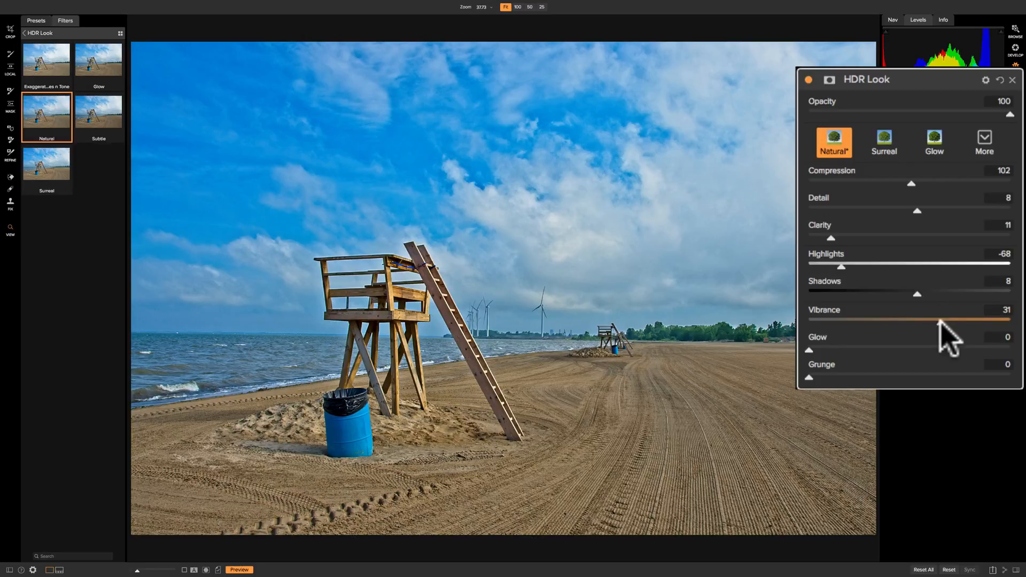
{"action": "left_click_drag", "start_coordinate": [963, 321], "coordinate": [933, 321]}
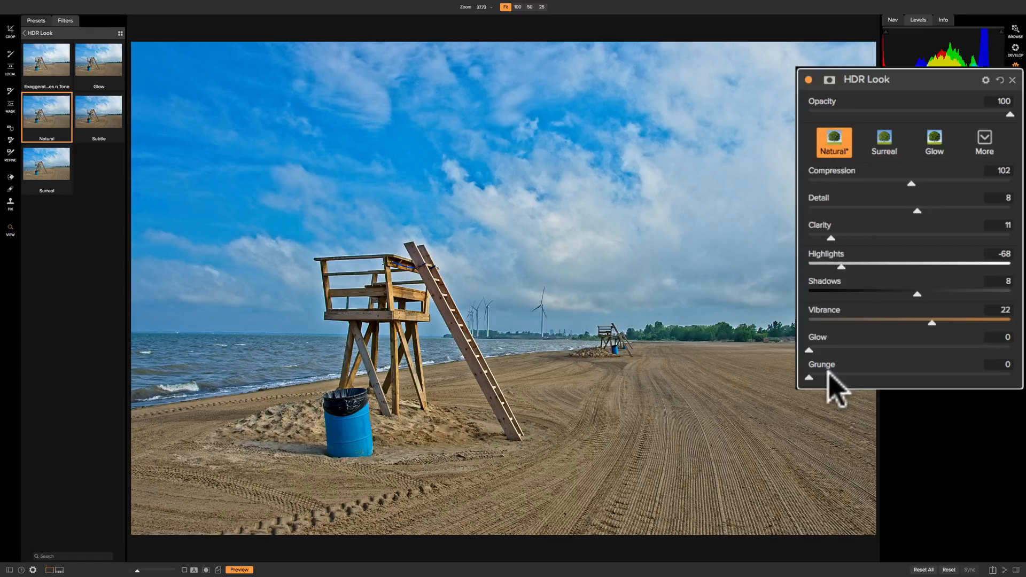
{"action": "mouse_move", "coordinate": [849, 372]}
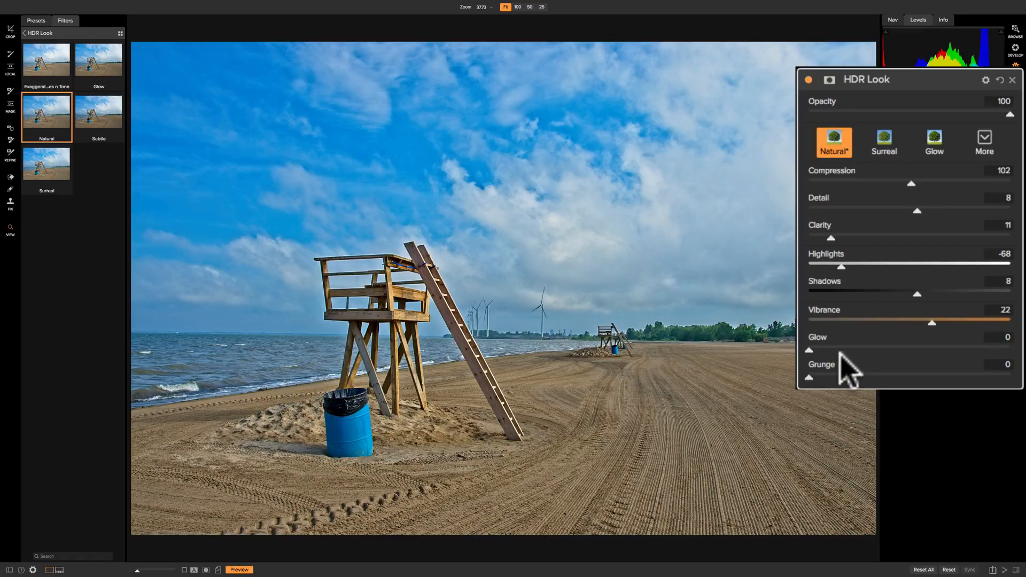
{"action": "mouse_move", "coordinate": [820, 366]}
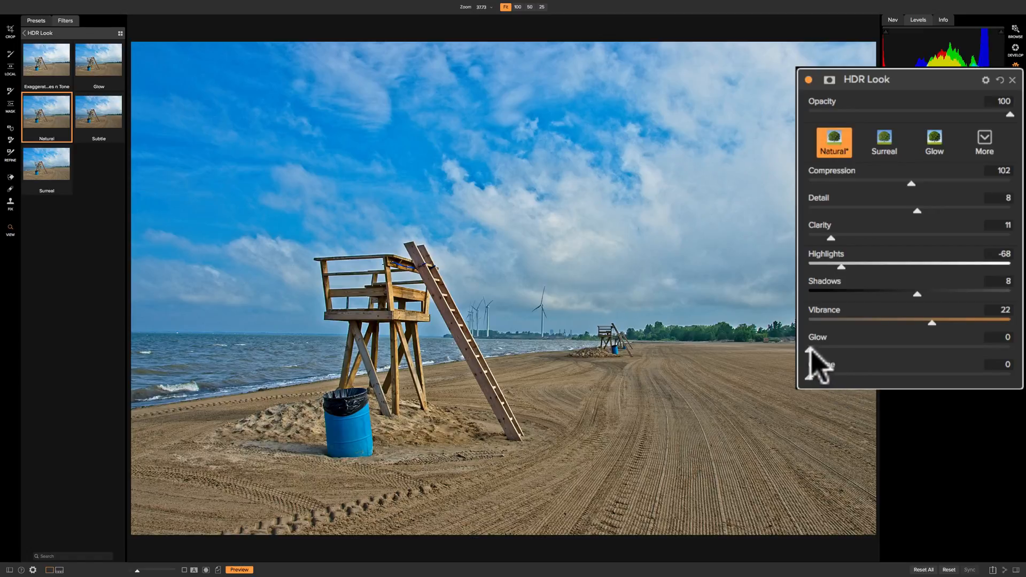
{"action": "mouse_move", "coordinate": [817, 363]}
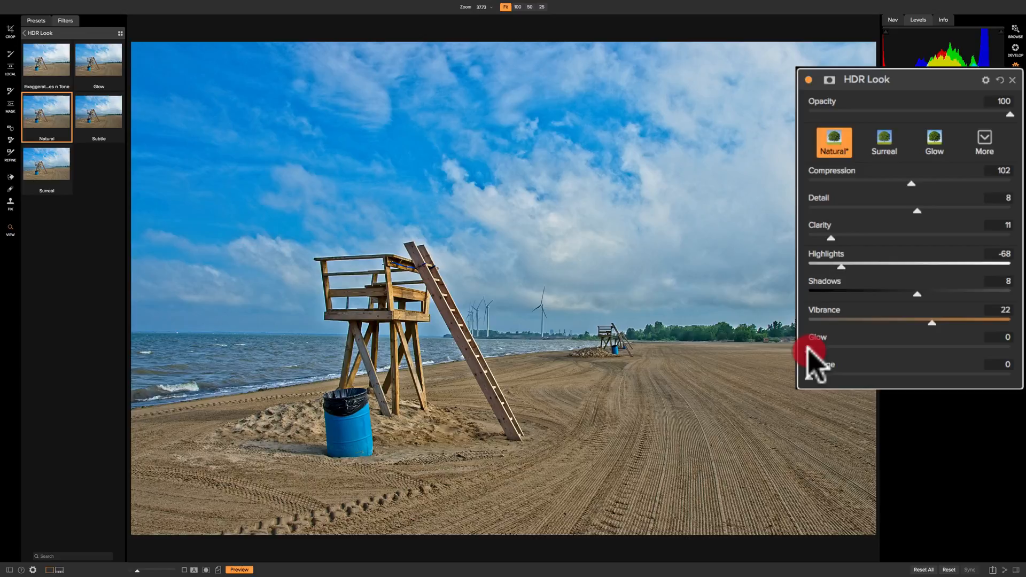
Add strong Glow between about 66 and 91, then drop it to 13 to compare.
{"action": "left_click_drag", "start_coordinate": [815, 353], "coordinate": [982, 360]}
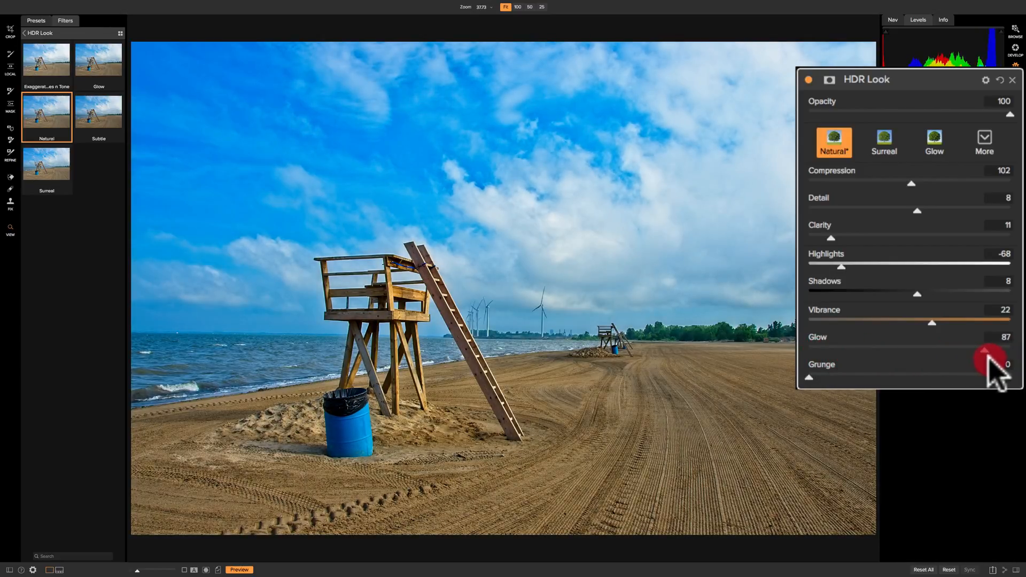
{"action": "left_click_drag", "start_coordinate": [992, 350], "coordinate": [979, 350]}
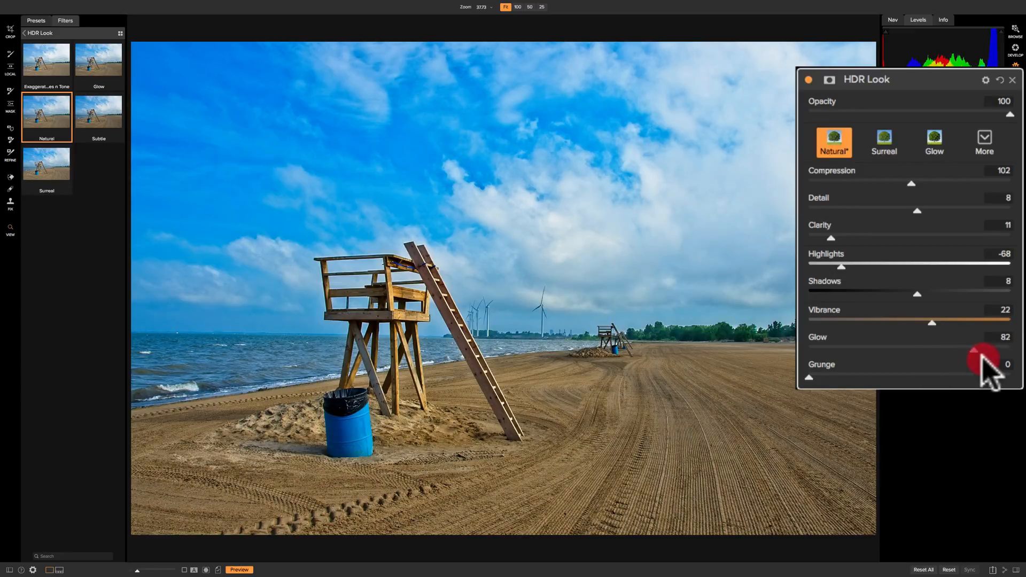
{"action": "left_click_drag", "start_coordinate": [978, 350], "coordinate": [989, 350]}
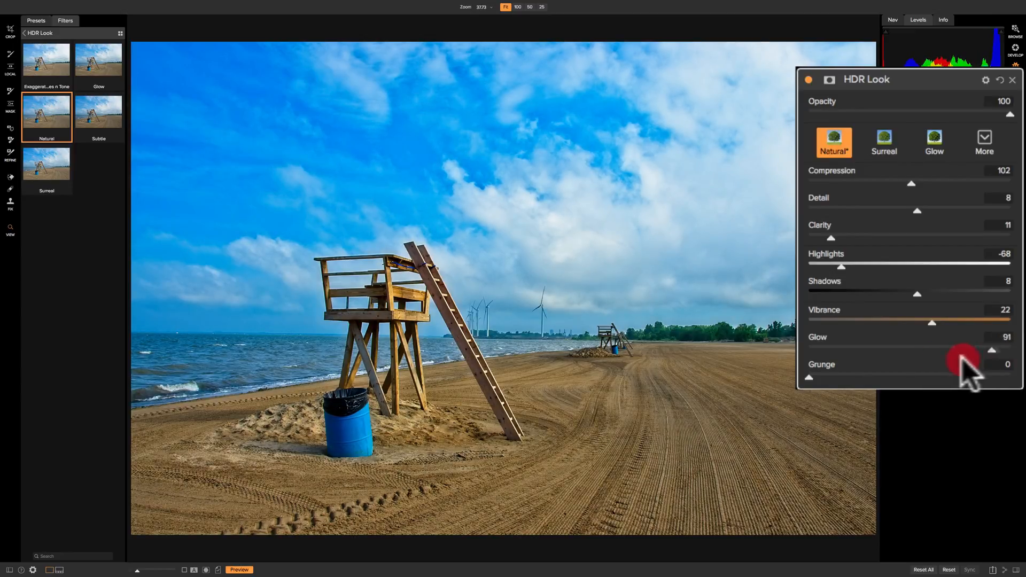
{"action": "left_click_drag", "start_coordinate": [972, 350], "coordinate": [936, 350]}
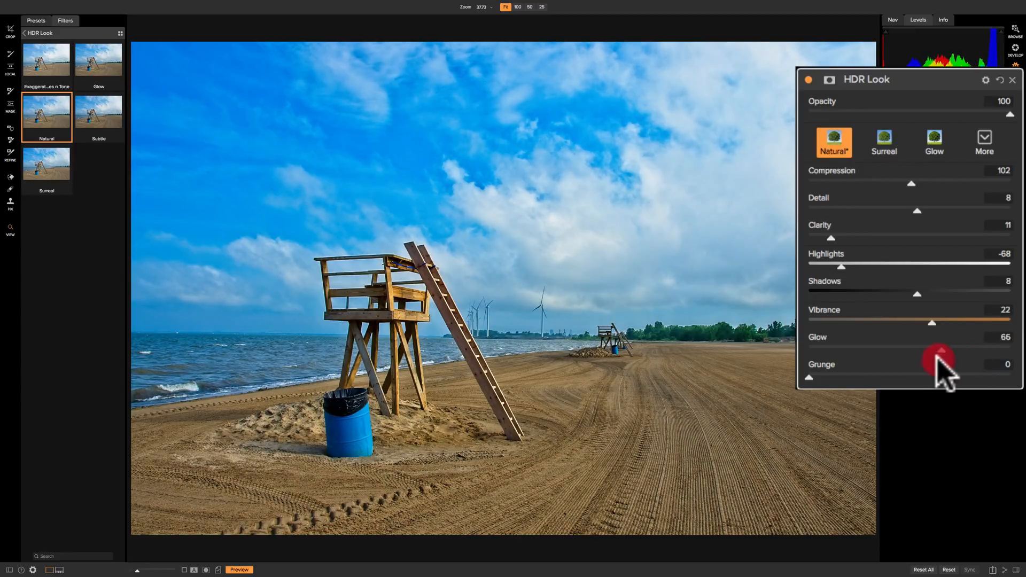
{"action": "left_click_drag", "start_coordinate": [937, 350], "coordinate": [971, 350]}
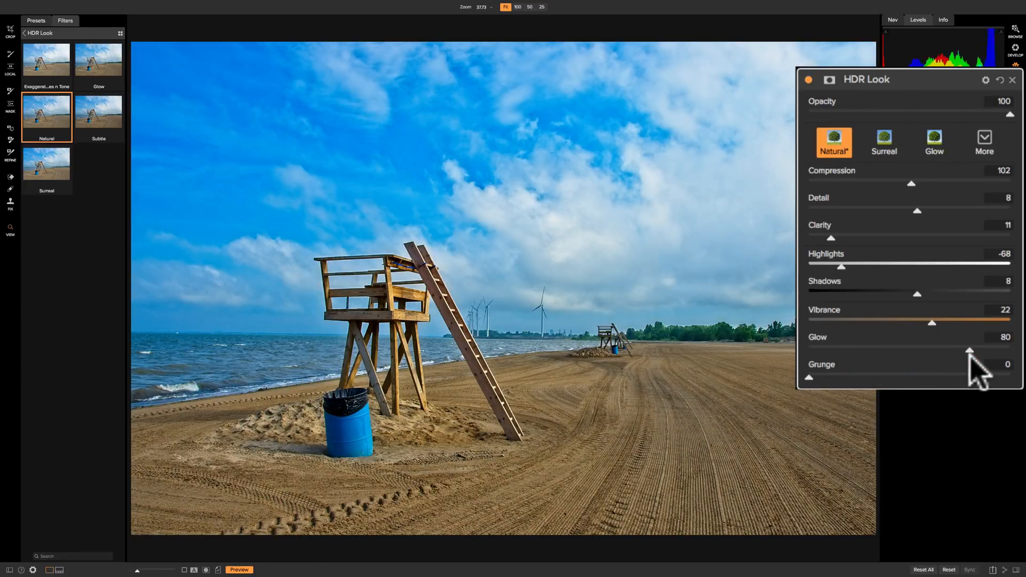
{"action": "left_click_drag", "start_coordinate": [969, 351], "coordinate": [960, 350]}
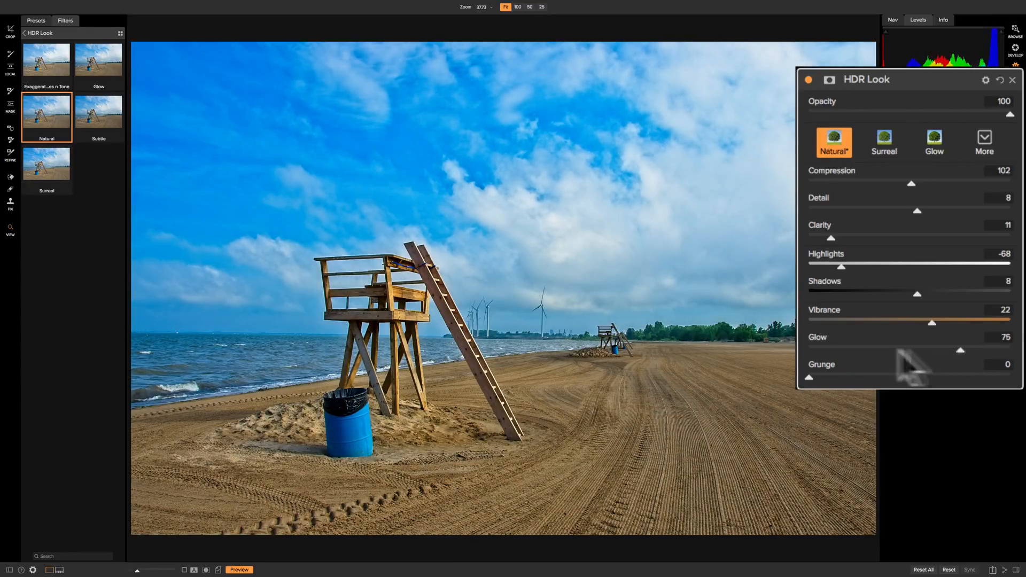
{"action": "left_click_drag", "start_coordinate": [961, 350], "coordinate": [834, 350]}
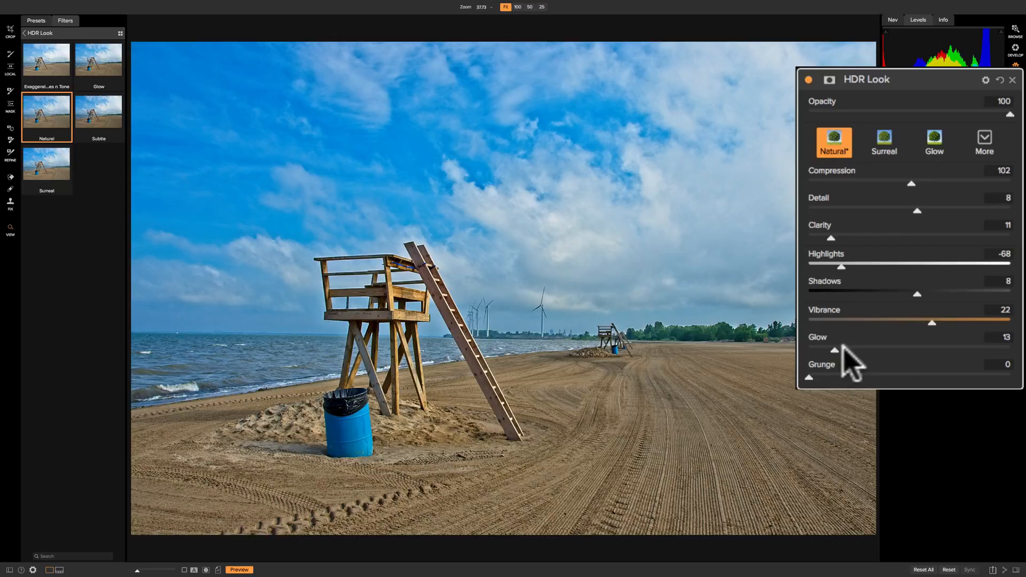
Raise Glow back to 75, then lower it in steps to a faint 9.
{"action": "left_click_drag", "start_coordinate": [837, 349], "coordinate": [960, 349]}
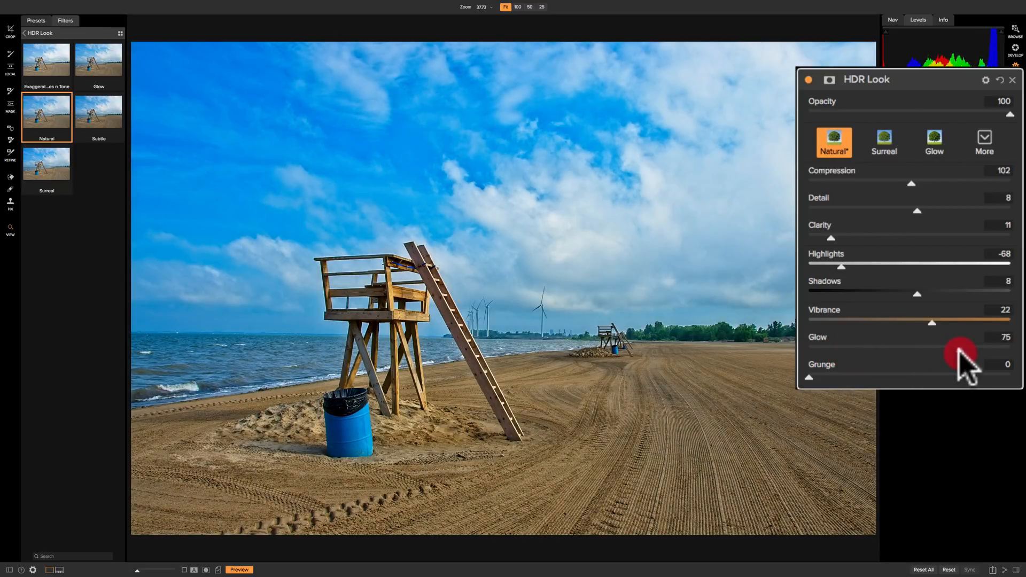
{"action": "left_click_drag", "start_coordinate": [967, 350], "coordinate": [950, 350]}
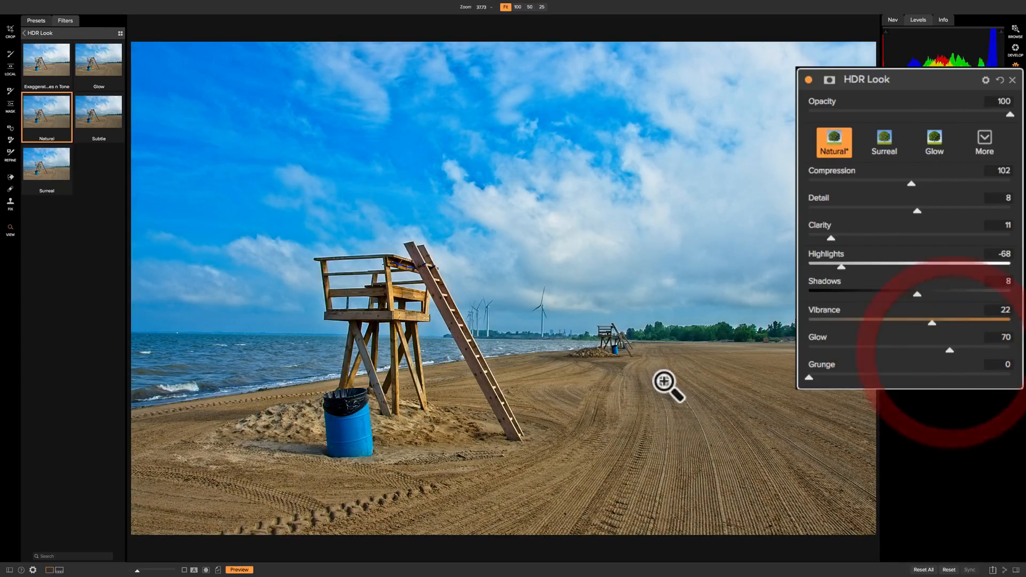
{"action": "left_click_drag", "start_coordinate": [950, 351], "coordinate": [955, 351]}
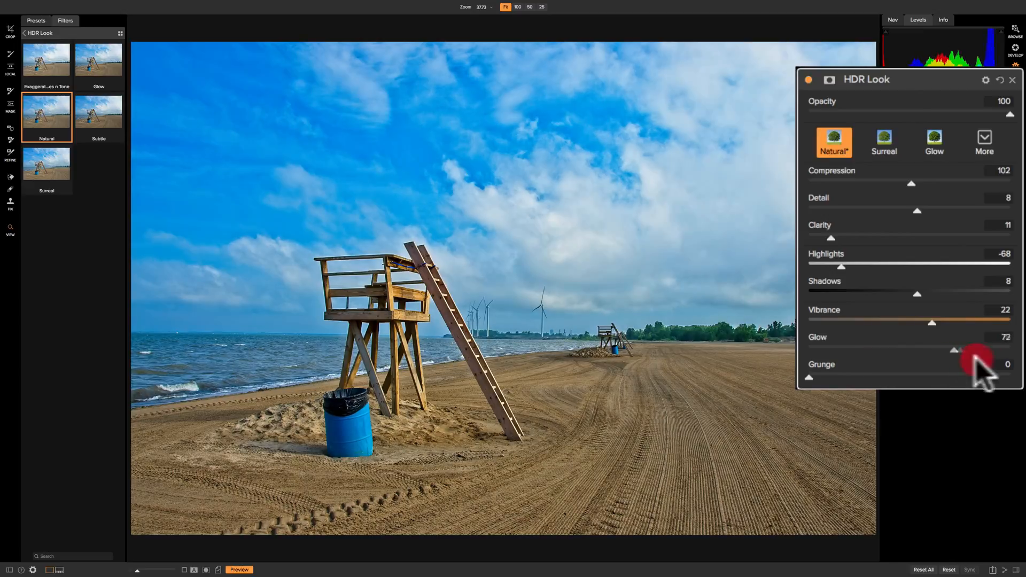
{"action": "left_click_drag", "start_coordinate": [953, 350], "coordinate": [904, 350]}
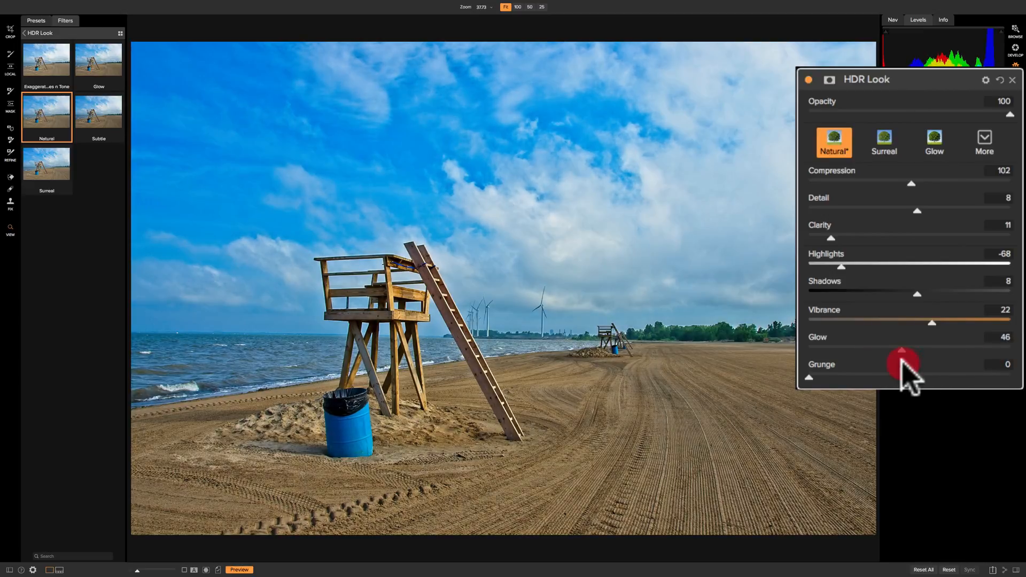
{"action": "left_click_drag", "start_coordinate": [904, 360], "coordinate": [930, 350]}
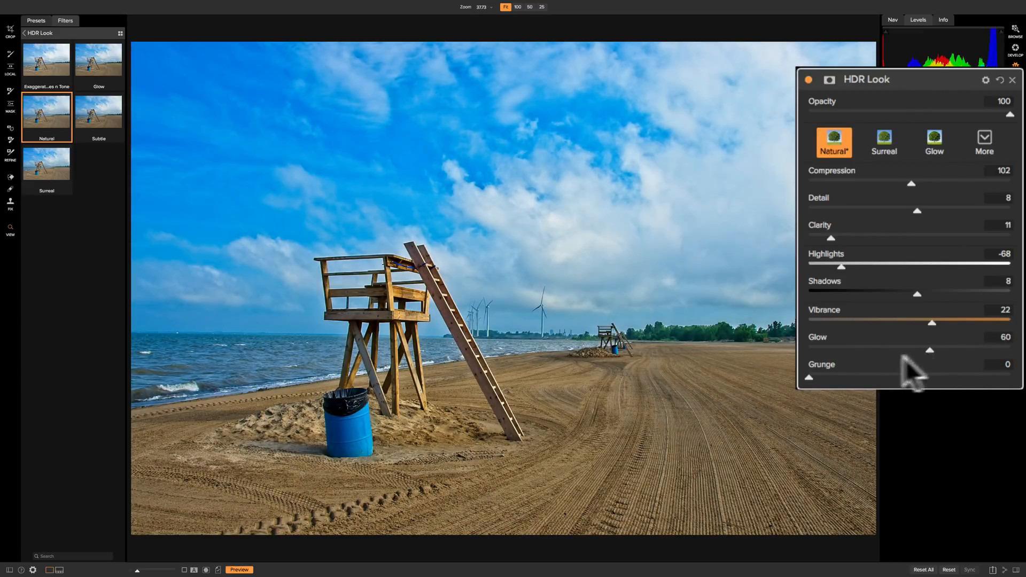
{"action": "left_click_drag", "start_coordinate": [930, 350], "coordinate": [912, 350]}
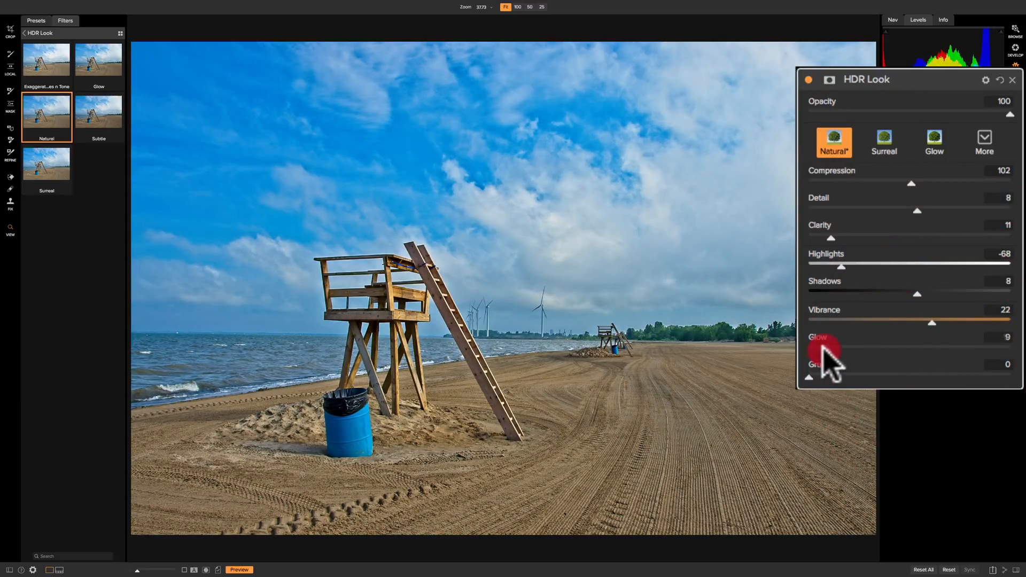
{"action": "left_click_drag", "start_coordinate": [811, 349], "coordinate": [828, 349]}
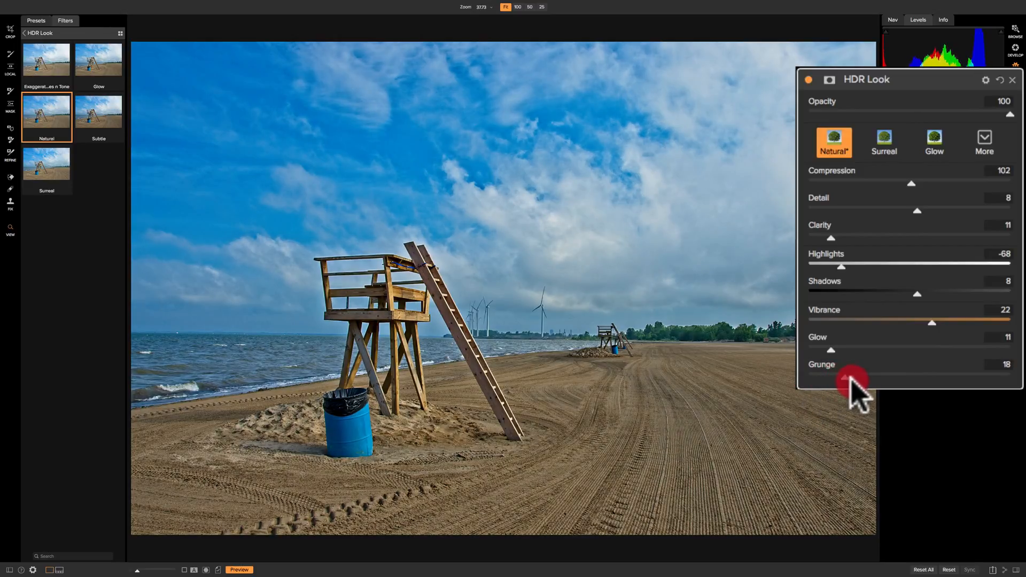
{"action": "left_click_drag", "start_coordinate": [851, 377], "coordinate": [893, 377]}
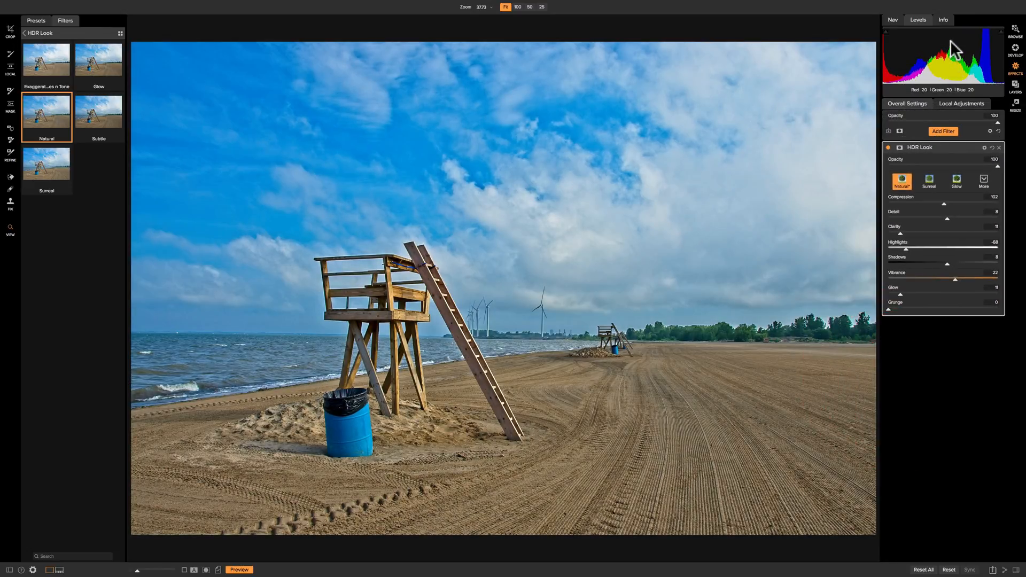
{"action": "mouse_move", "coordinate": [1001, 56]}
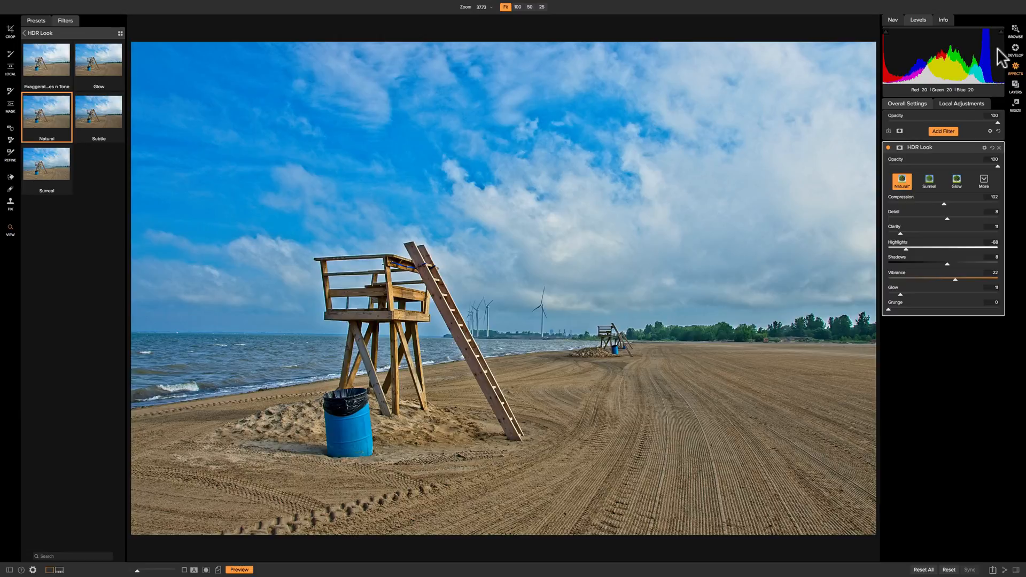
{"action": "mouse_move", "coordinate": [915, 61]}
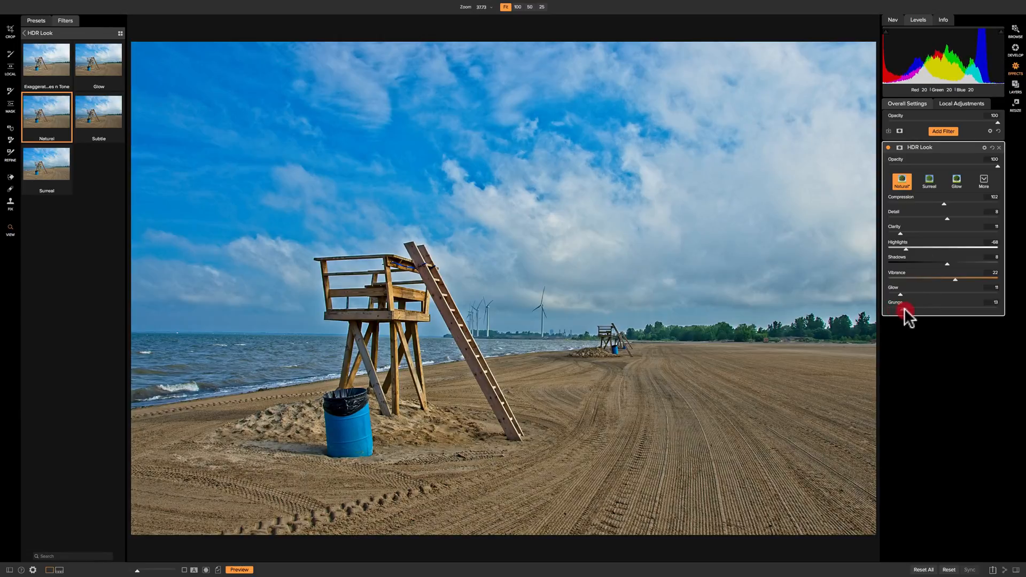
{"action": "left_click_drag", "start_coordinate": [902, 308], "coordinate": [949, 308]}
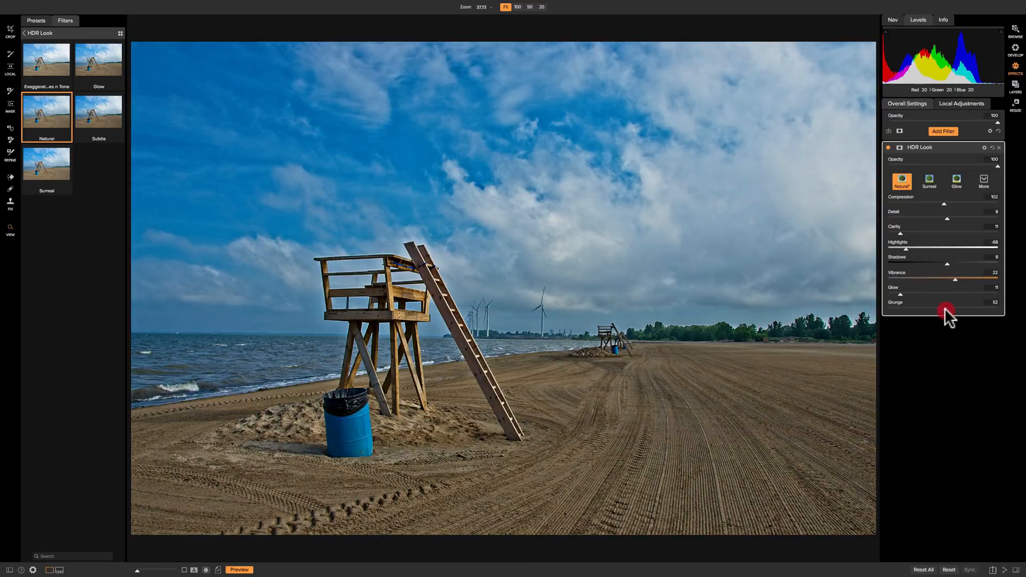
{"action": "left_click_drag", "start_coordinate": [945, 311], "coordinate": [900, 311]}
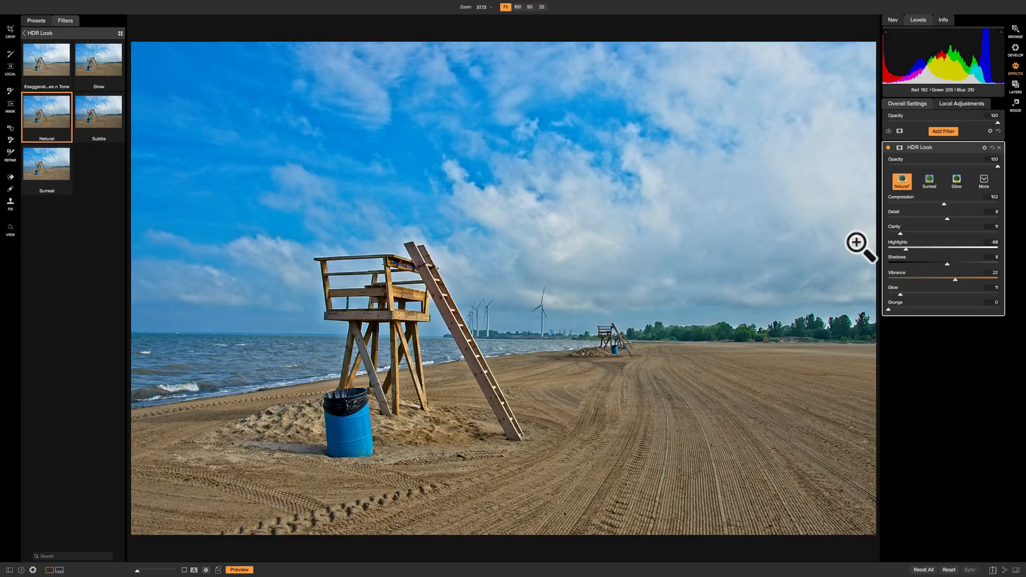
{"action": "mouse_move", "coordinate": [865, 263]}
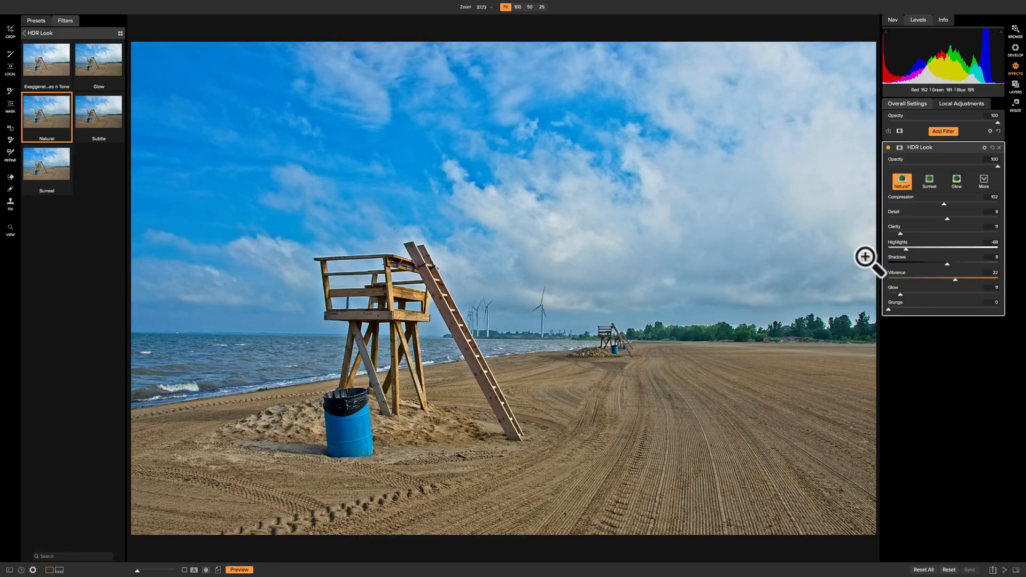
{"action": "mouse_move", "coordinate": [946, 203]}
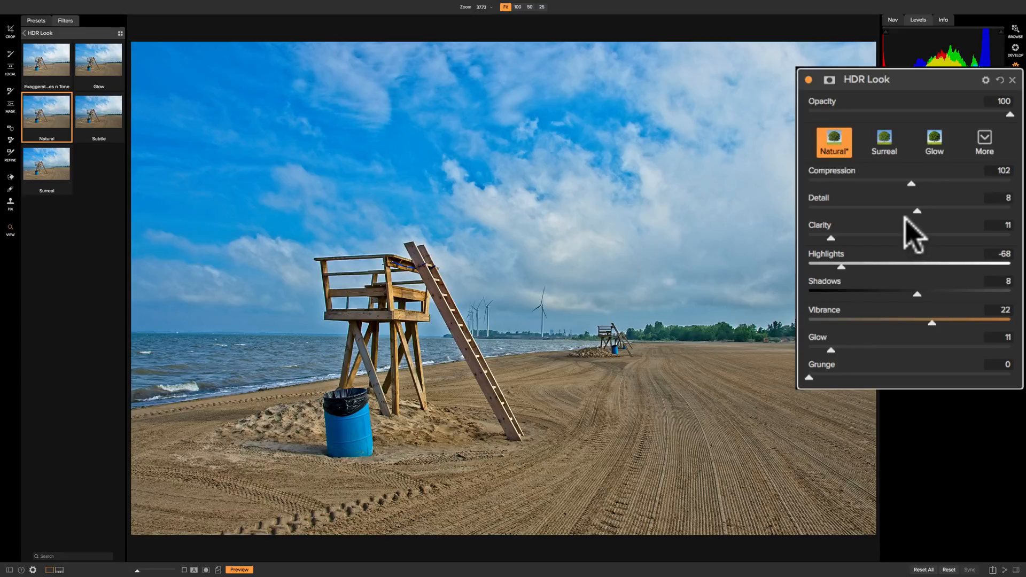
{"action": "mouse_move", "coordinate": [844, 185]}
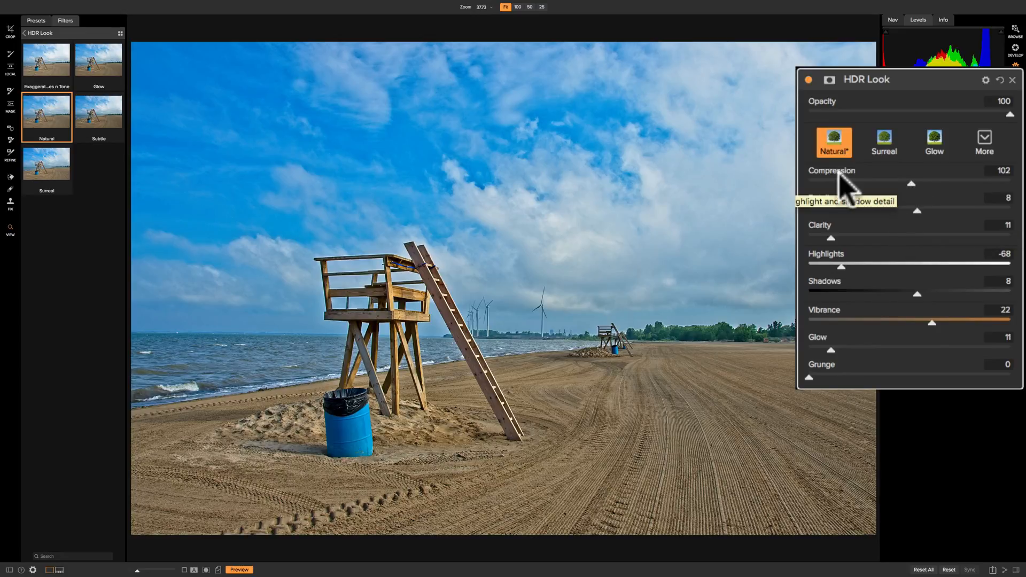
Apply the Surreal style, then lower Highlights to about -32 and Detail to 14.
{"action": "left_click", "coordinate": [833, 142]}
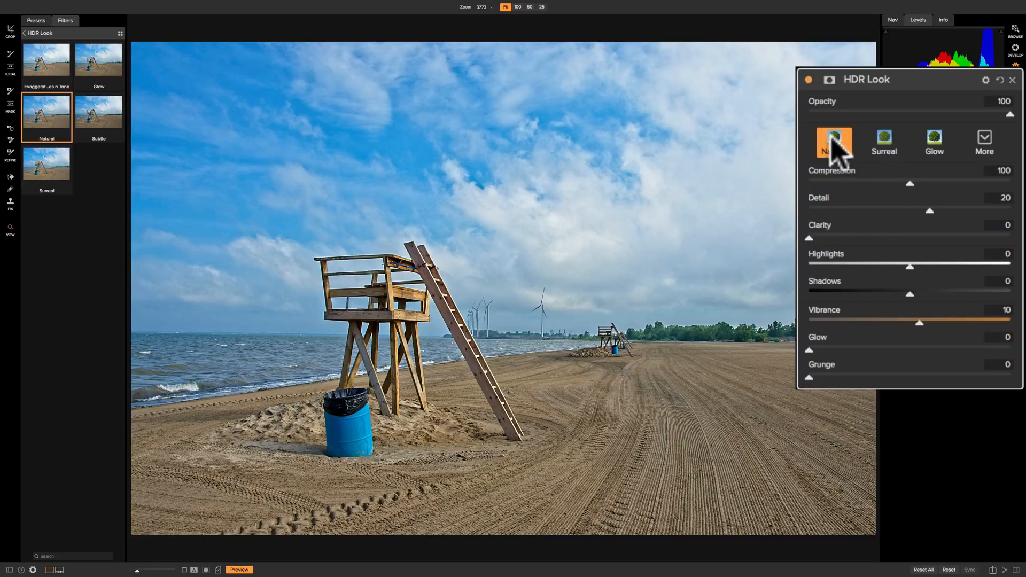
{"action": "left_click", "coordinate": [884, 139]}
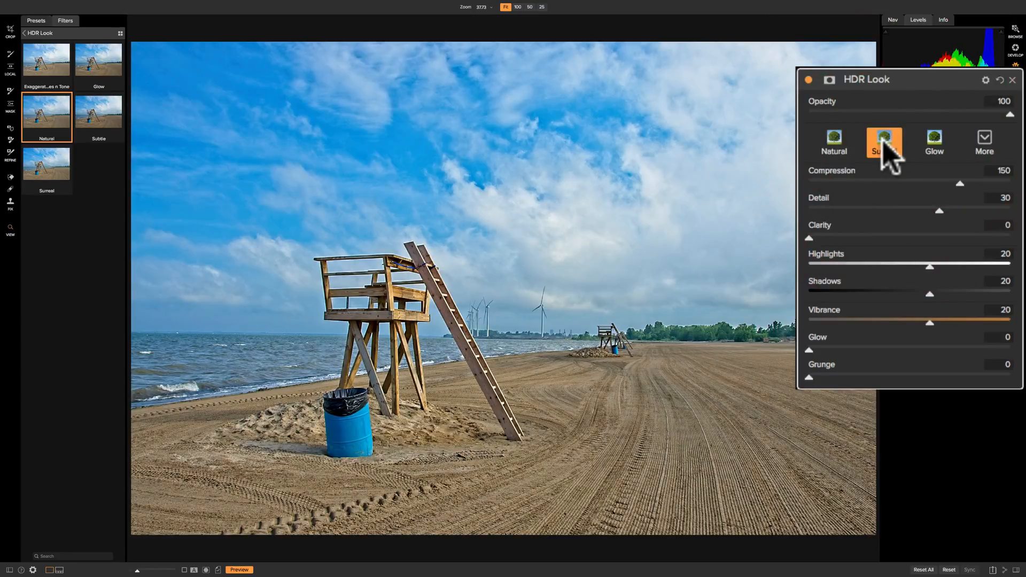
{"action": "left_click", "coordinate": [884, 141]}
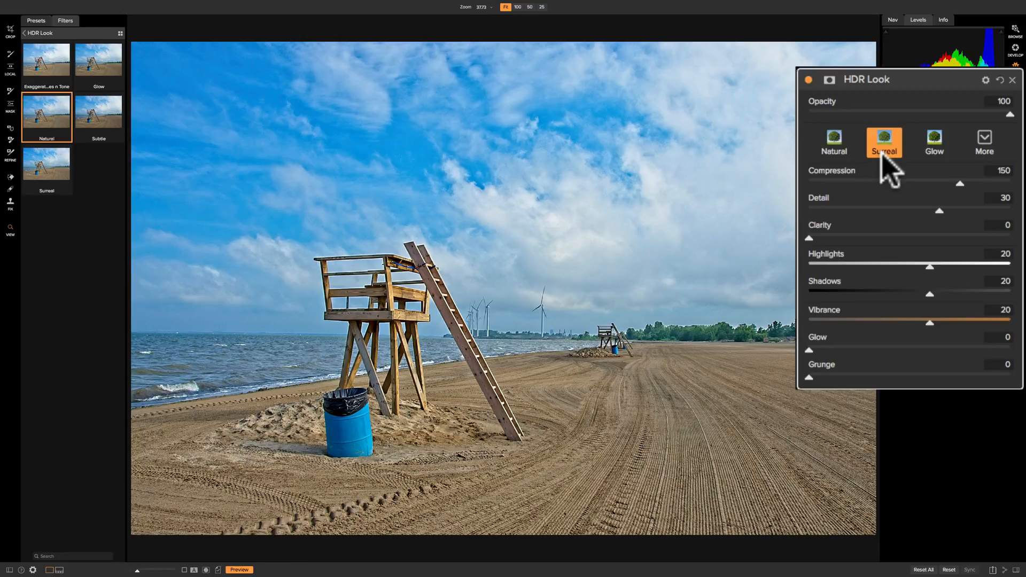
{"action": "mouse_move", "coordinate": [927, 280]}
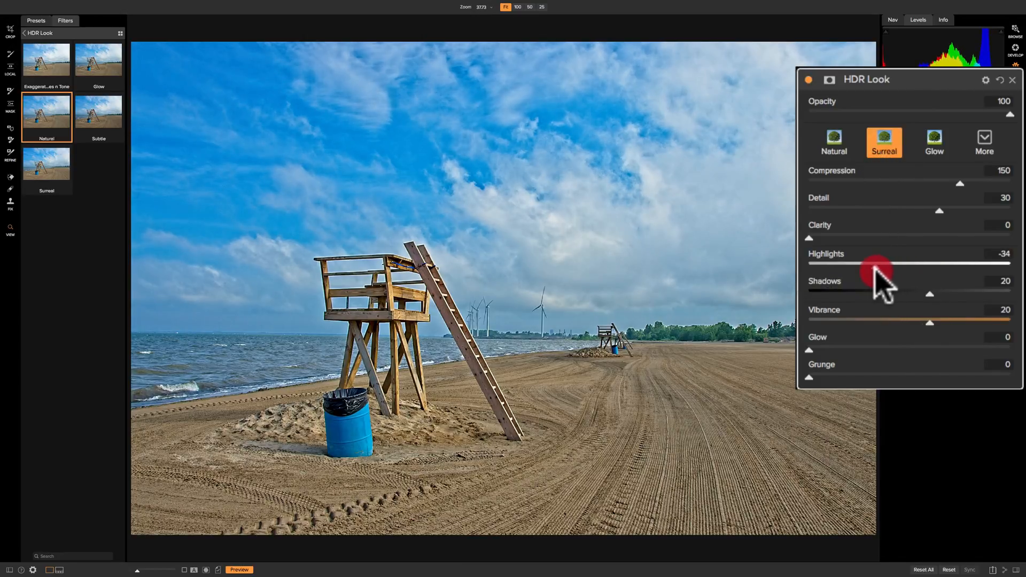
{"action": "left_click_drag", "start_coordinate": [874, 264], "coordinate": [878, 266]}
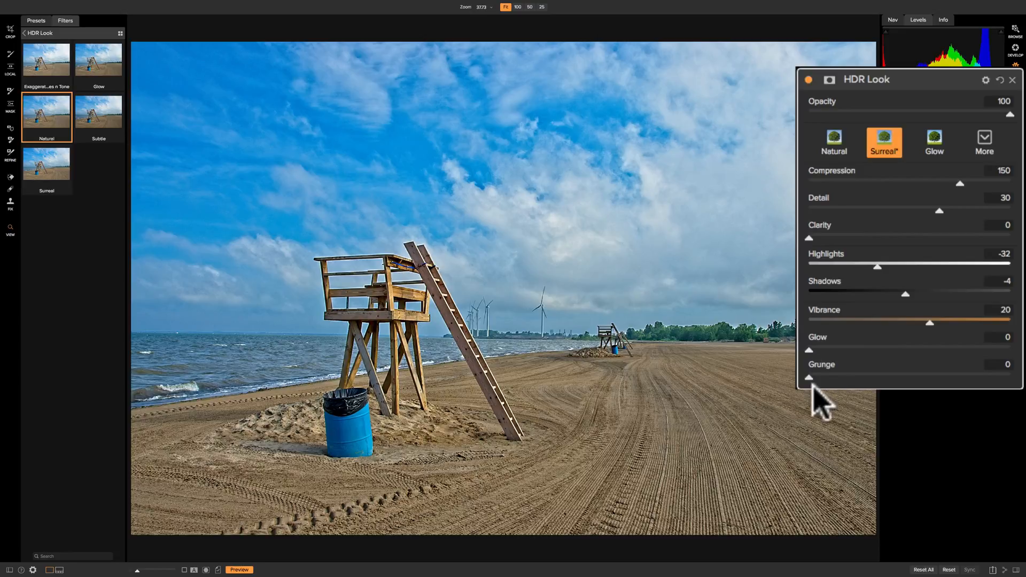
{"action": "mouse_move", "coordinate": [872, 349]}
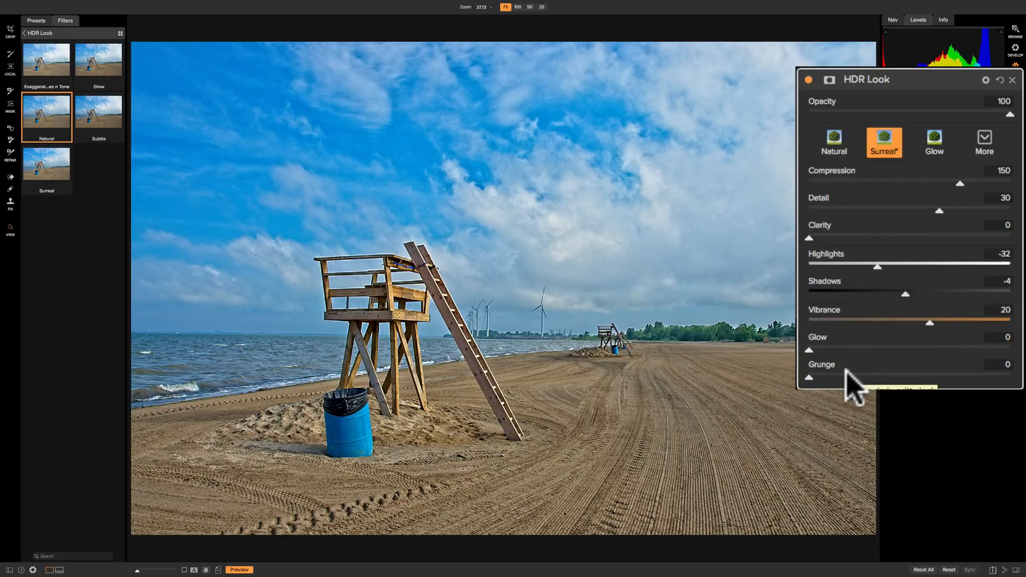
{"action": "mouse_move", "coordinate": [864, 370]}
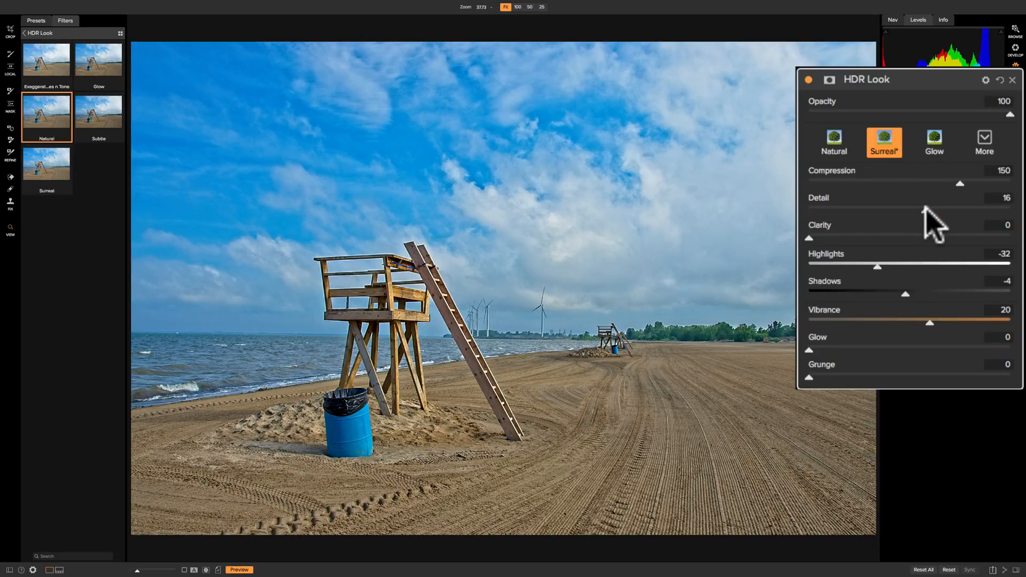
{"action": "left_click_drag", "start_coordinate": [959, 184], "coordinate": [943, 183]}
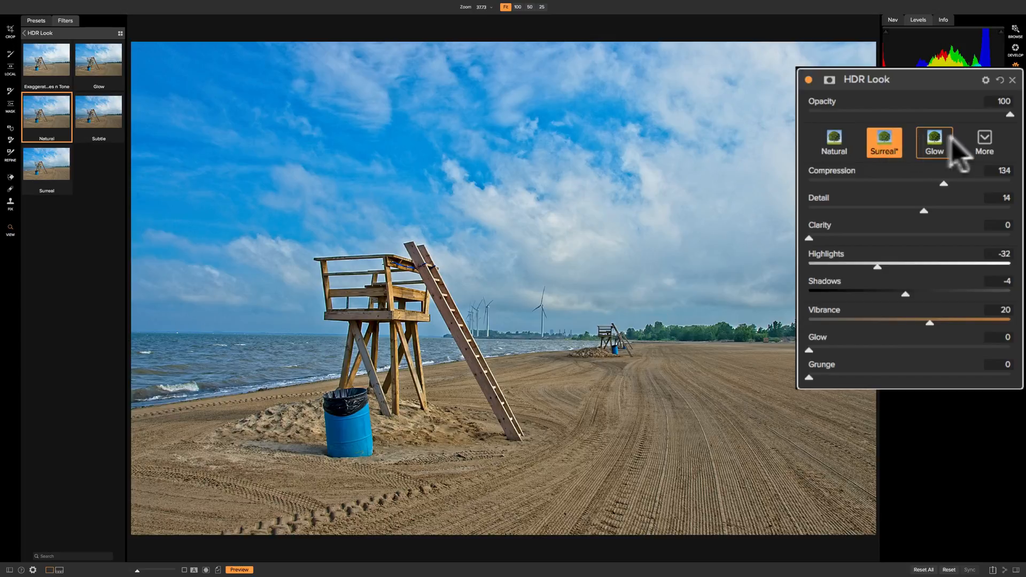
{"action": "mouse_move", "coordinate": [909, 341]}
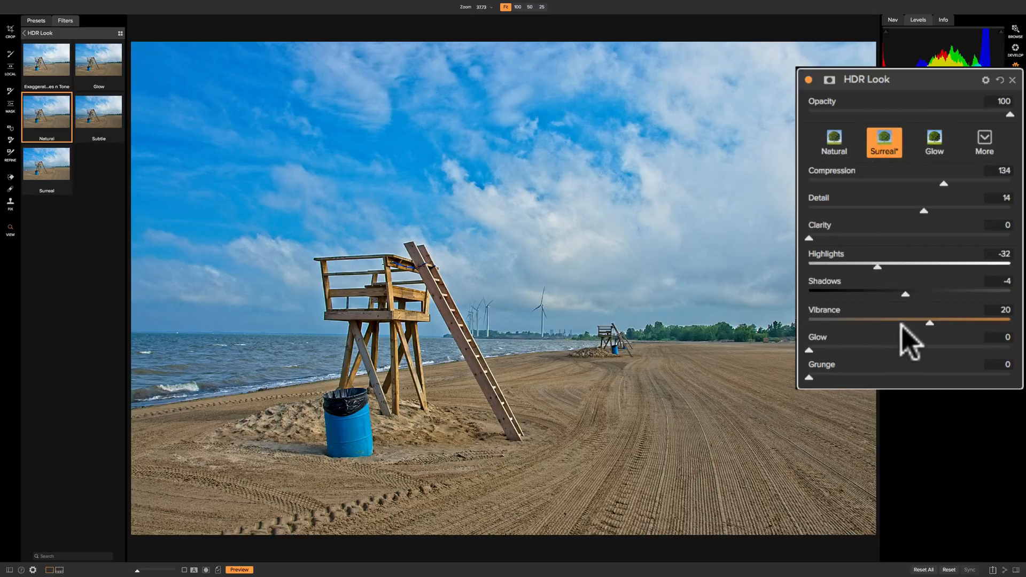
{"action": "mouse_move", "coordinate": [805, 89]}
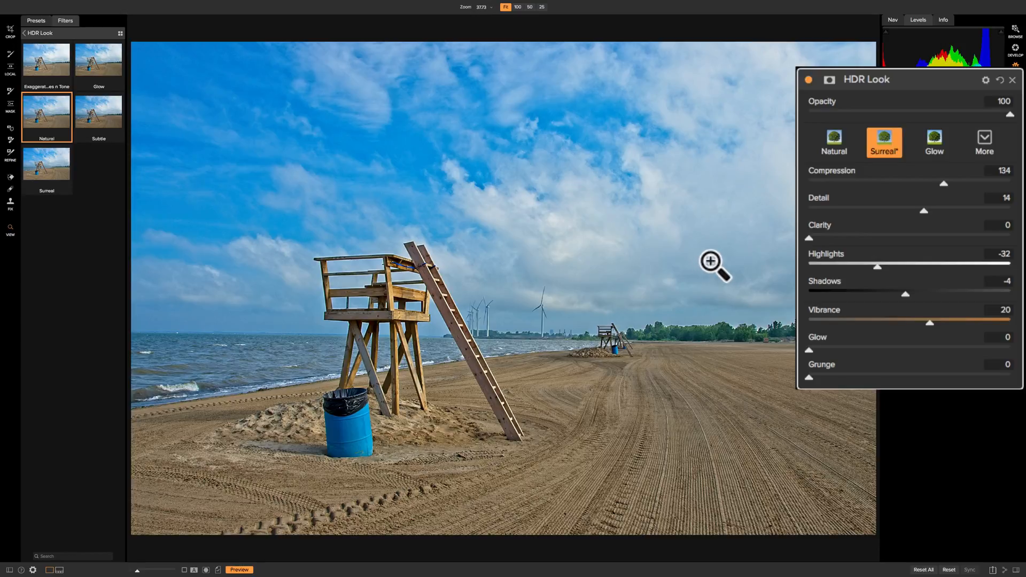
{"action": "mouse_move", "coordinate": [983, 144]}
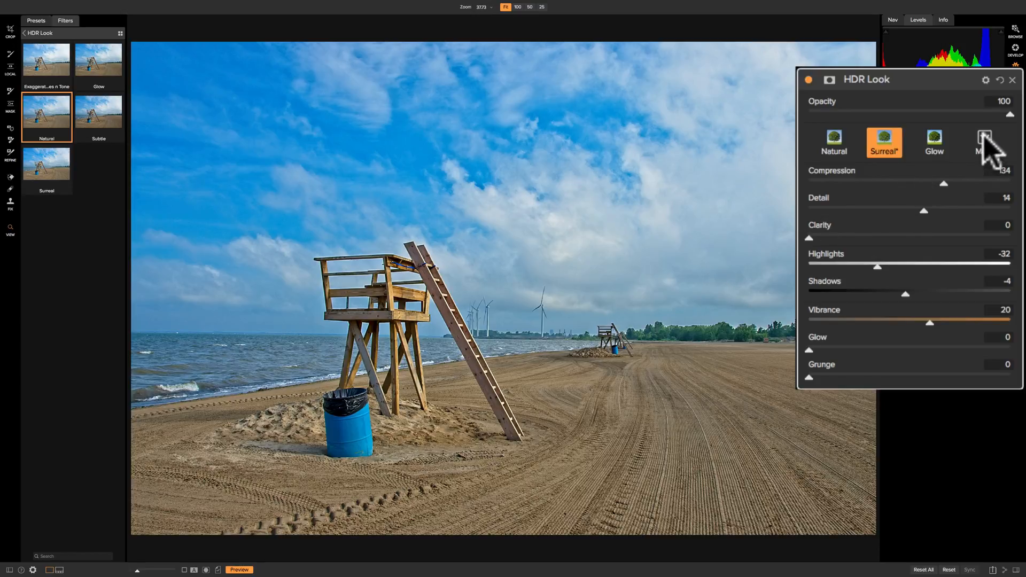
Save the current Surreal HDR Look settings as a new style named 'My Style'.
{"action": "left_click", "coordinate": [985, 140]}
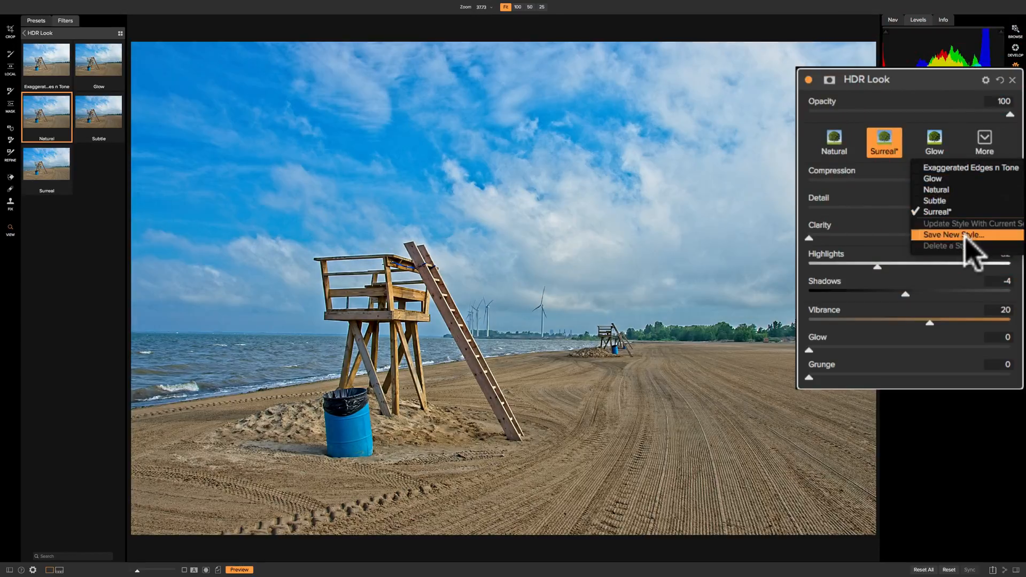
{"action": "left_click", "coordinate": [958, 234]}
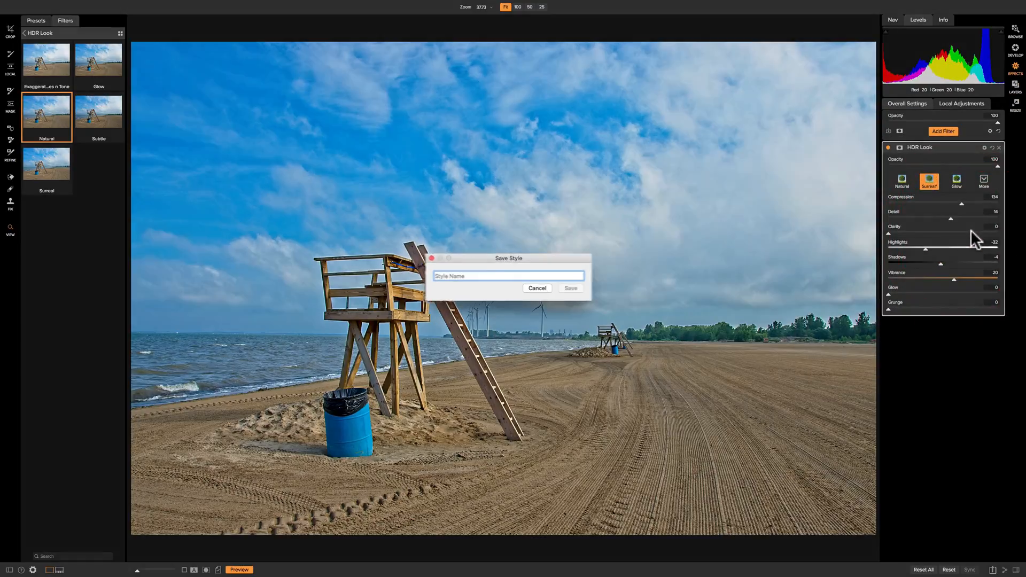
{"action": "type", "text": "My"}
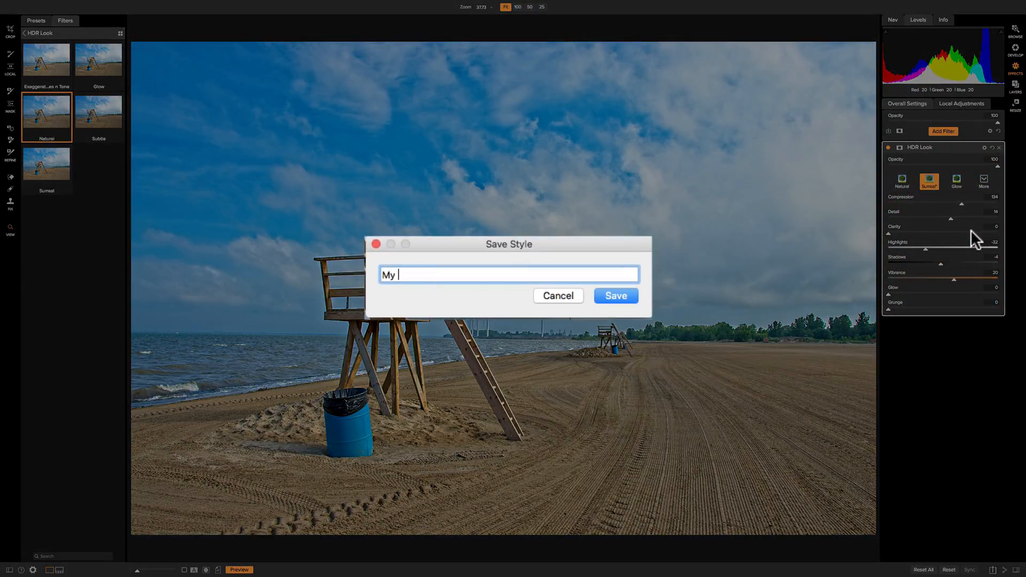
{"action": "type", "text": "St"}
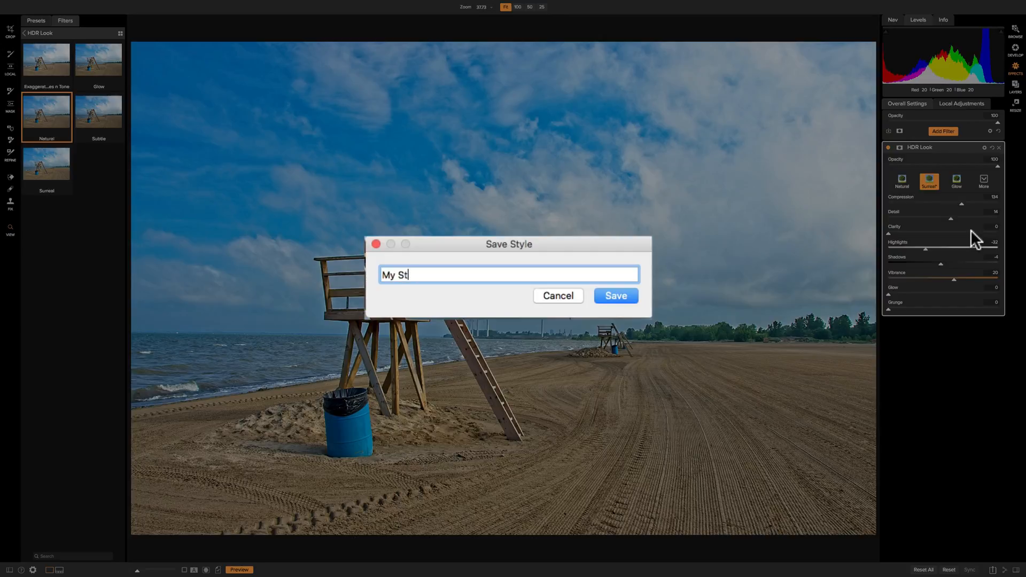
{"action": "type", "text": "yle"}
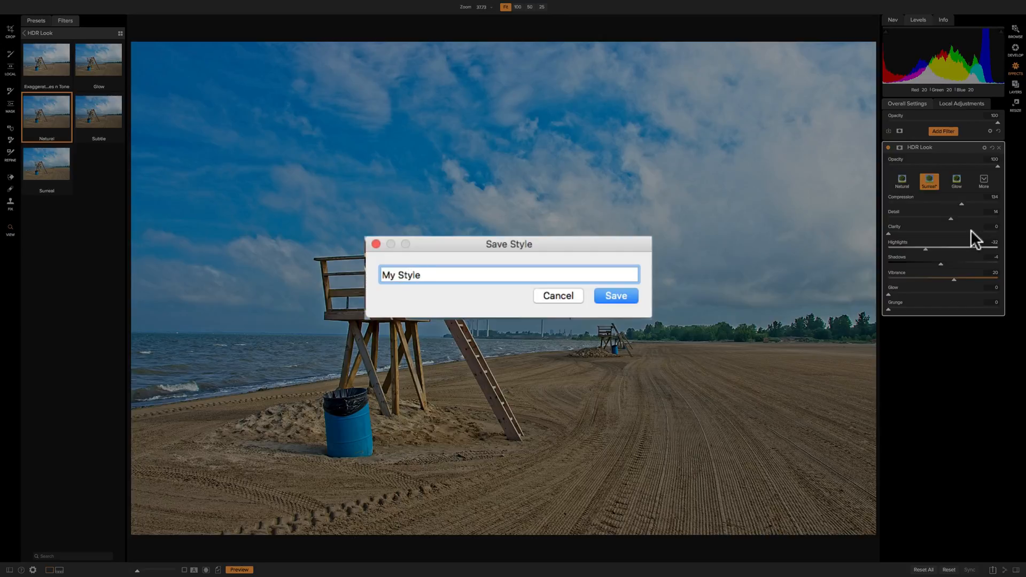
{"action": "left_click", "coordinate": [557, 295]}
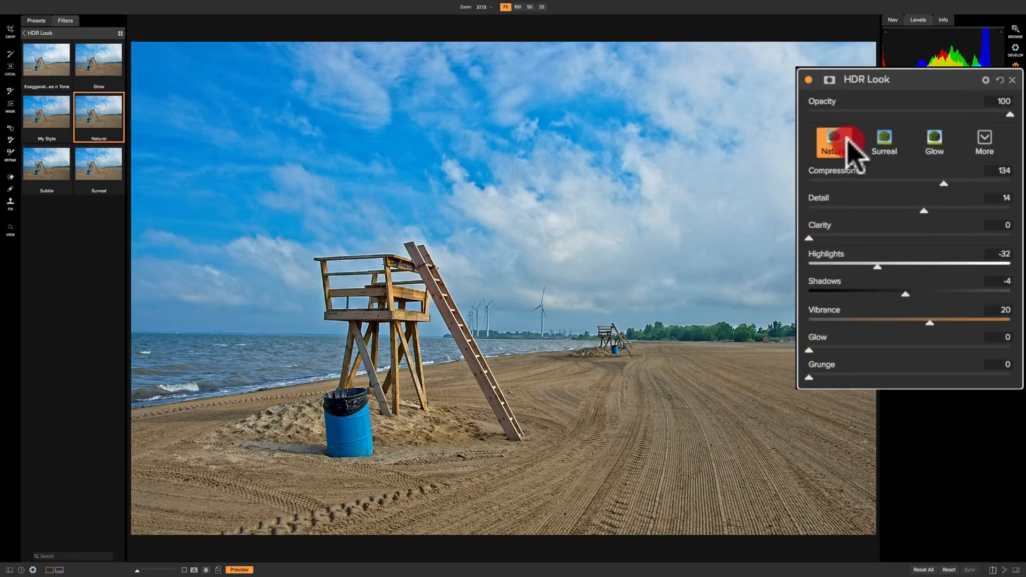
Compare Natural, then apply 'My Style' (compression 134, detail 14, highlights -32) to the beach photo.
{"action": "left_click", "coordinate": [983, 138]}
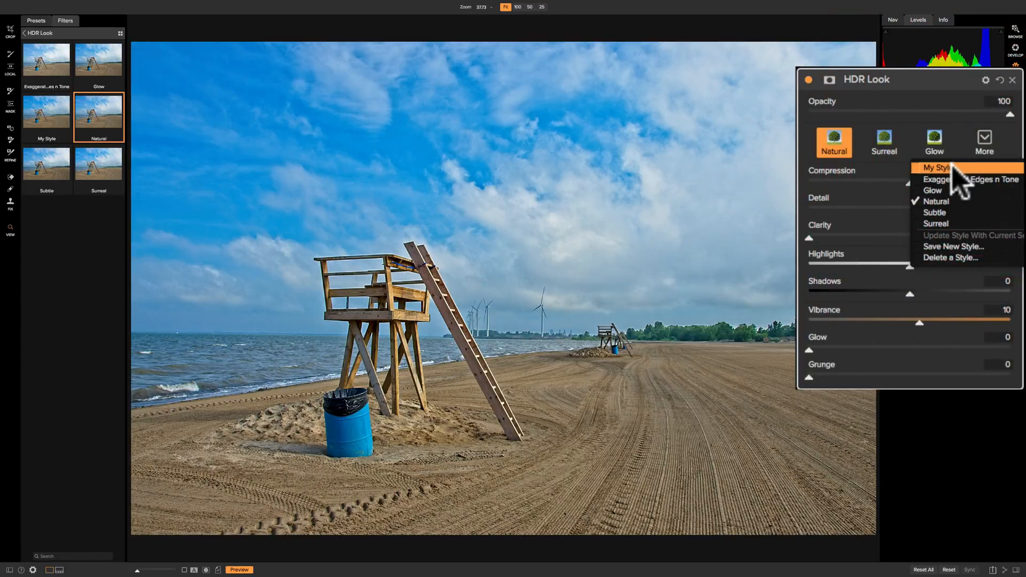
{"action": "left_click", "coordinate": [934, 168]}
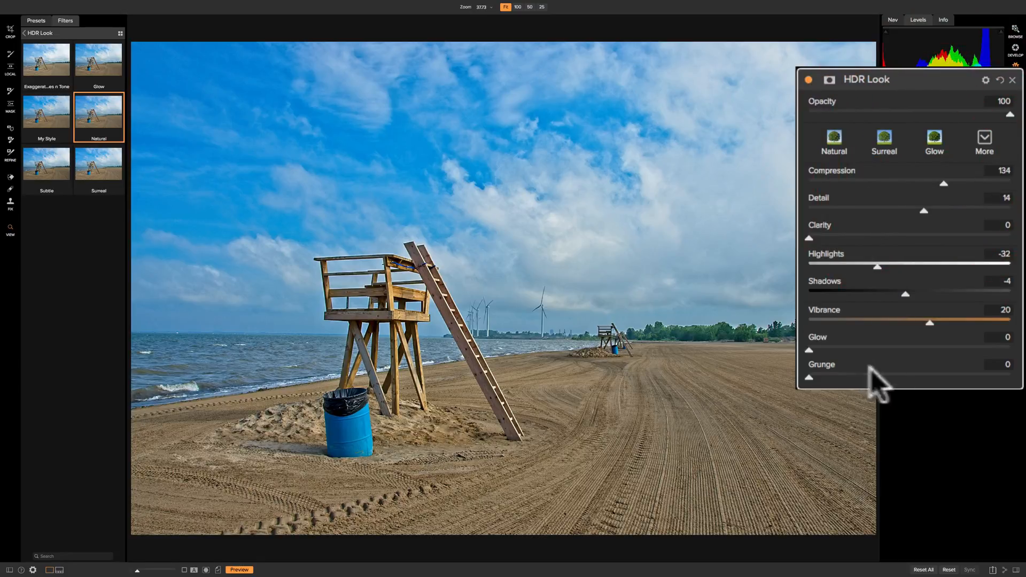
{"action": "mouse_move", "coordinate": [975, 219]}
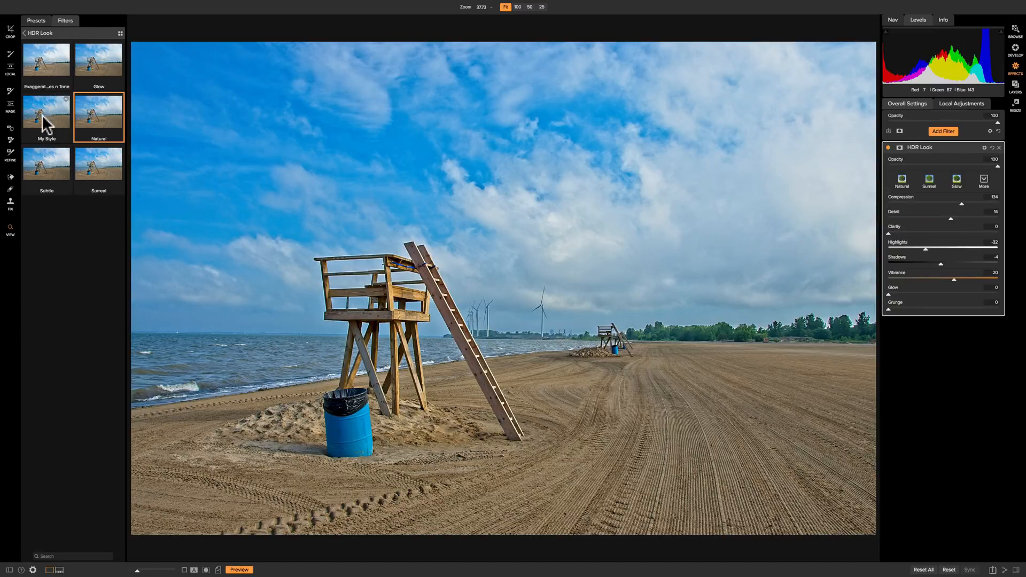
{"action": "left_click", "coordinate": [98, 116]}
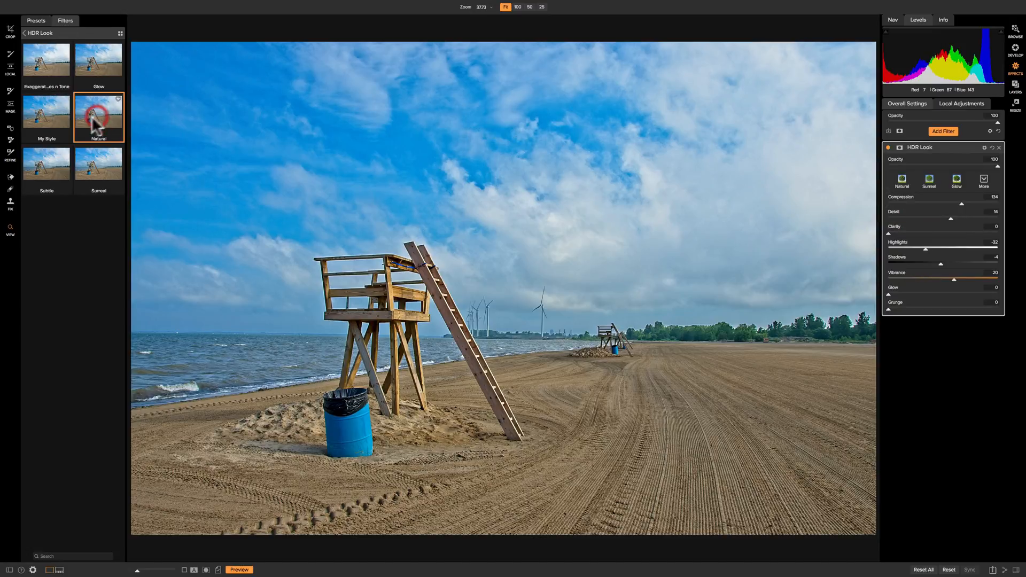
{"action": "left_click", "coordinate": [46, 112]}
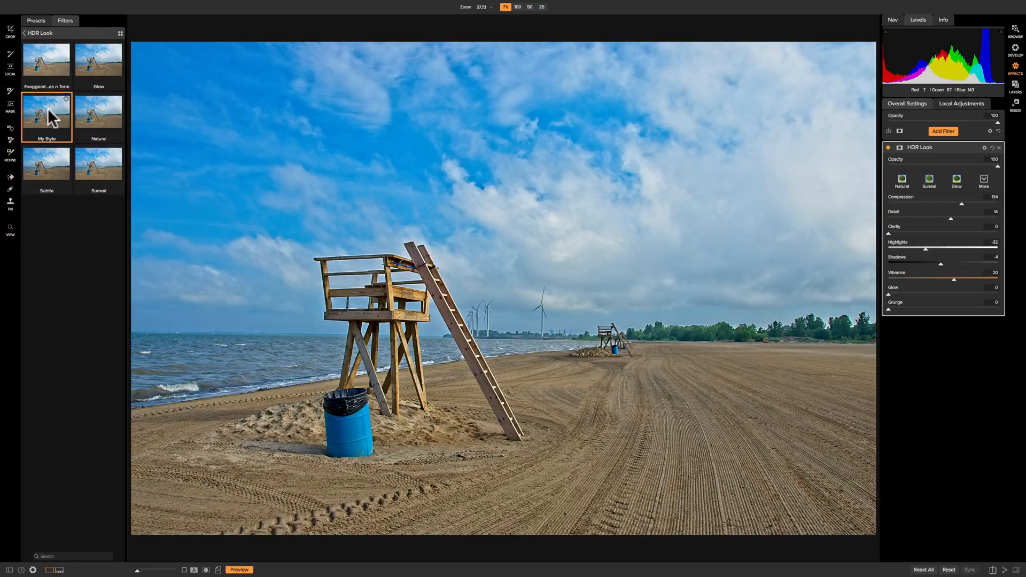